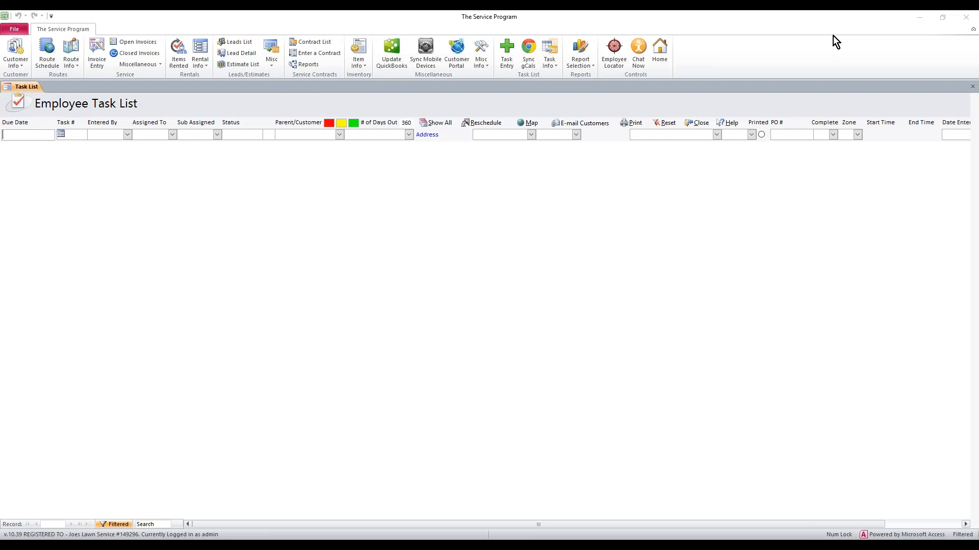
mouse_move(307, 101)
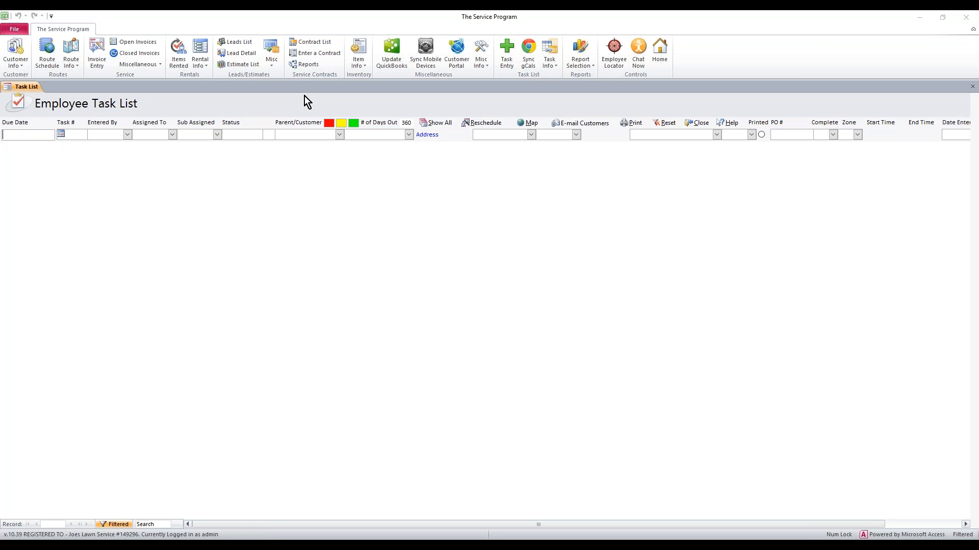
mouse_move(435, 193)
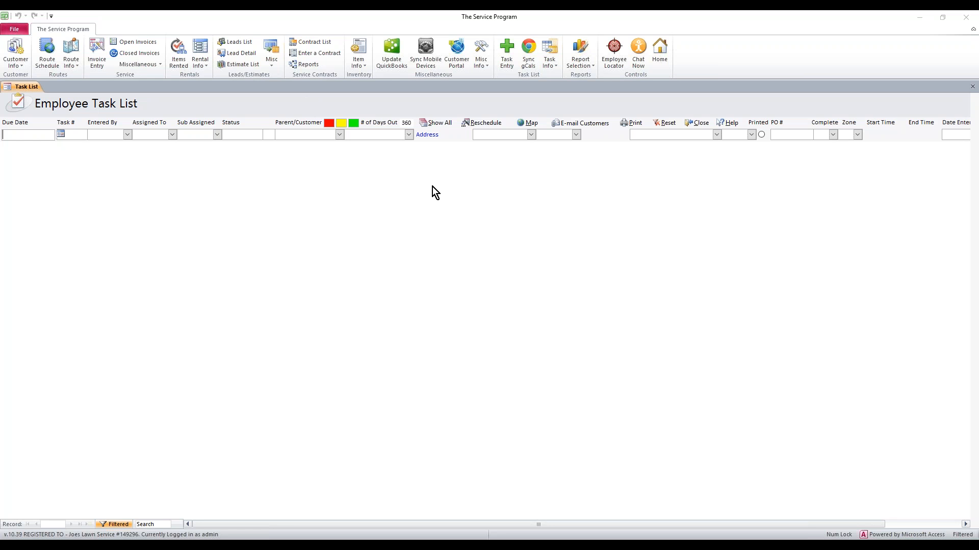
mouse_move(505, 197)
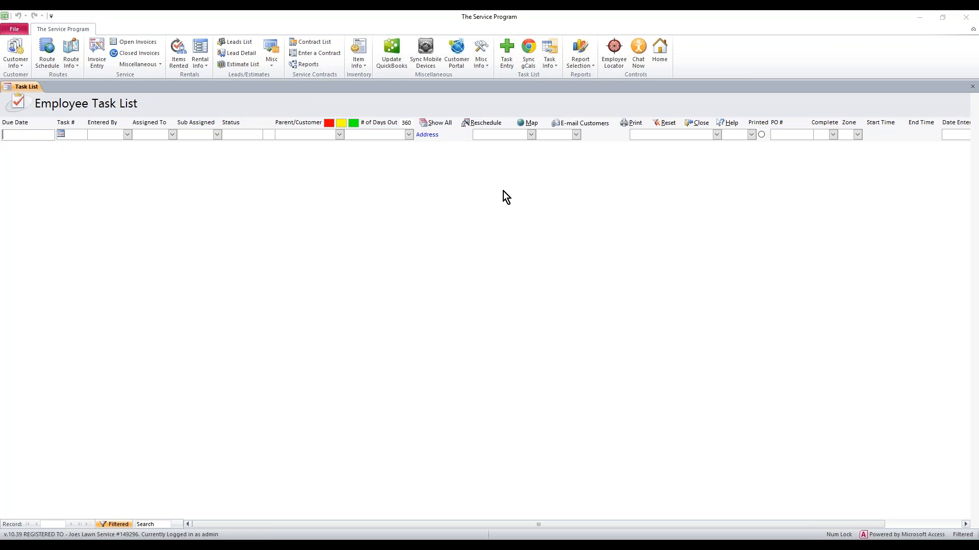
mouse_move(423, 279)
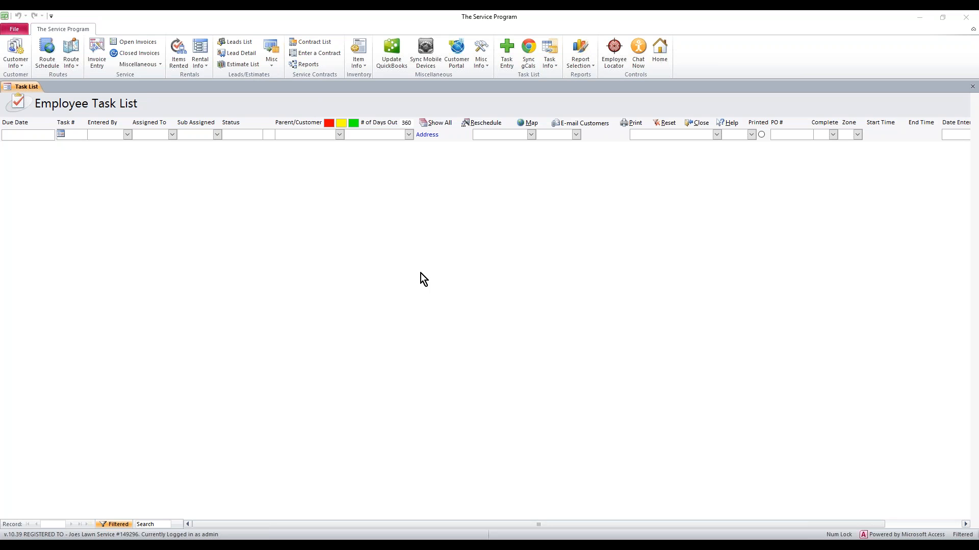
mouse_move(47, 53)
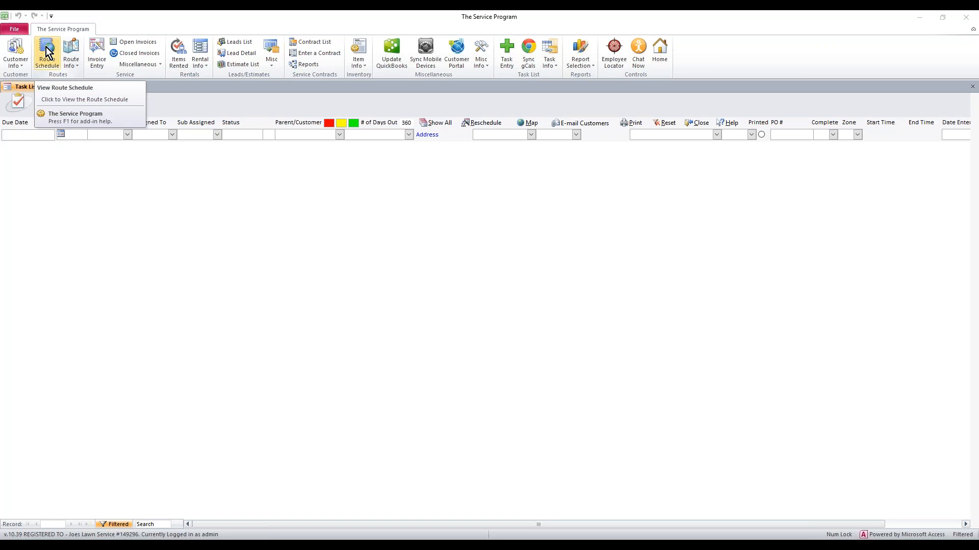
- Bring up the Route Schedule from the ribbon, triggering the Import Open Tasks prompt
click(46, 53)
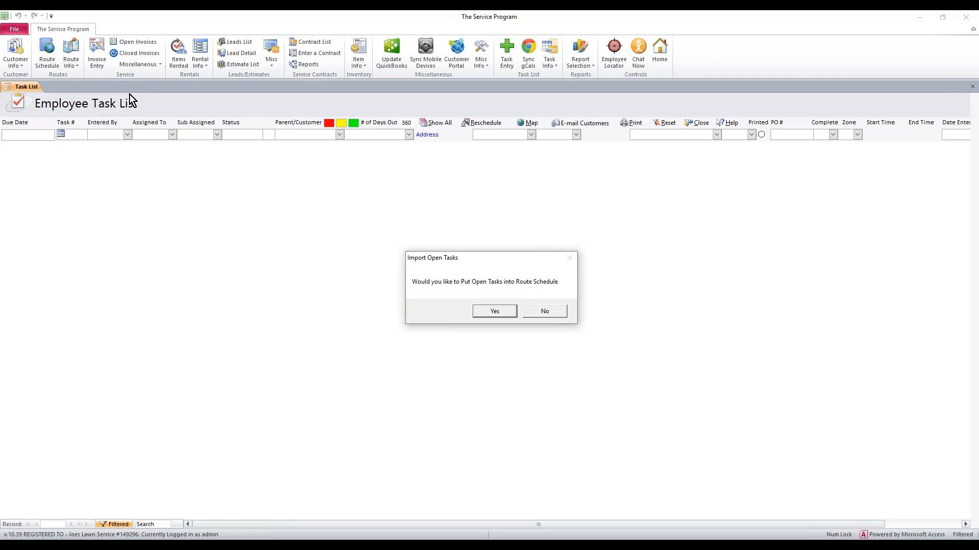
mouse_move(544, 334)
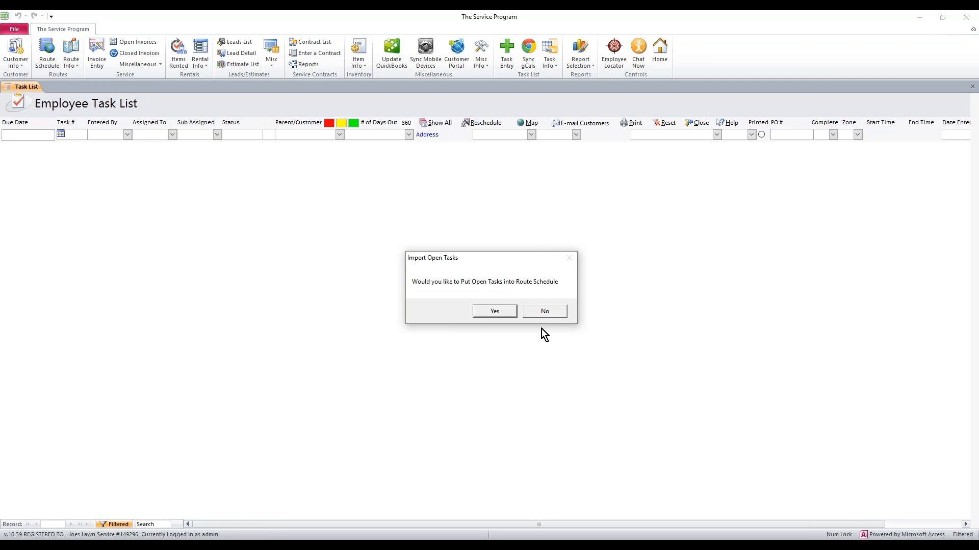
mouse_move(545, 315)
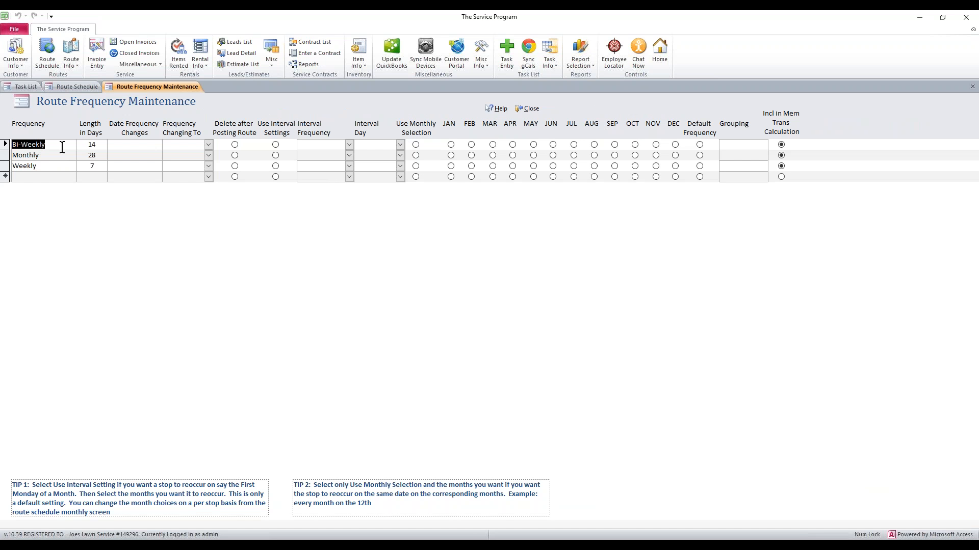
mouse_move(105, 140)
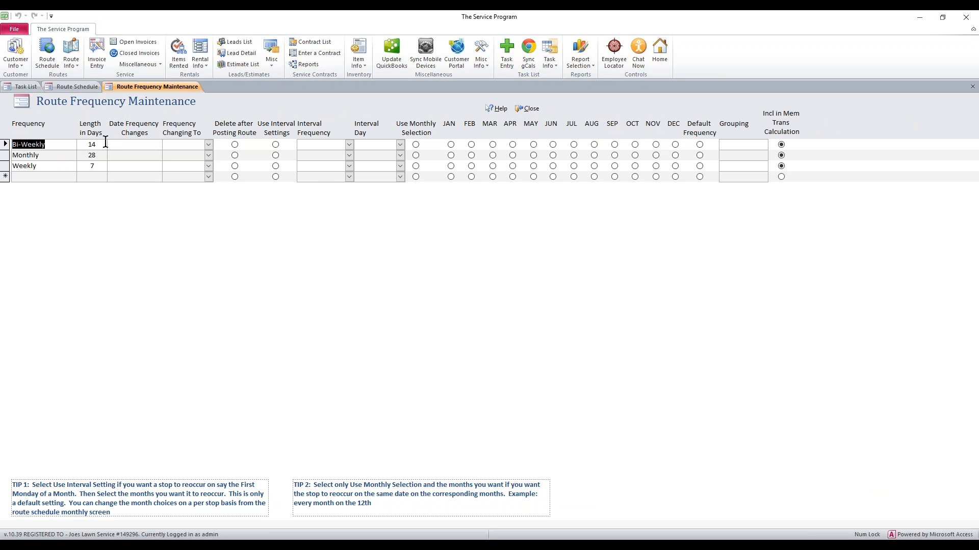
mouse_move(53, 143)
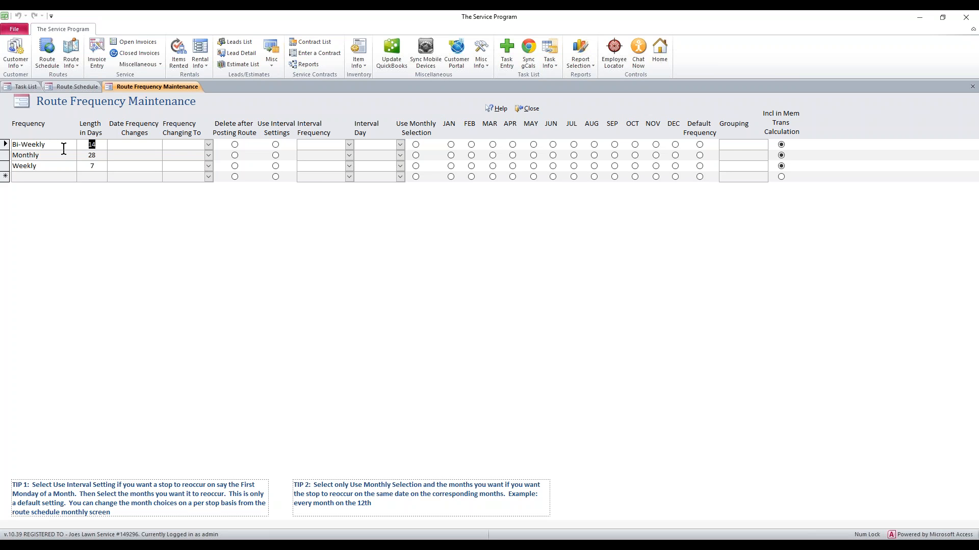
- Change the Monthly frequency's length from 28 to 30 days and start a new row
click(25, 155)
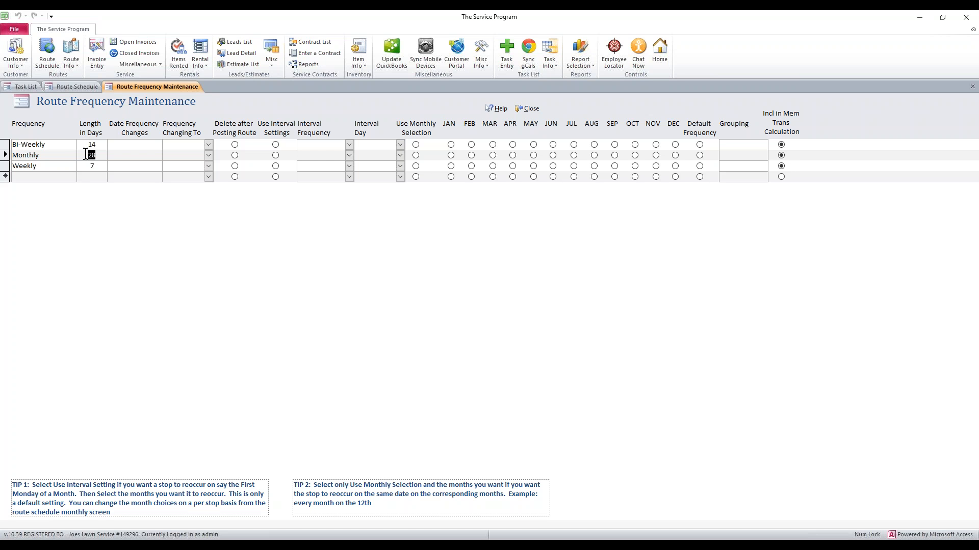
text(30)
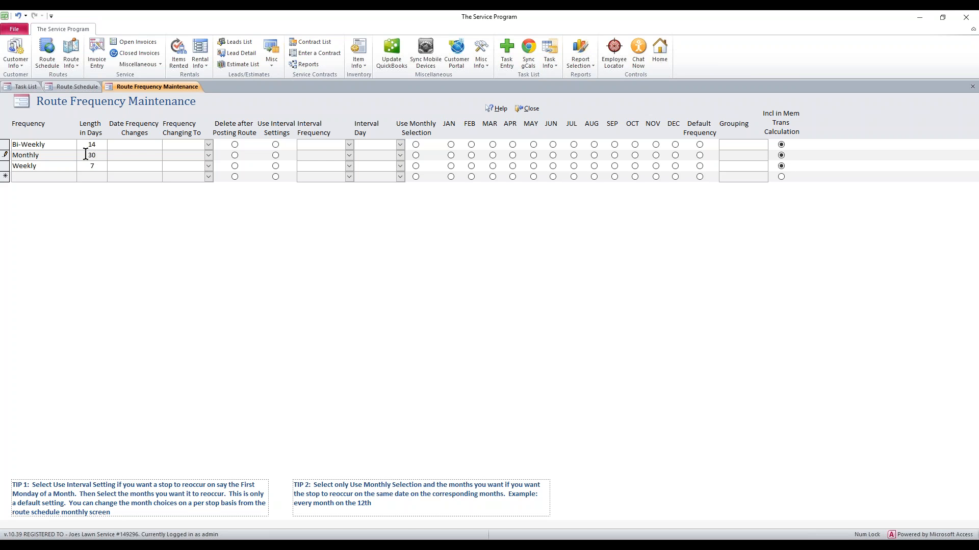
mouse_move(55, 168)
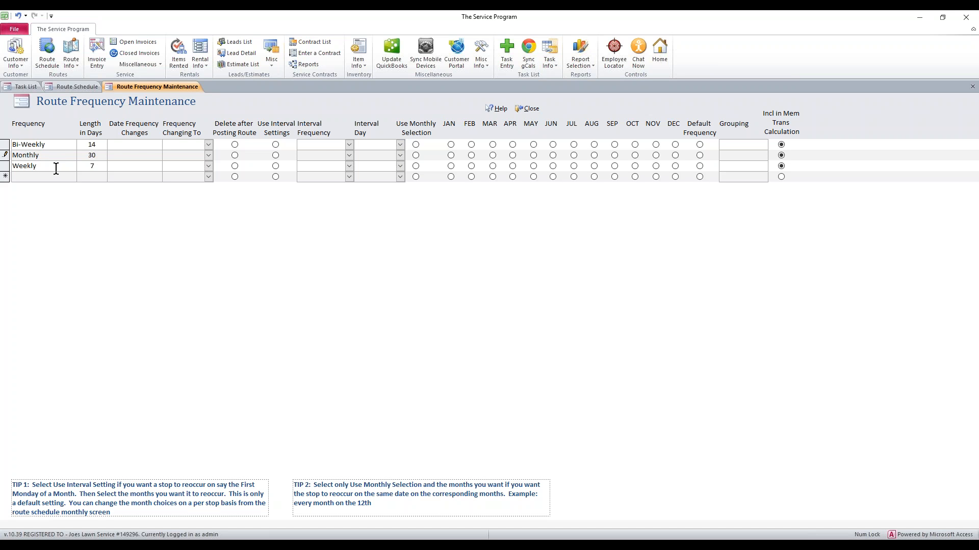
click(24, 165)
text(1 Month)
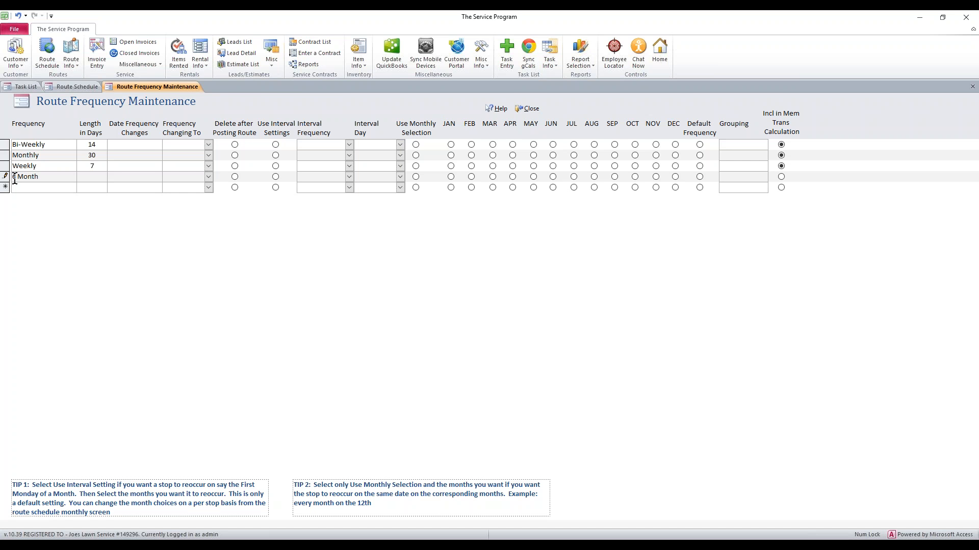
- Enter 6 Month at 180 days and One Time at 0 days, deleted after posting the route
click(92, 176)
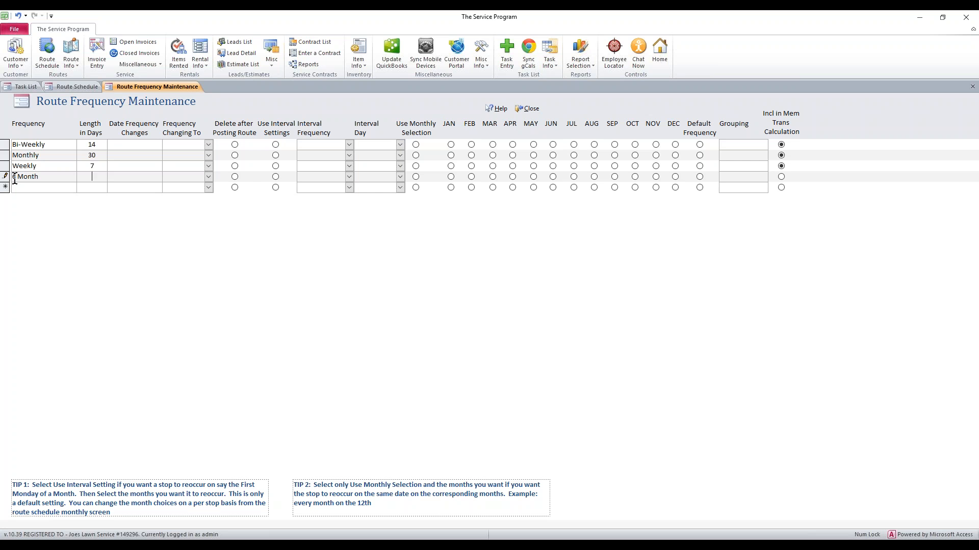
text(180)
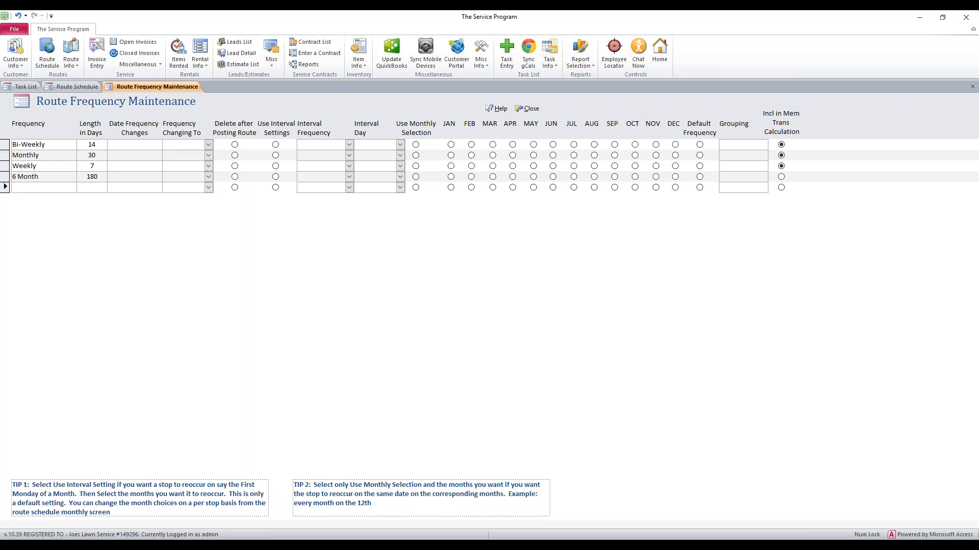
click(37, 186)
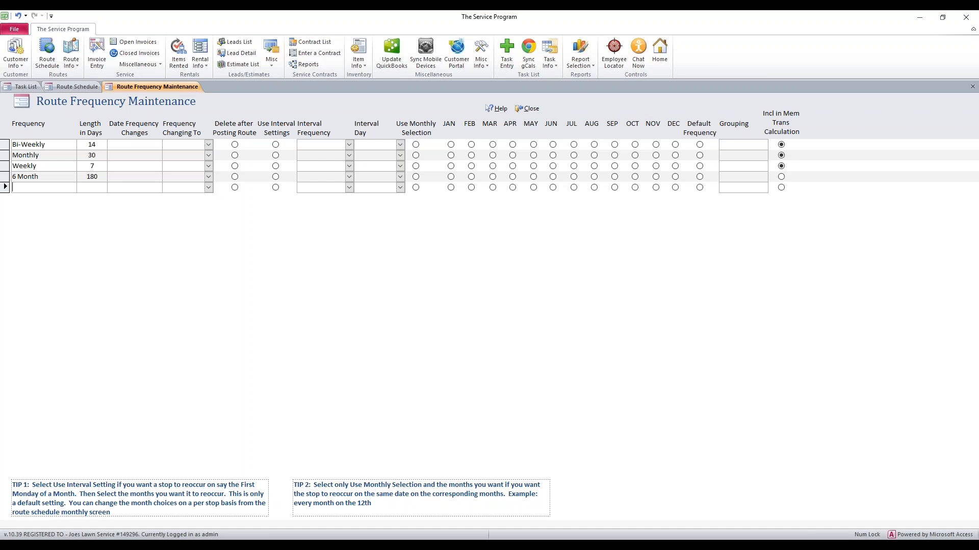
text(One Time)
click(92, 187)
text(0)
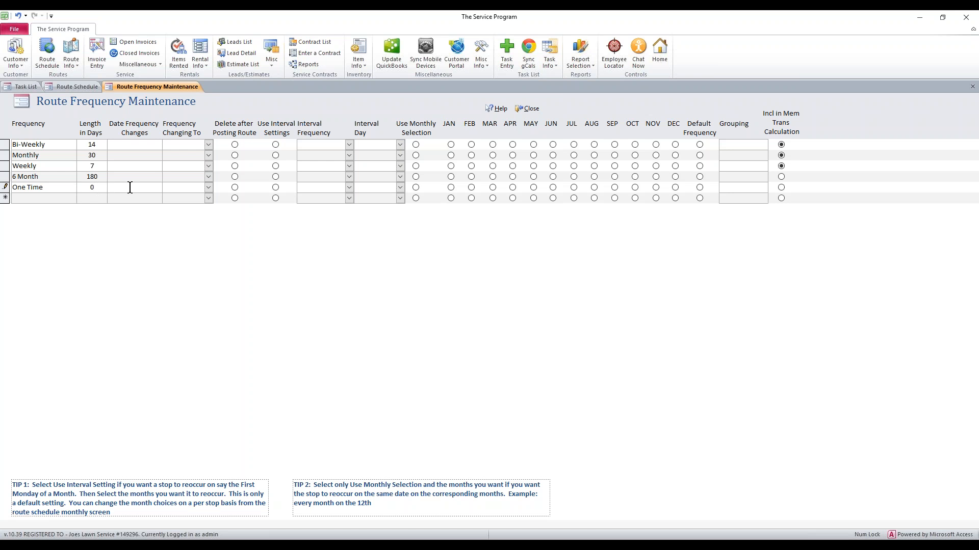
mouse_move(236, 187)
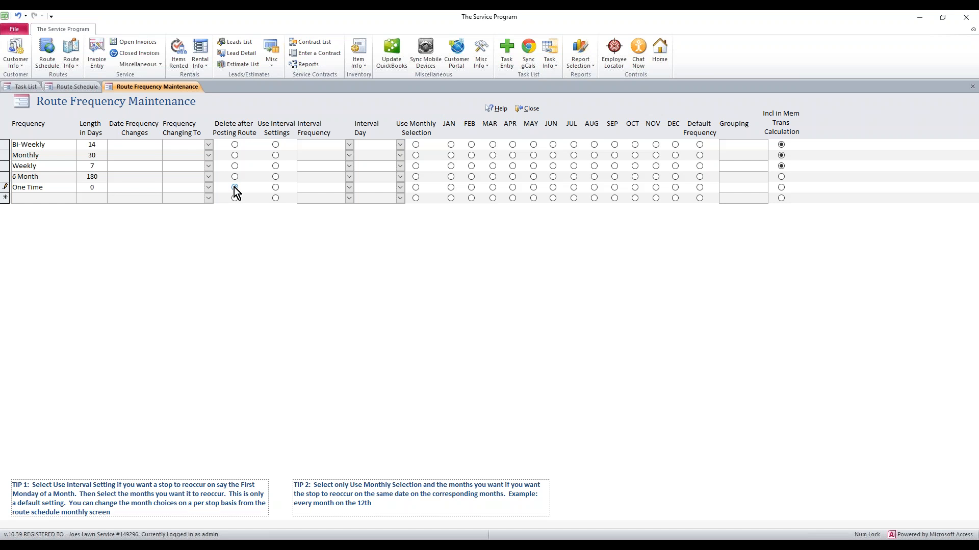
click(234, 187)
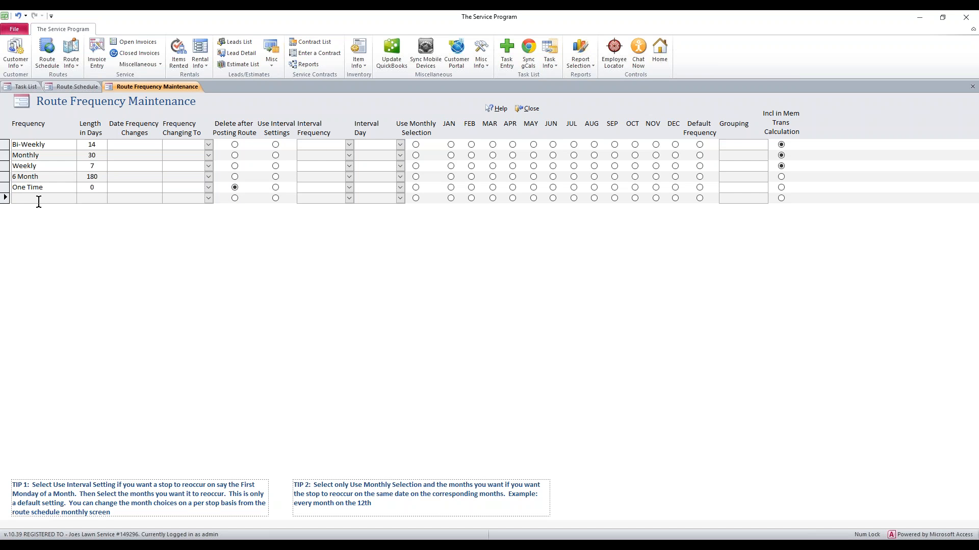
- Create a 1st Monday frequency using interval settings and monthly selection of JAN, MAR, MAY
text(1st)
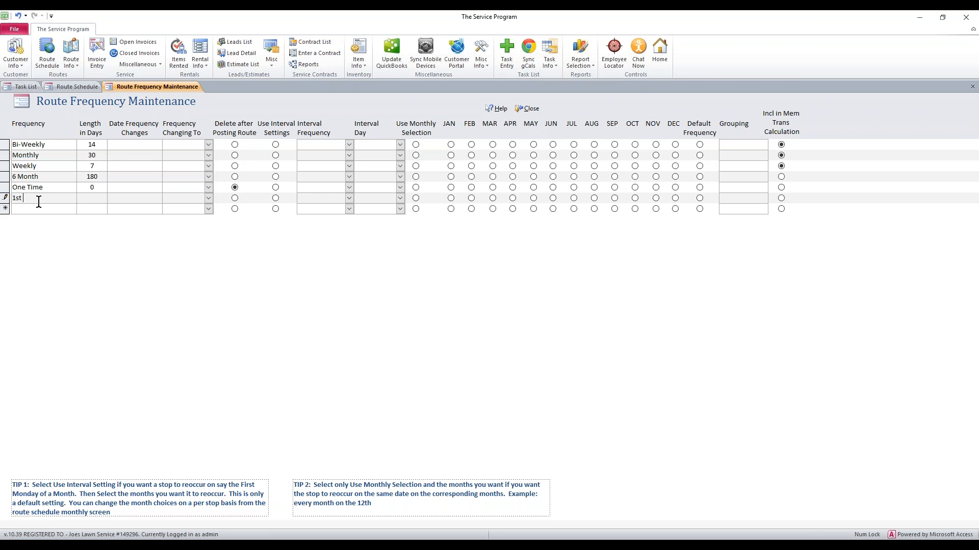
text(Monday)
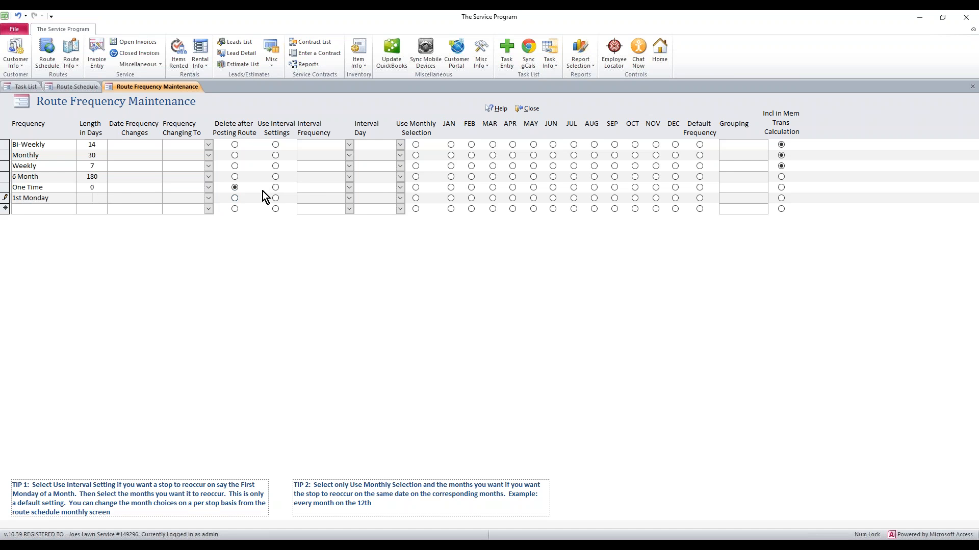
click(274, 198)
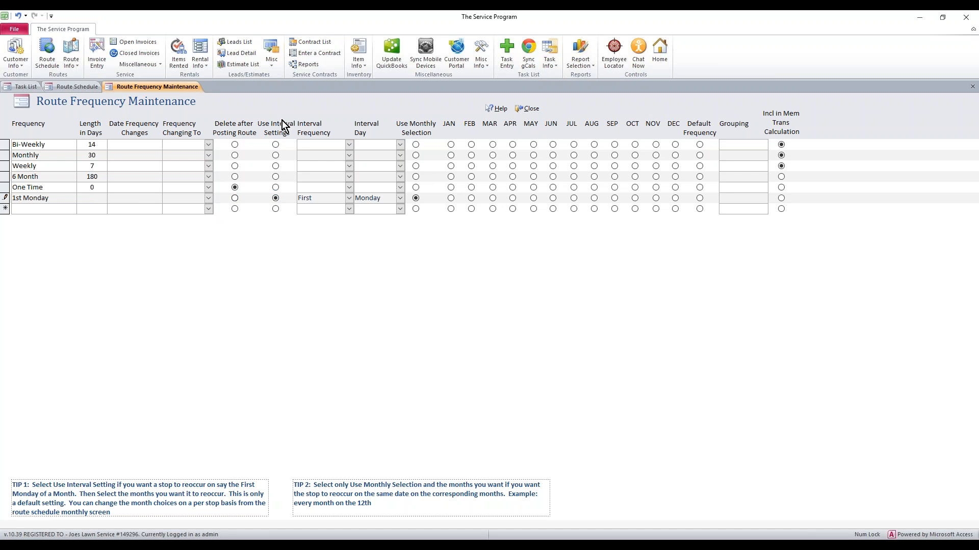
mouse_move(347, 195)
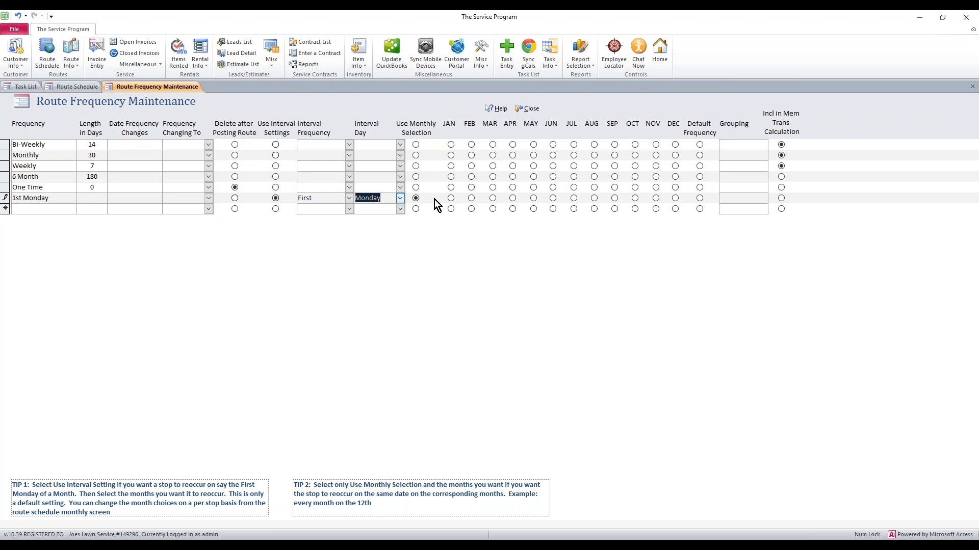
click(449, 198)
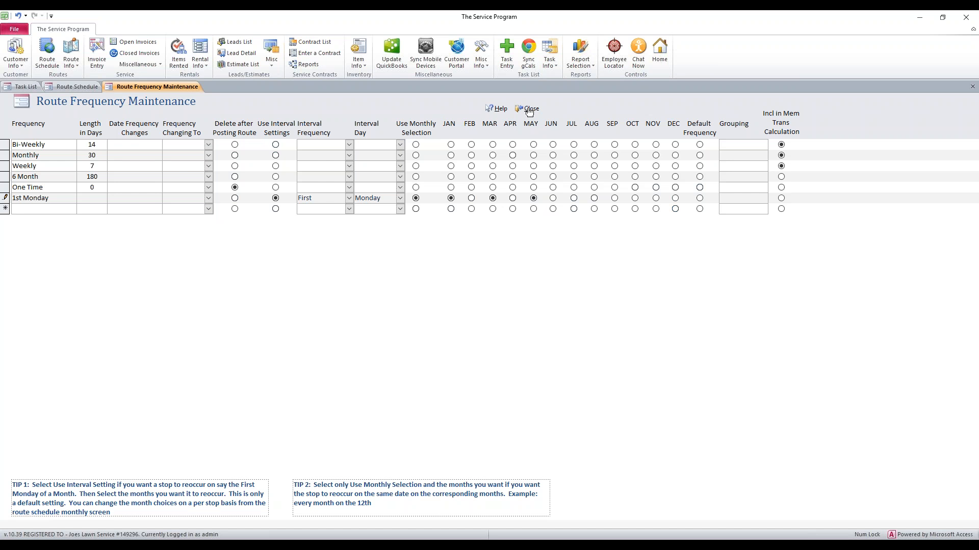
- Return to the route list and rename the R1 route to Joe
click(529, 110)
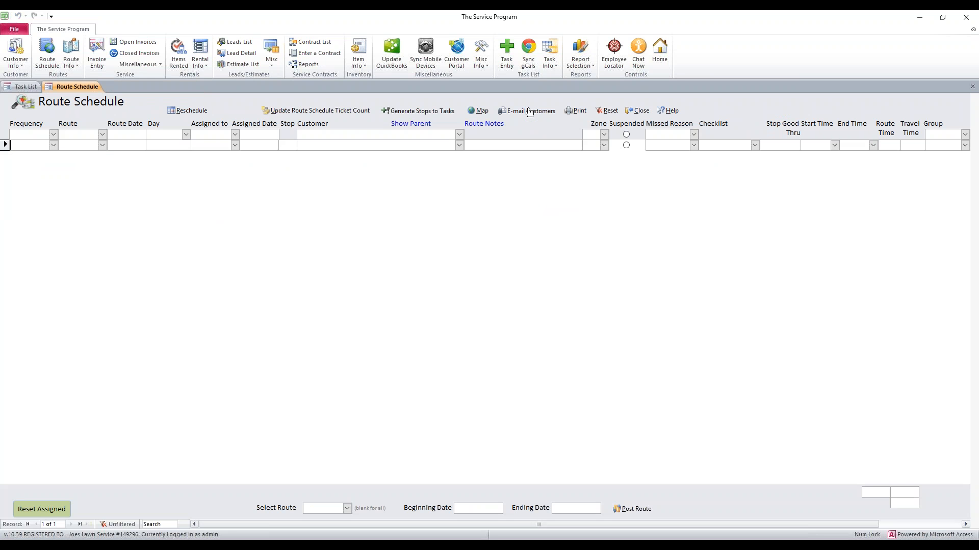
mouse_move(641, 110)
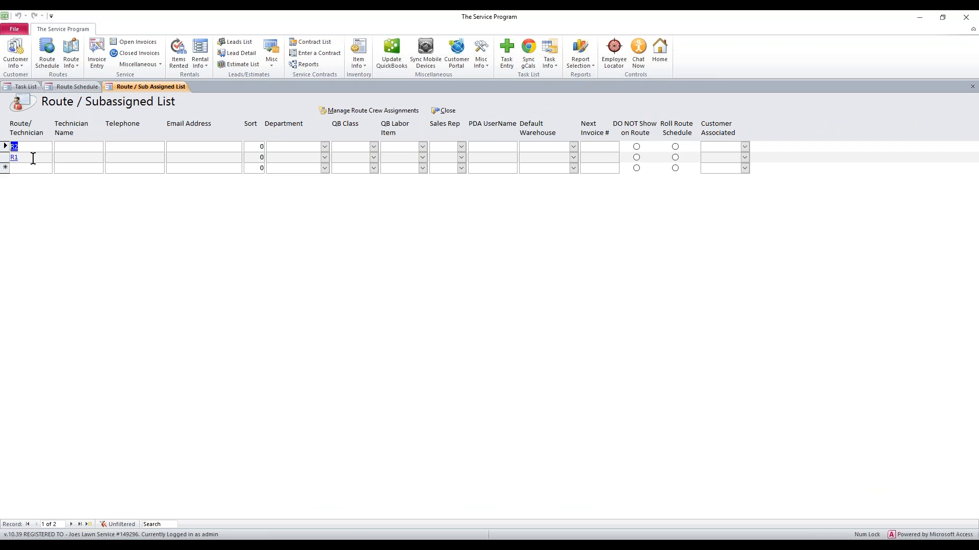
click(13, 157)
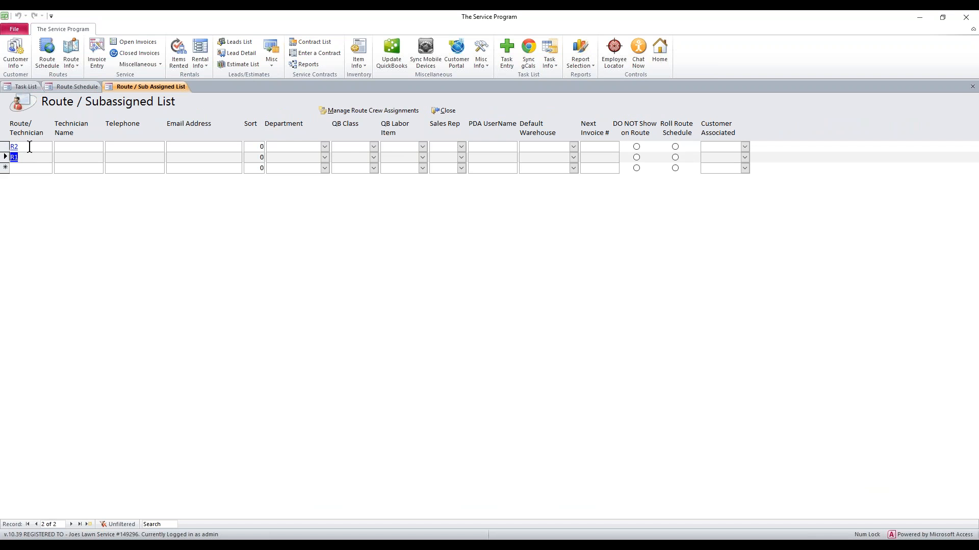
click(14, 146)
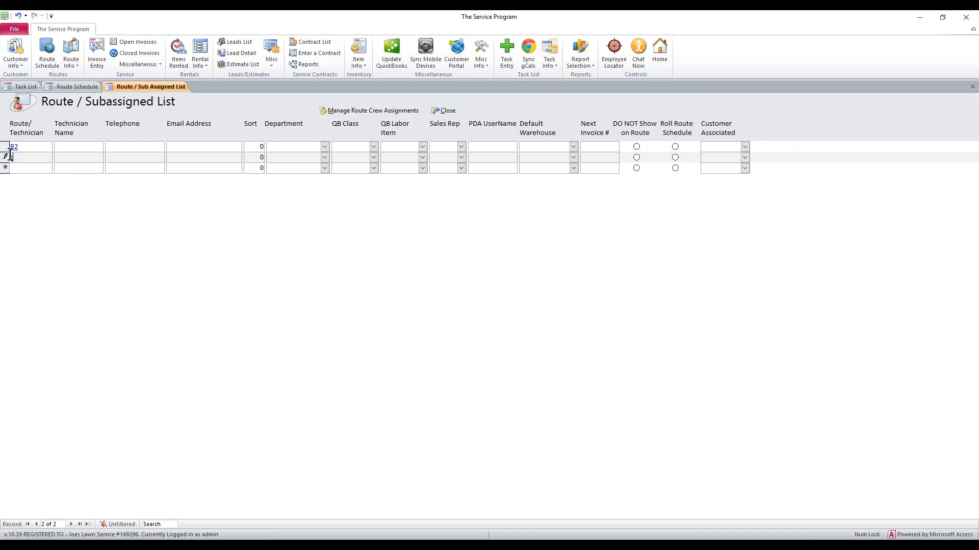
text(Joe)
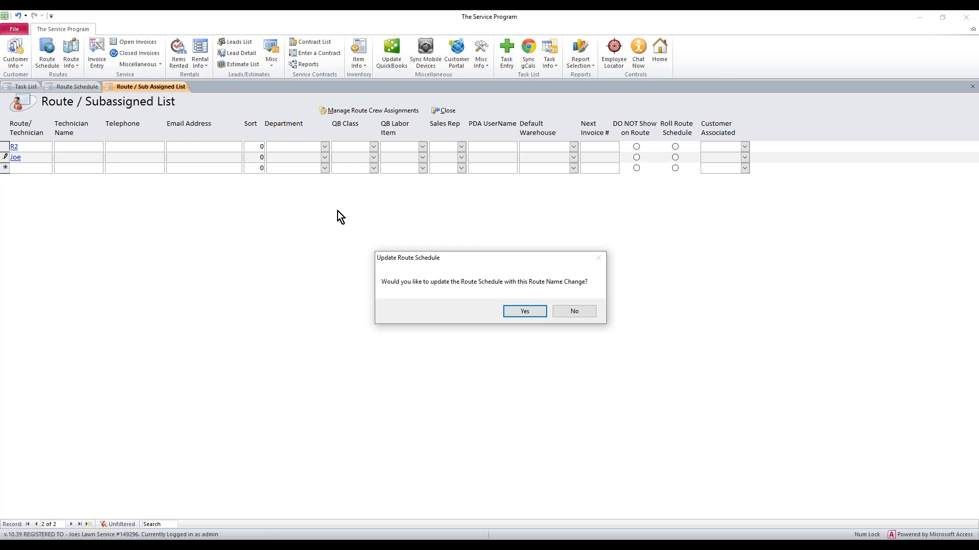
mouse_move(443, 285)
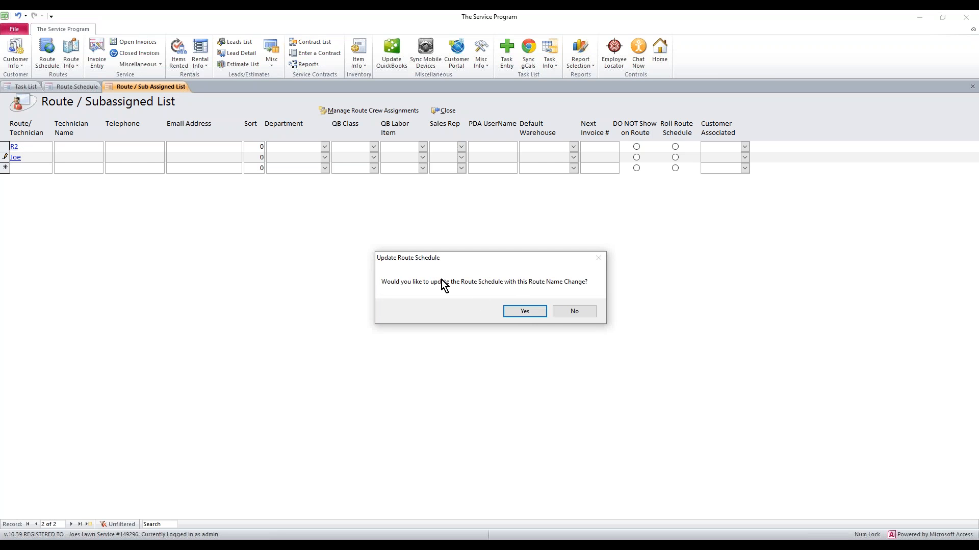
mouse_move(574, 285)
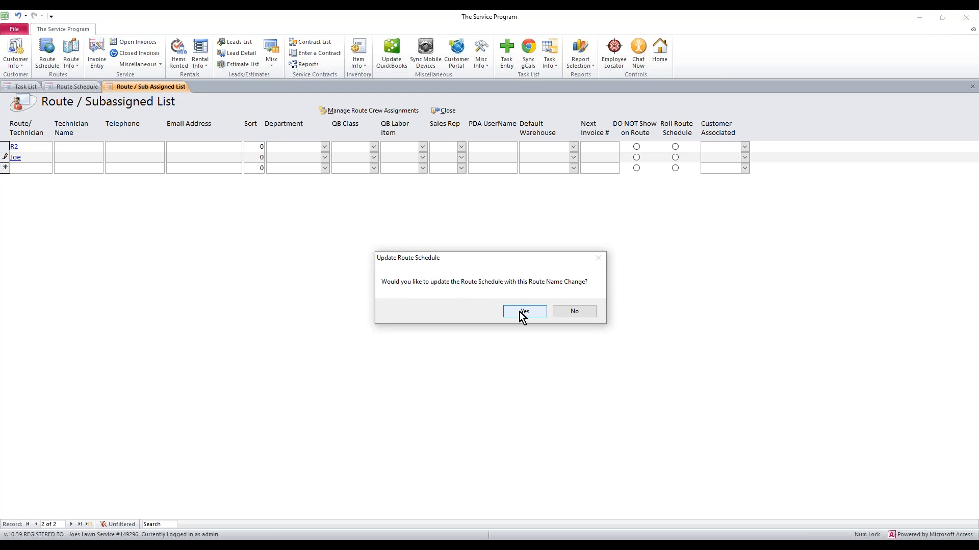
- Confirm the Joe rename in the schedule and rename the other route to Mark
click(524, 311)
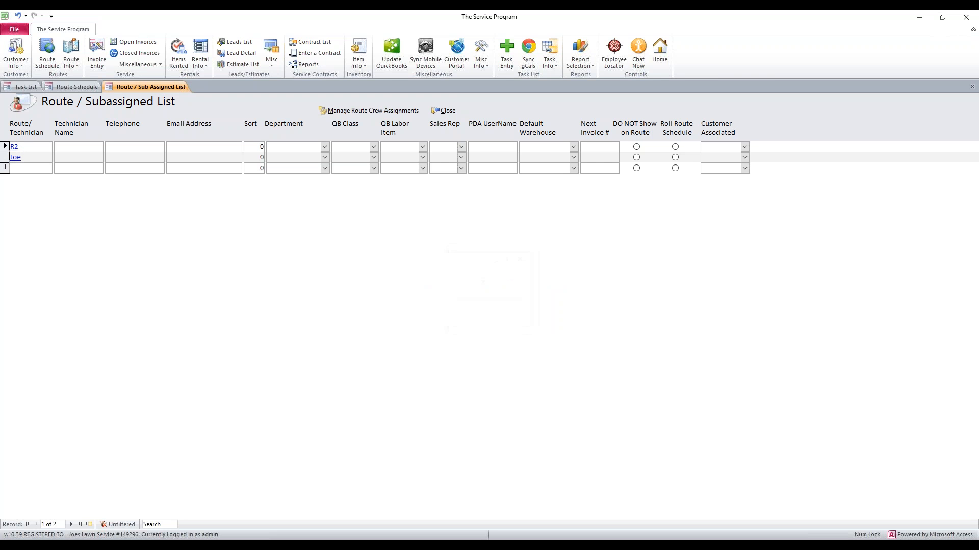
mouse_move(511, 316)
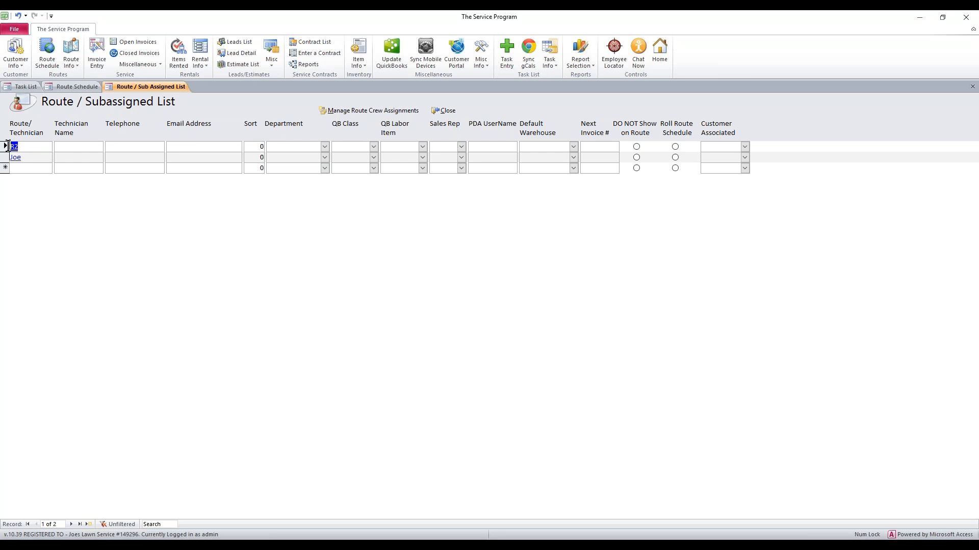
text(Mark)
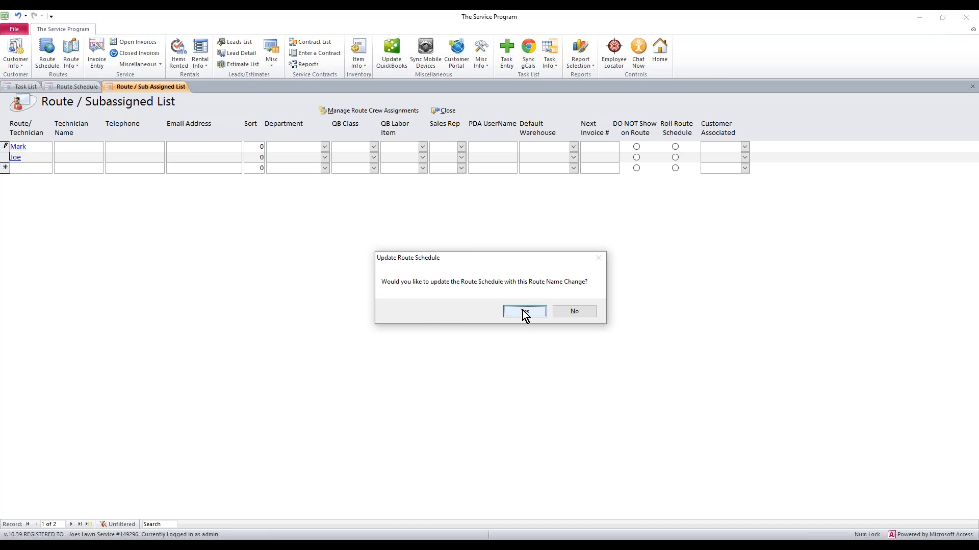
click(524, 312)
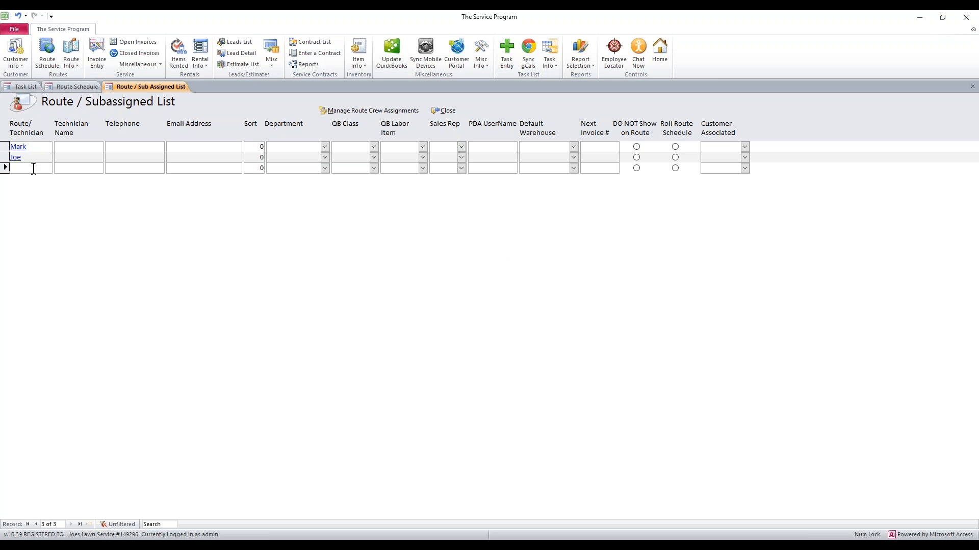
- Add a Route1 route with Mark as its technician and save it
text(Route1)
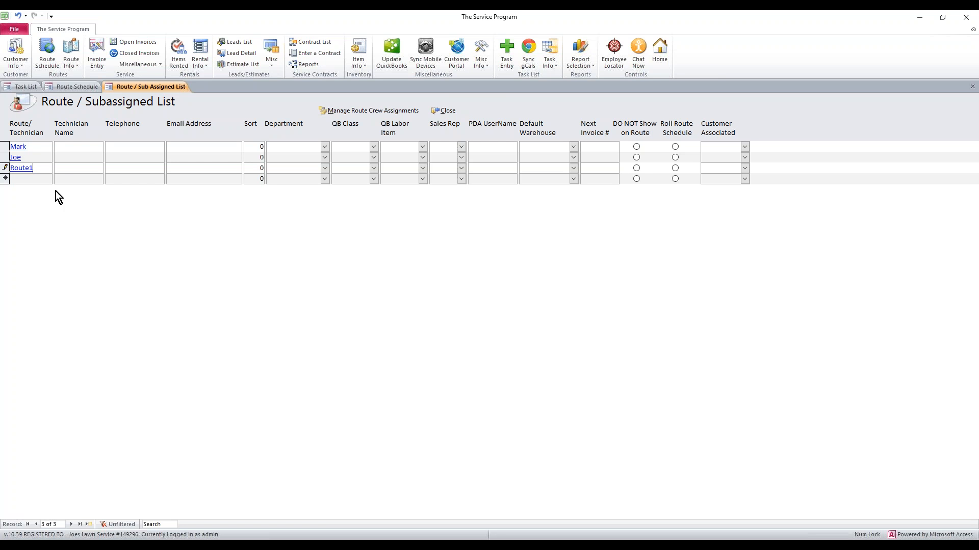
click(79, 167)
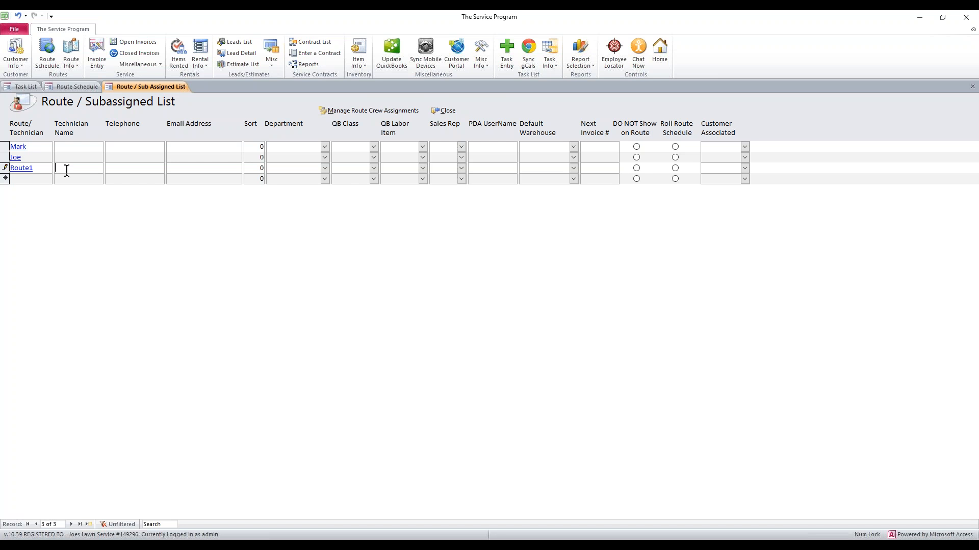
text(Mark)
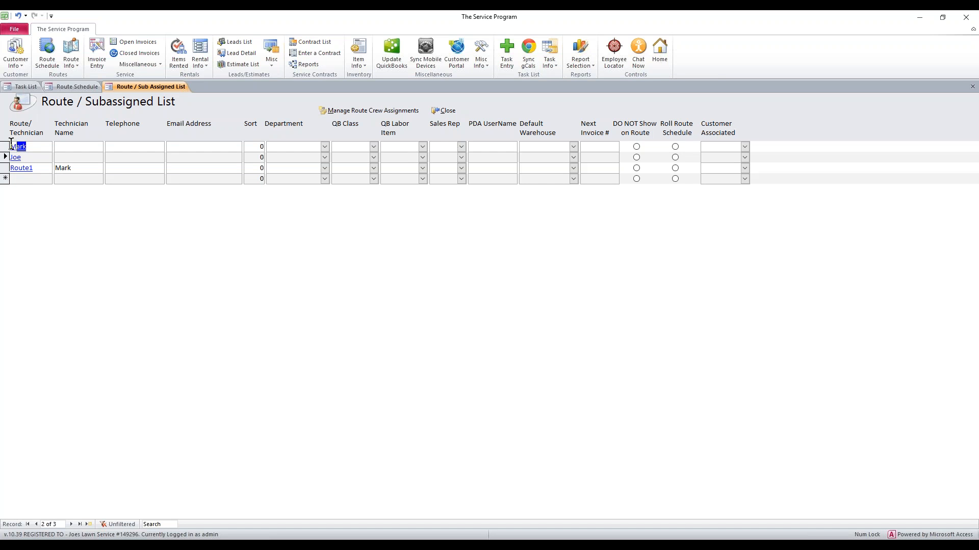
click(18, 146)
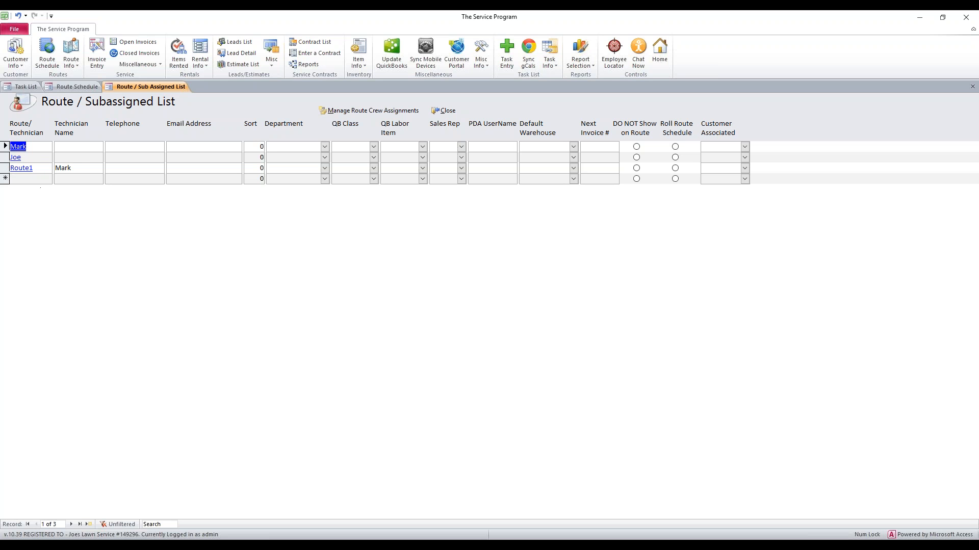
click(21, 167)
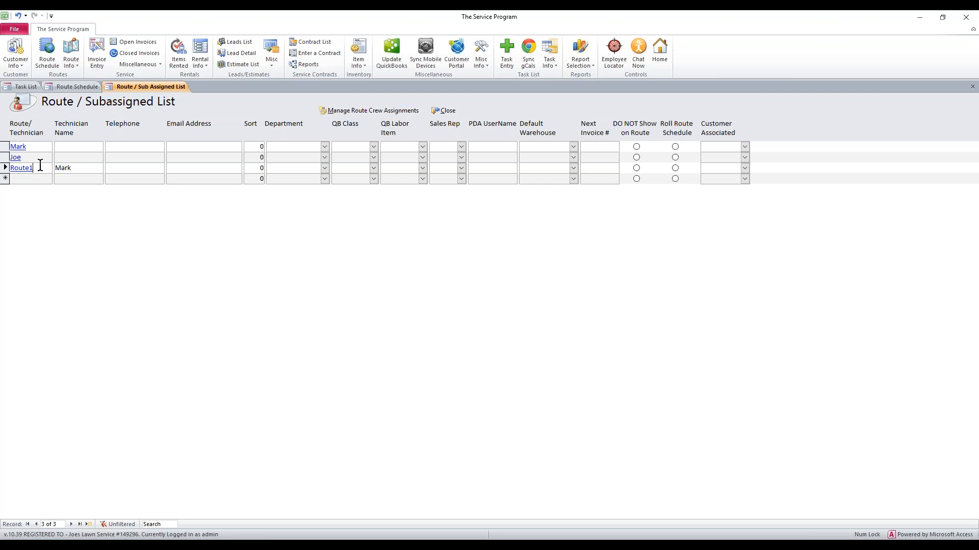
click(15, 157)
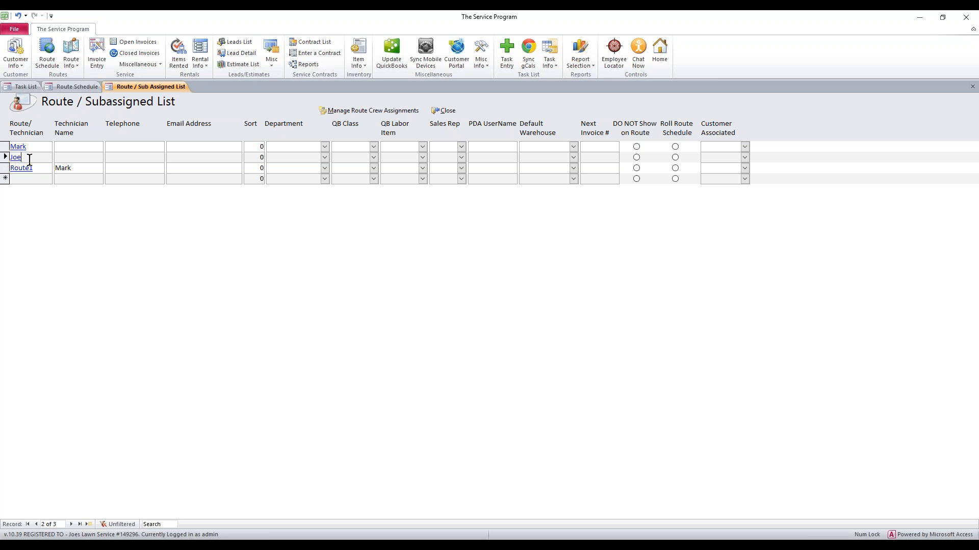
mouse_move(40, 167)
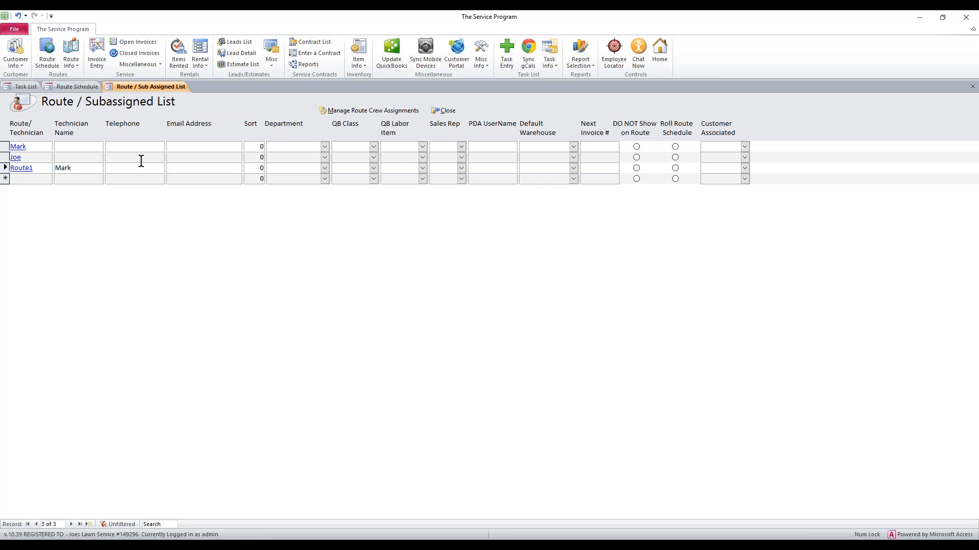
click(296, 167)
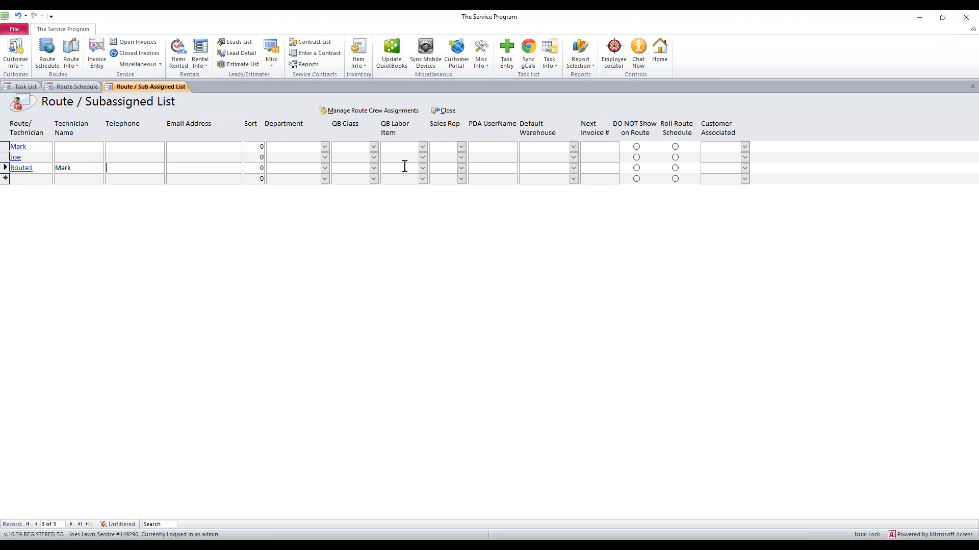
mouse_move(449, 135)
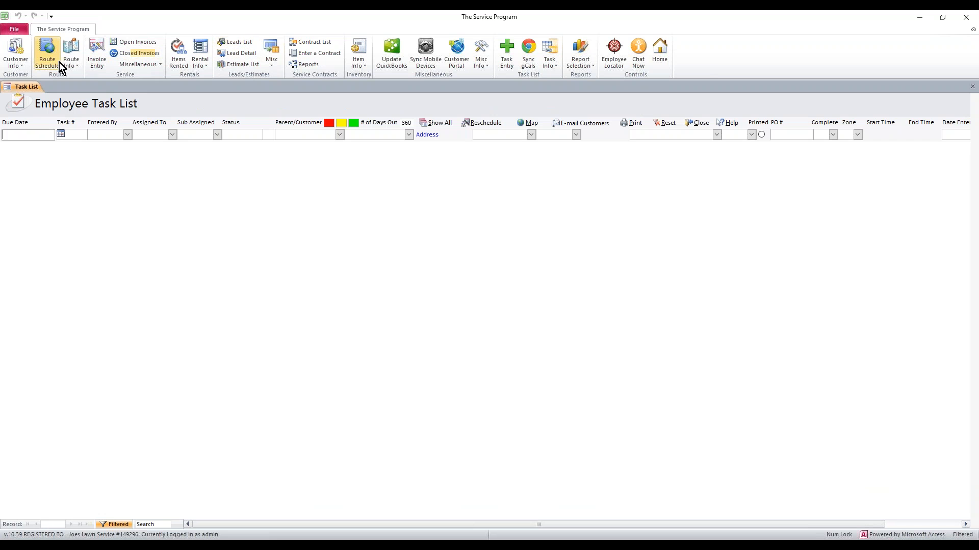
mouse_move(47, 53)
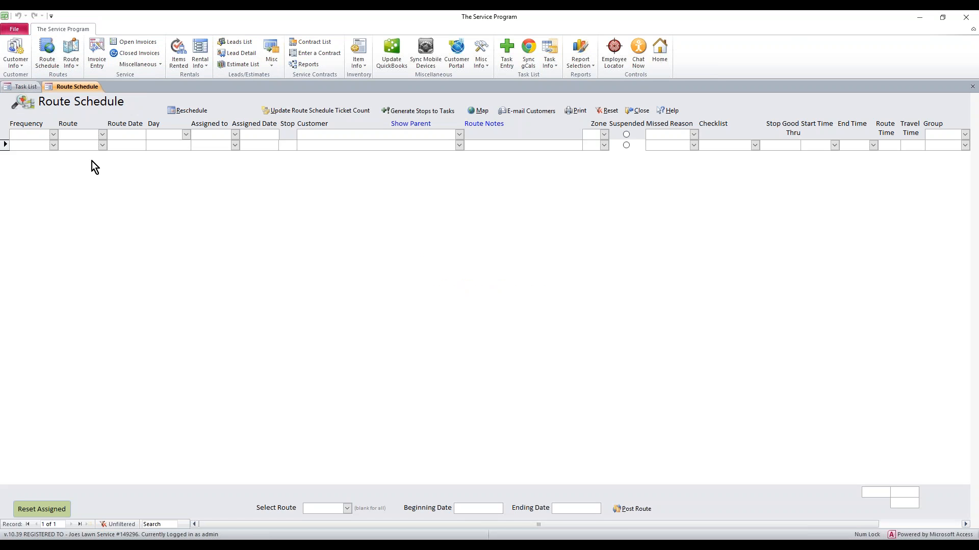
- Reopen the Route Schedule from the Routes group, showing one empty row
click(53, 145)
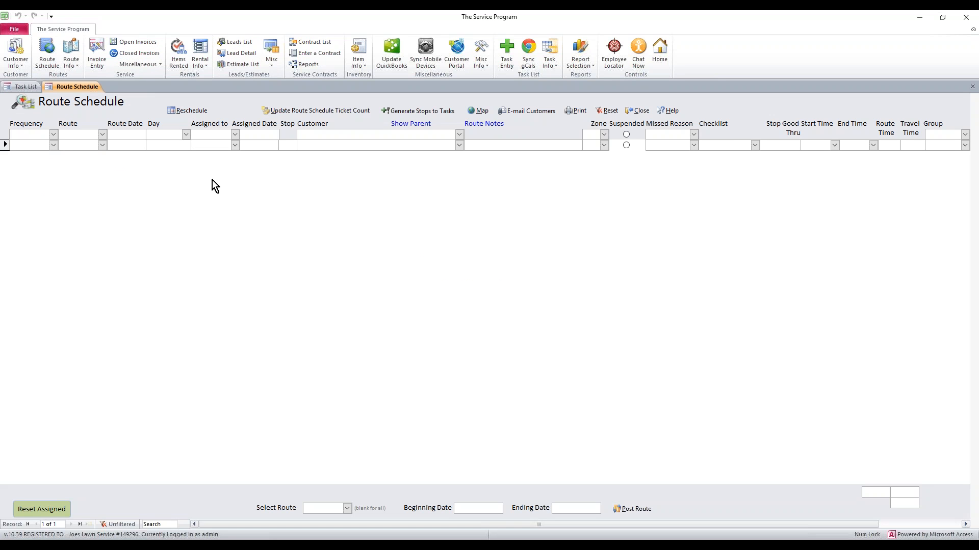
mouse_move(86, 169)
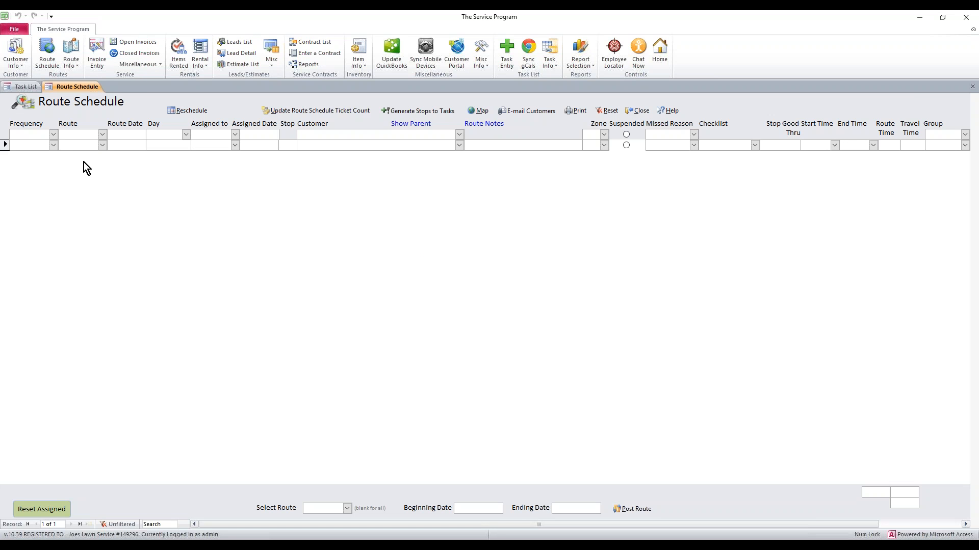
- Make the new stop Weekly on route Joe, dated 3/21/2017, with stop number 1
click(53, 145)
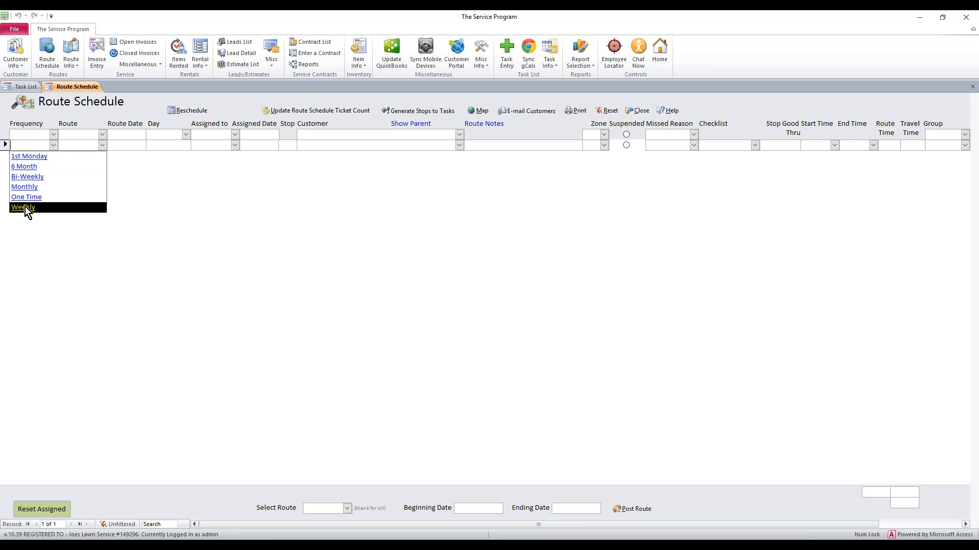
click(22, 207)
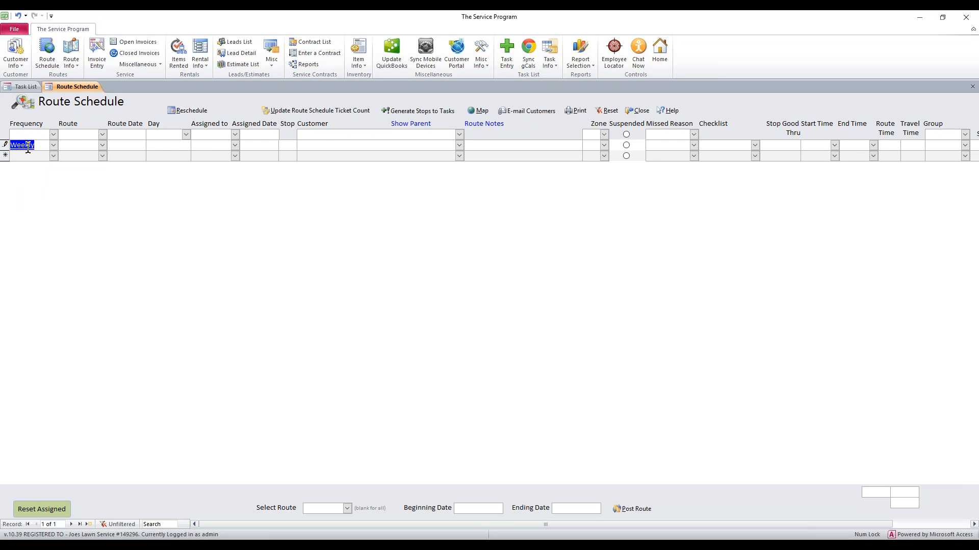
mouse_move(538, 143)
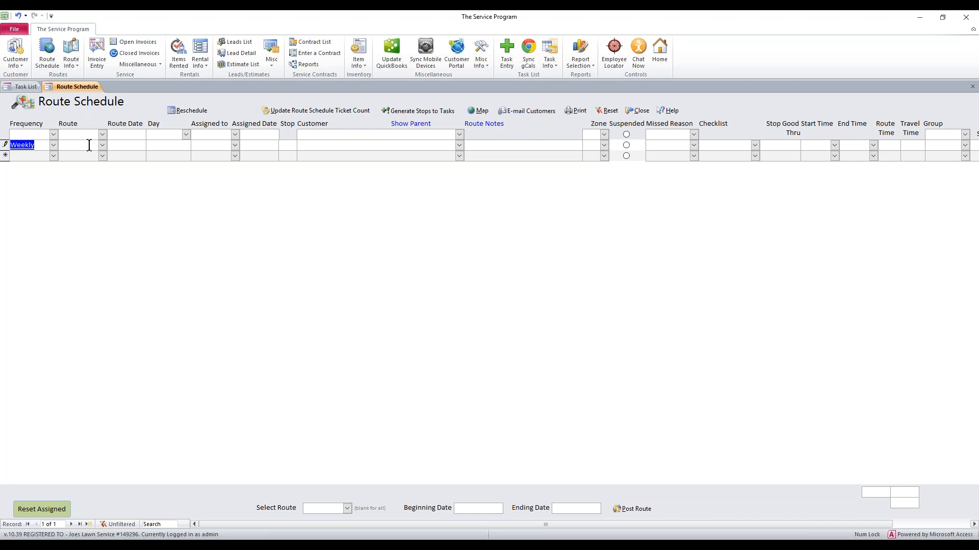
click(102, 135)
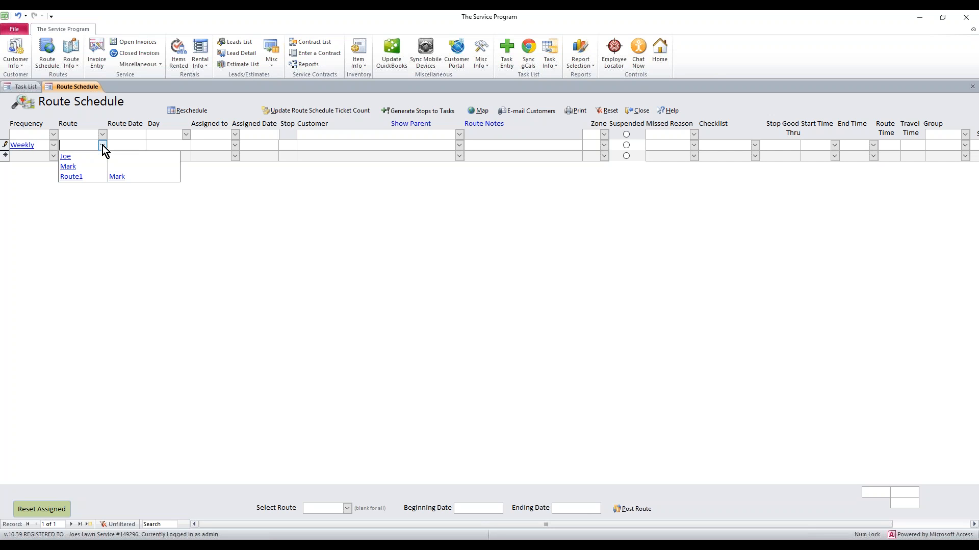
mouse_move(102, 154)
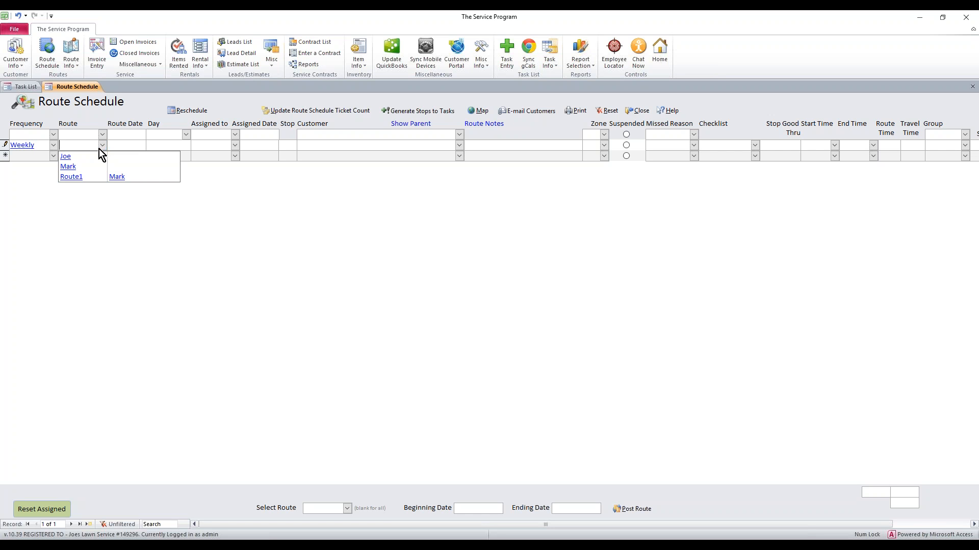
click(65, 157)
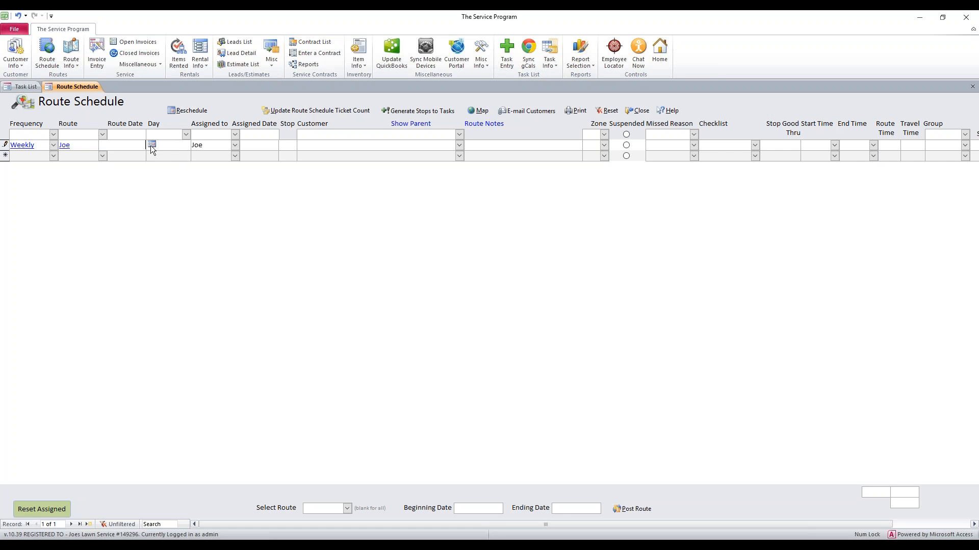
text(3/21/2017)
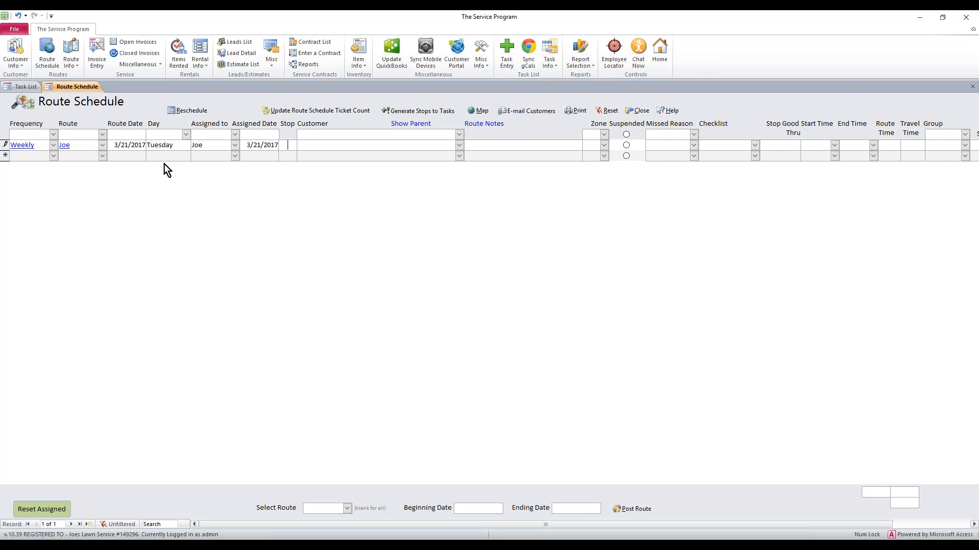
mouse_move(49, 172)
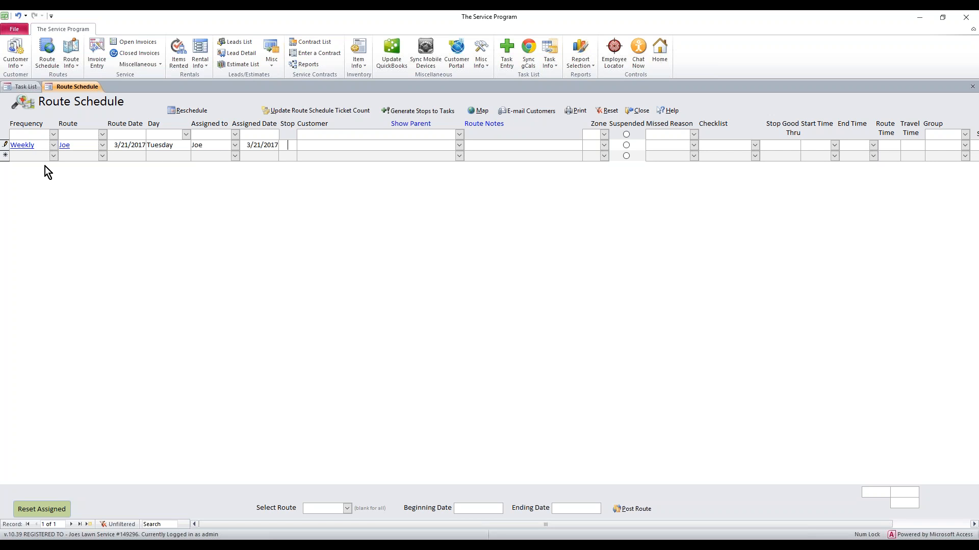
mouse_move(86, 150)
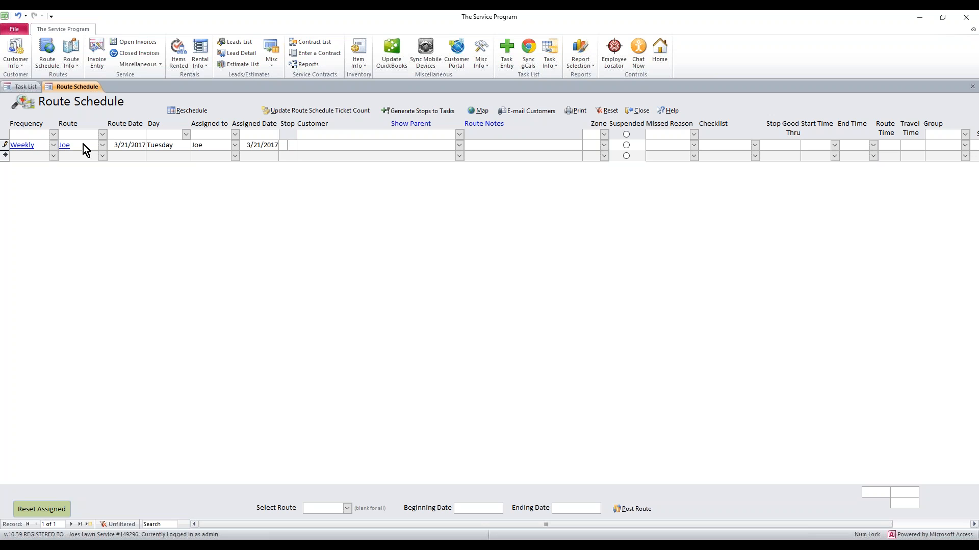
mouse_move(126, 149)
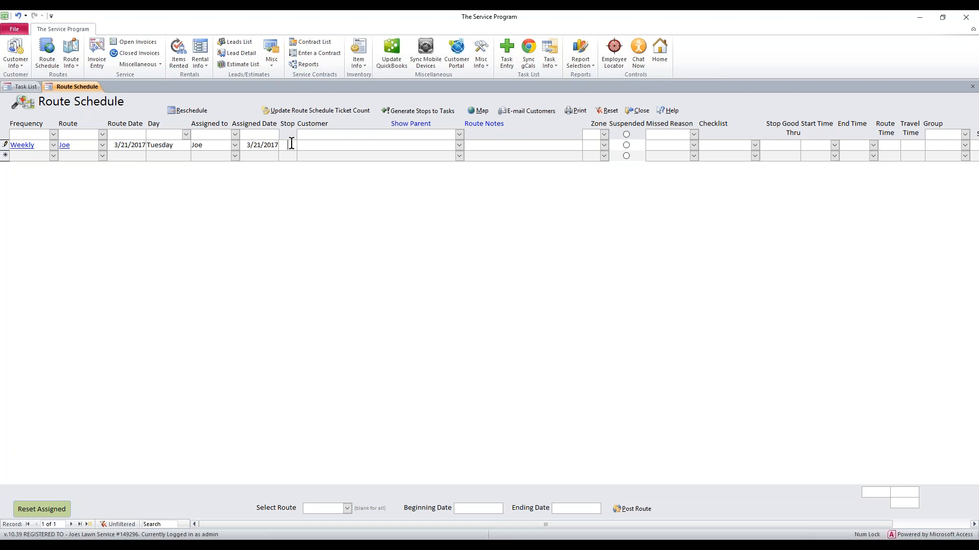
text(1)
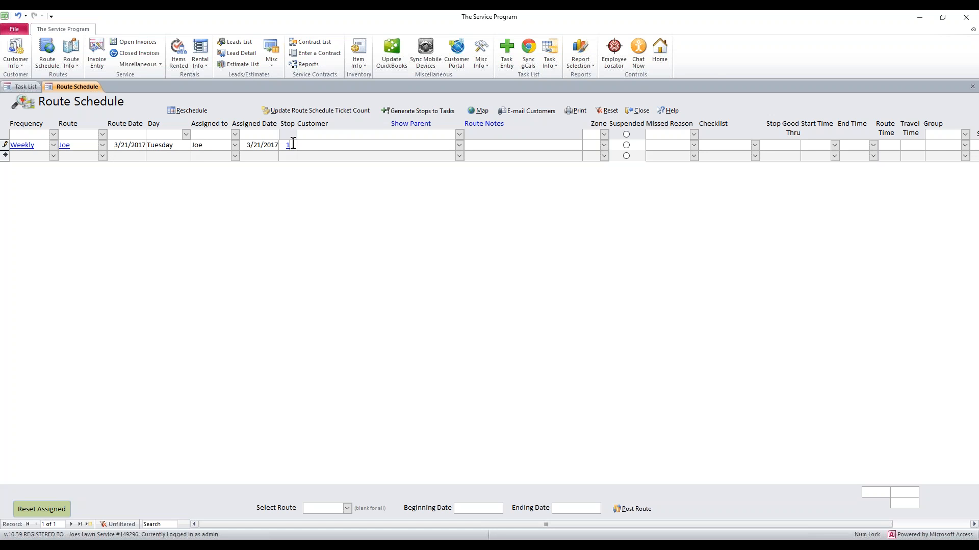
mouse_move(245, 255)
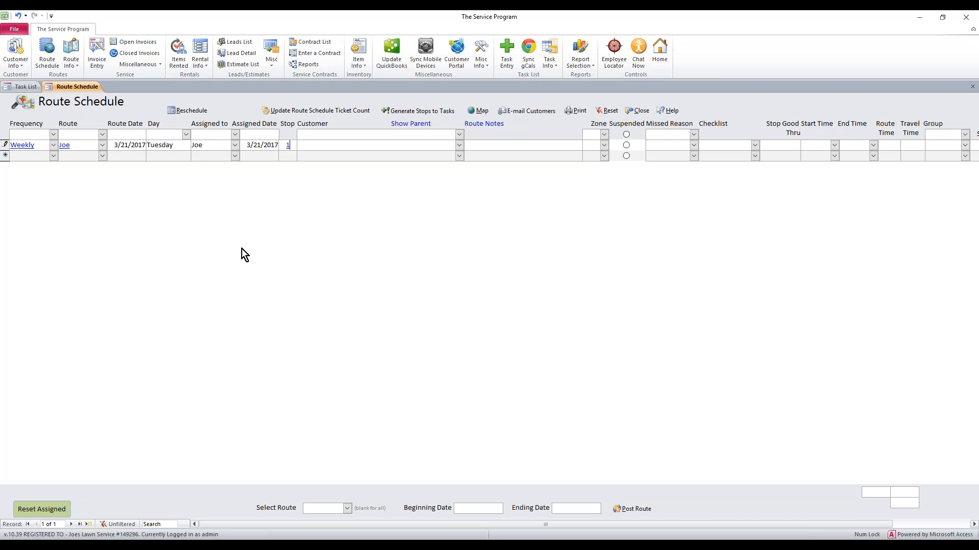
mouse_move(287, 193)
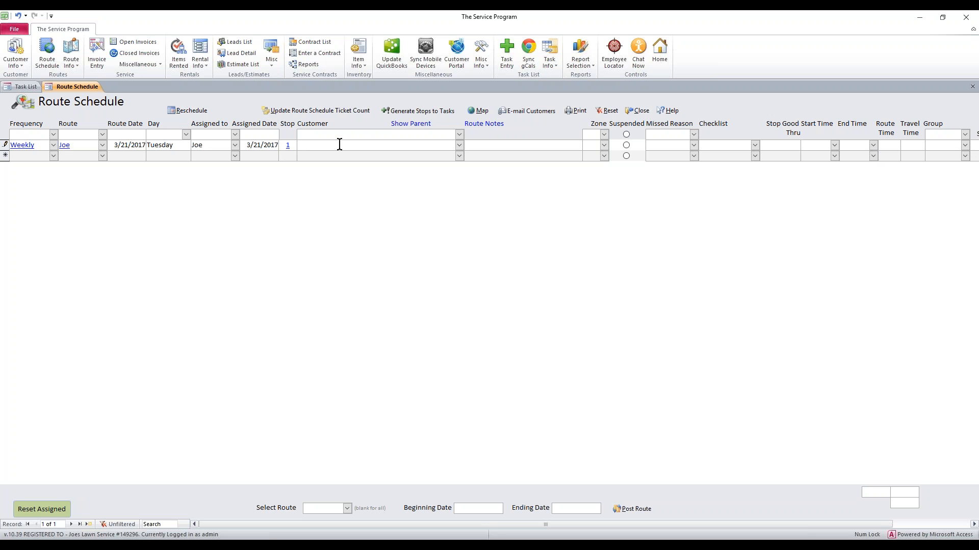
mouse_move(433, 169)
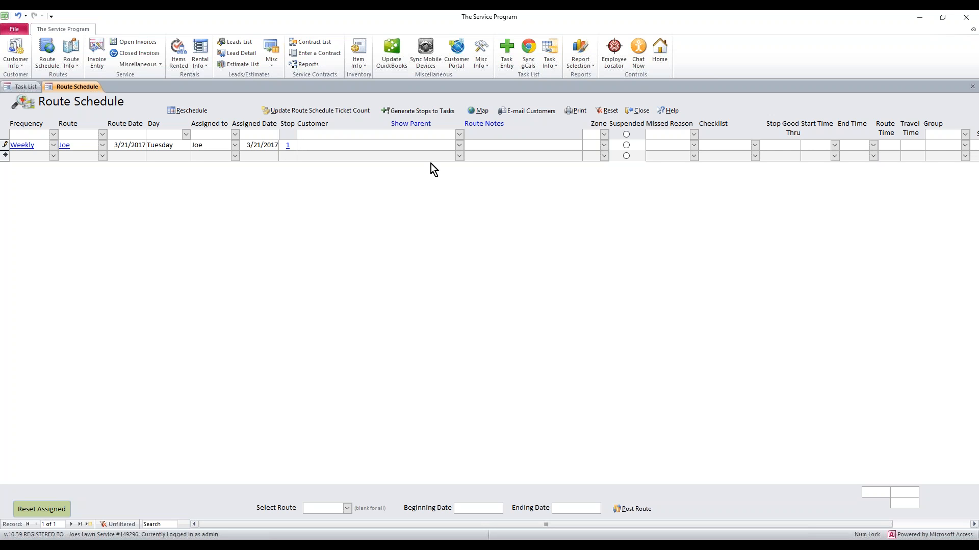
- Assign Brazil Food Market as the customer with route note "go to the back gate"
click(374, 145)
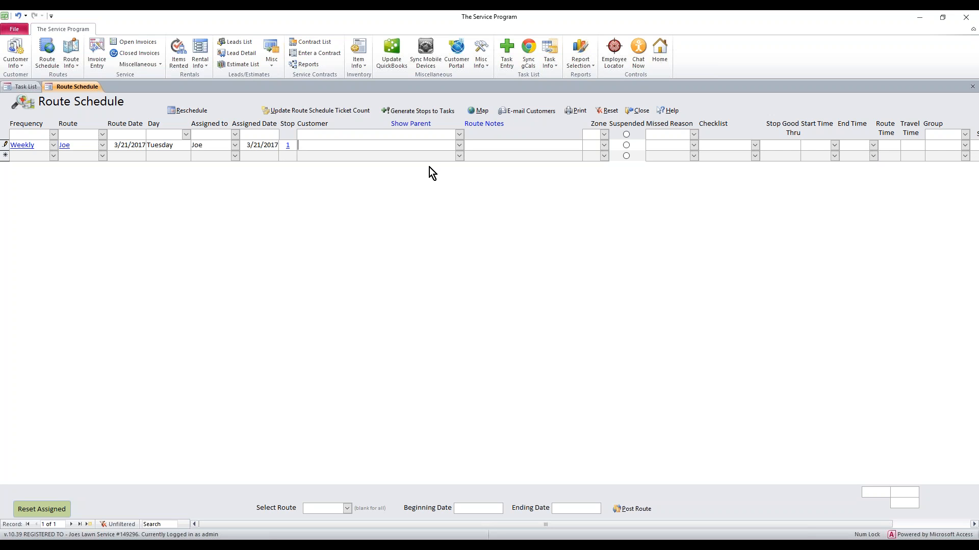
mouse_move(460, 150)
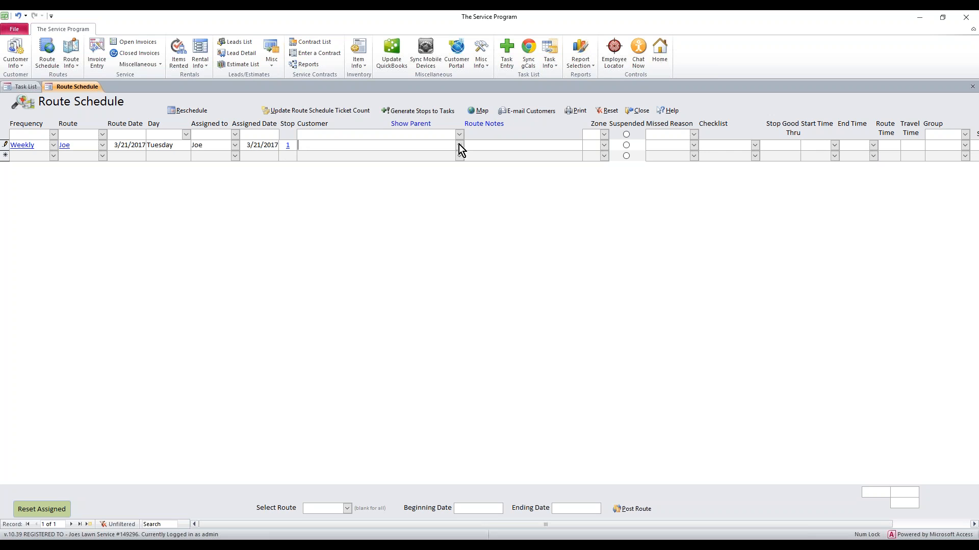
click(459, 134)
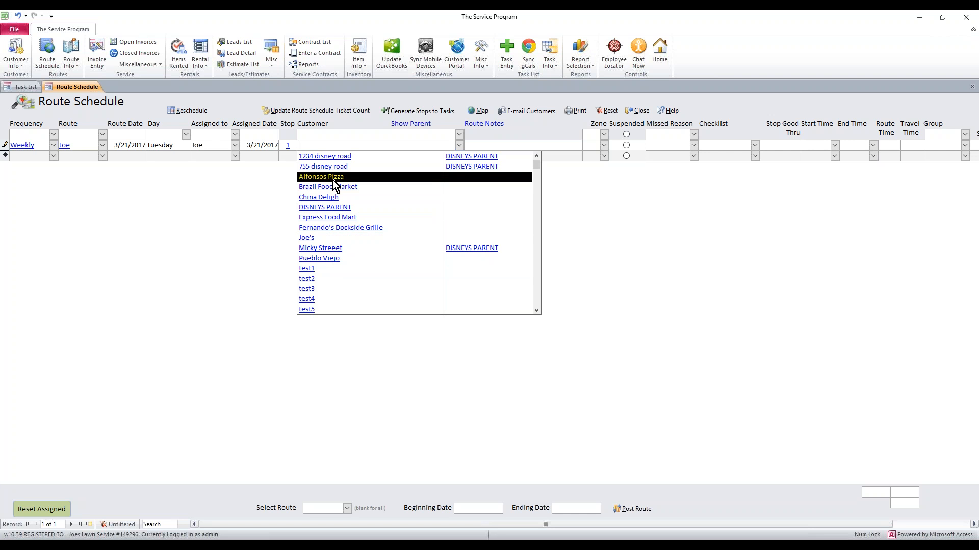
click(327, 187)
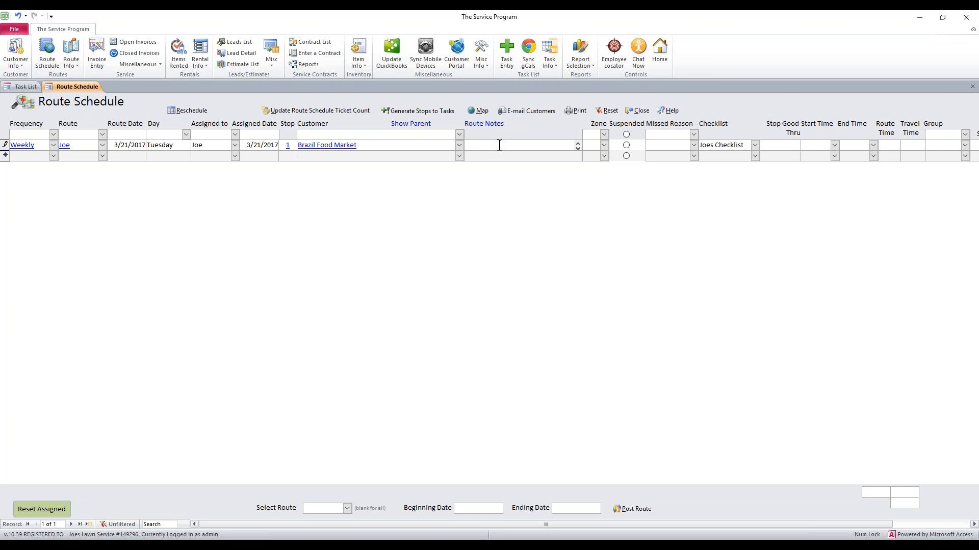
text(go to the back g)
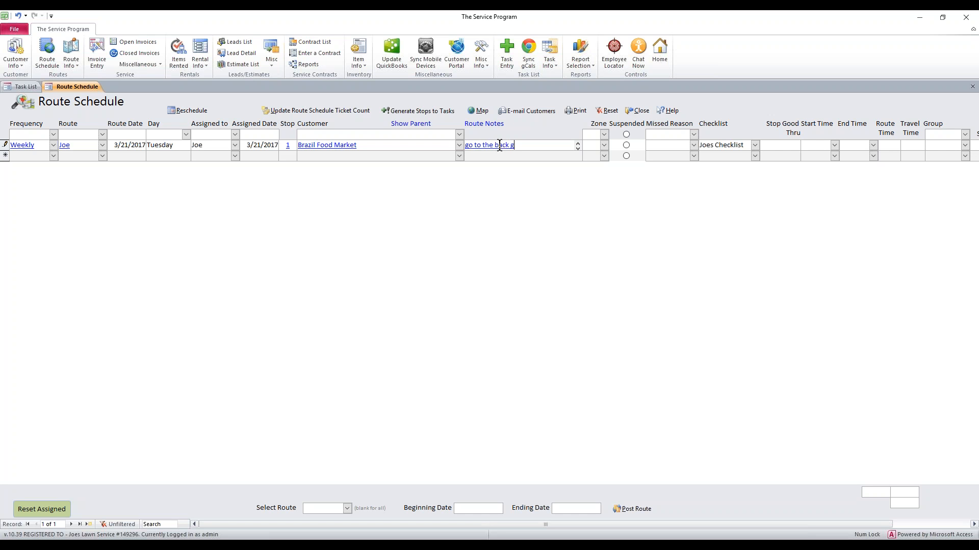
text(ate)
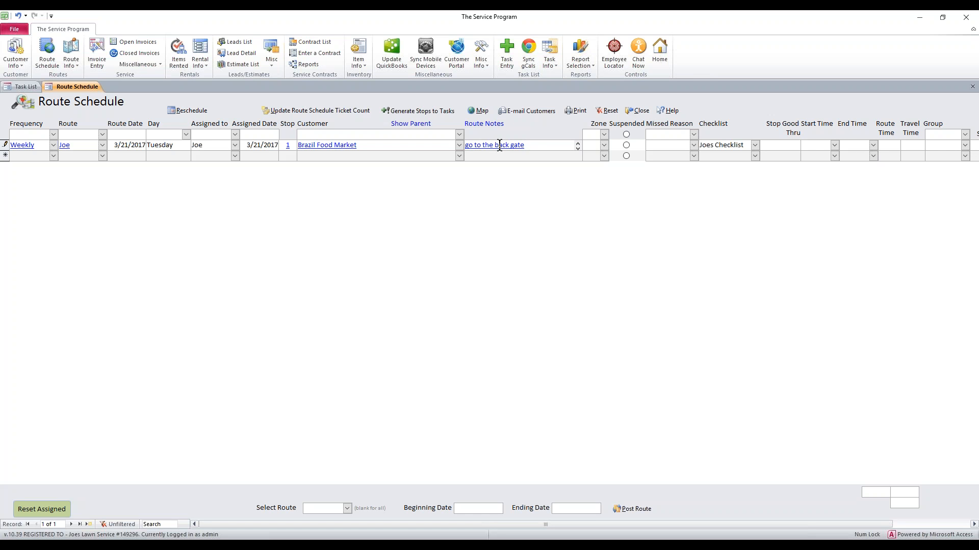
mouse_move(521, 144)
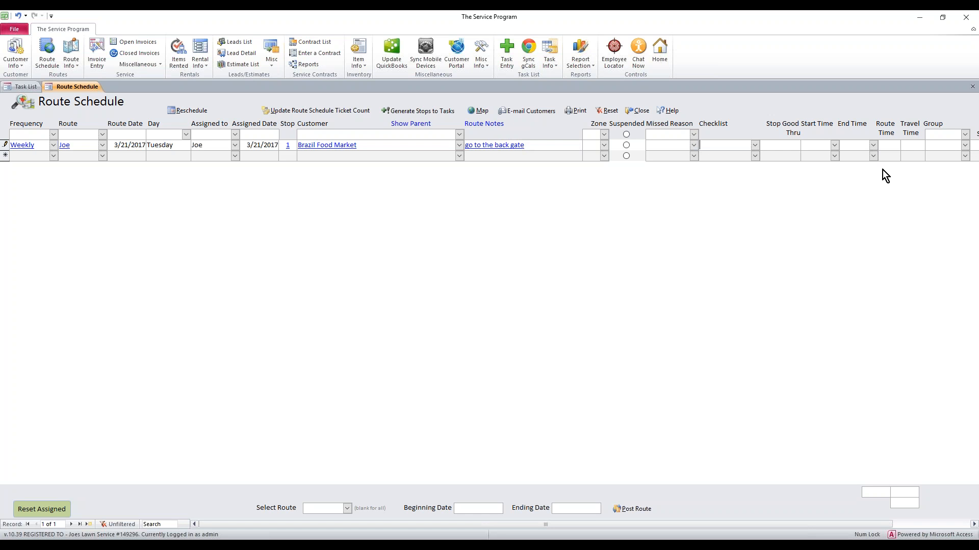
mouse_move(850, 354)
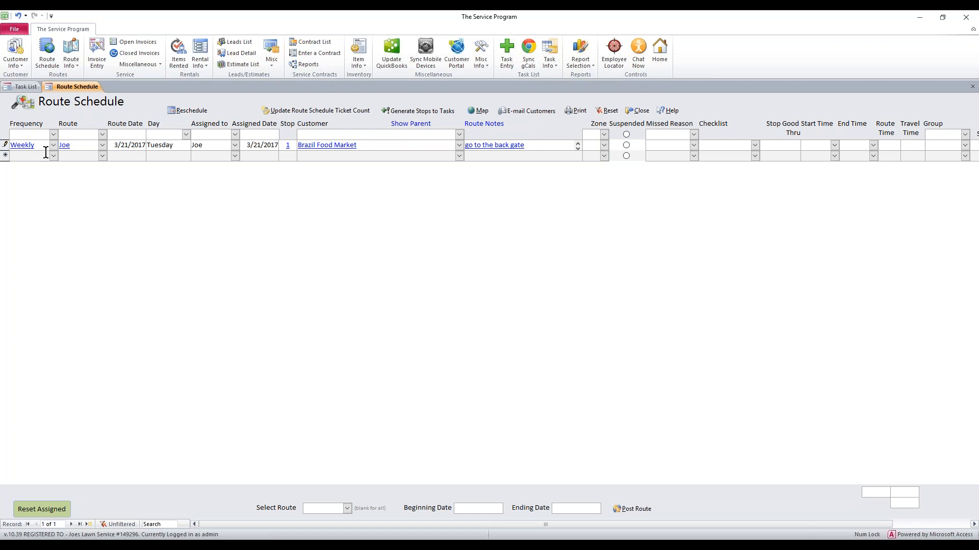
- Create a Monthly stop on route Mark dated 3/22/2017 for customer Alfonsos Pizza
click(53, 155)
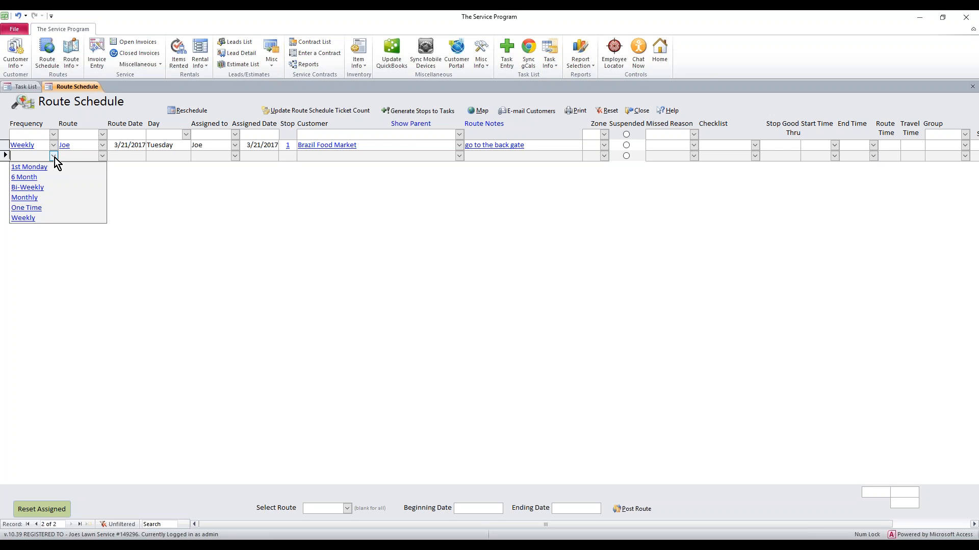
click(25, 197)
text(Mark)
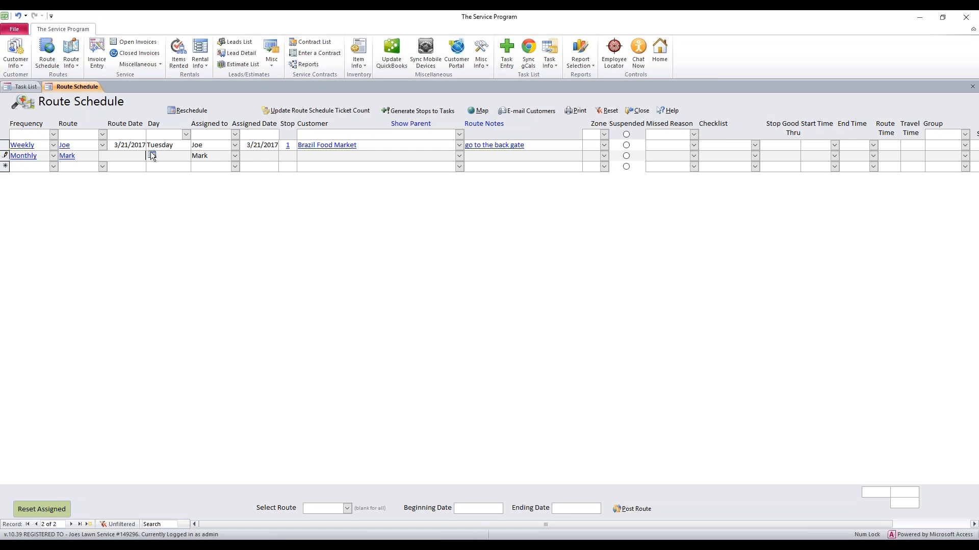
click(151, 155)
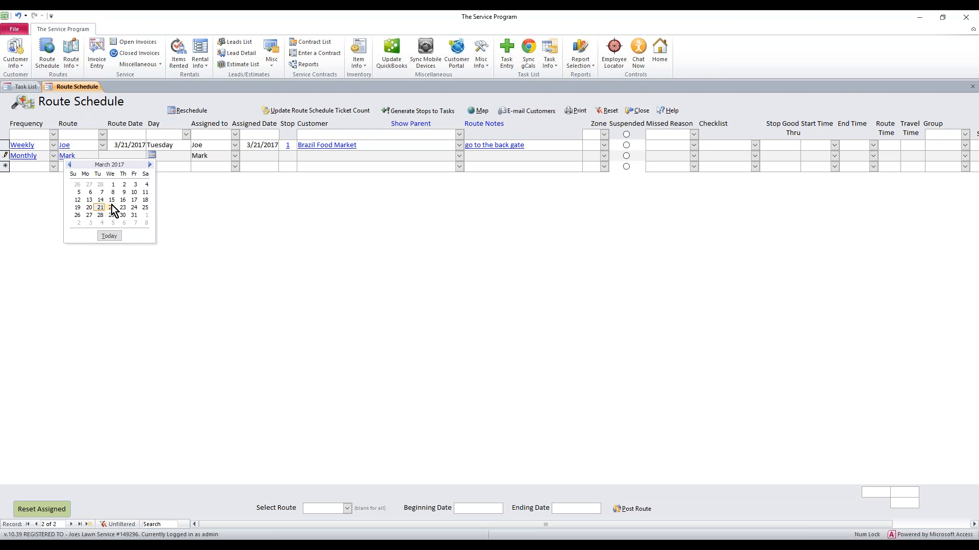
click(111, 207)
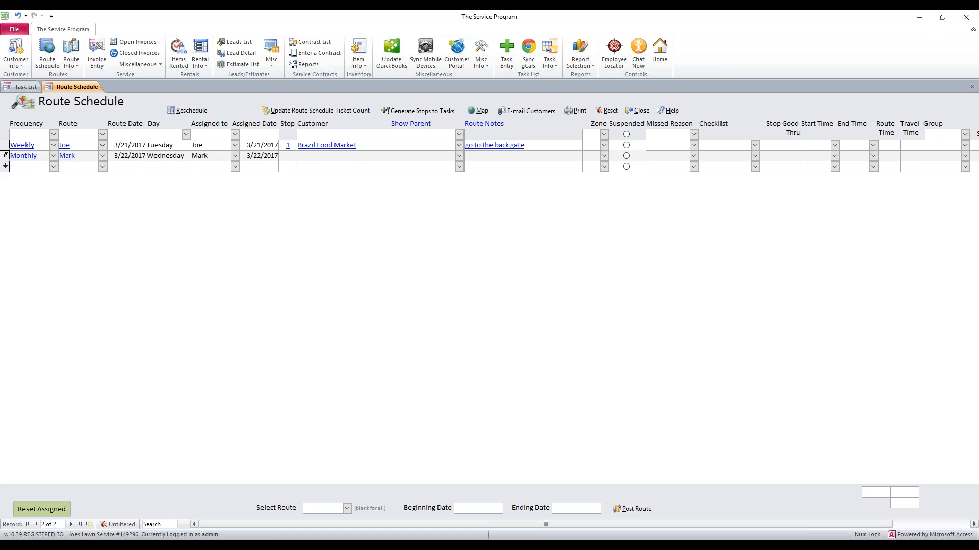
click(458, 155)
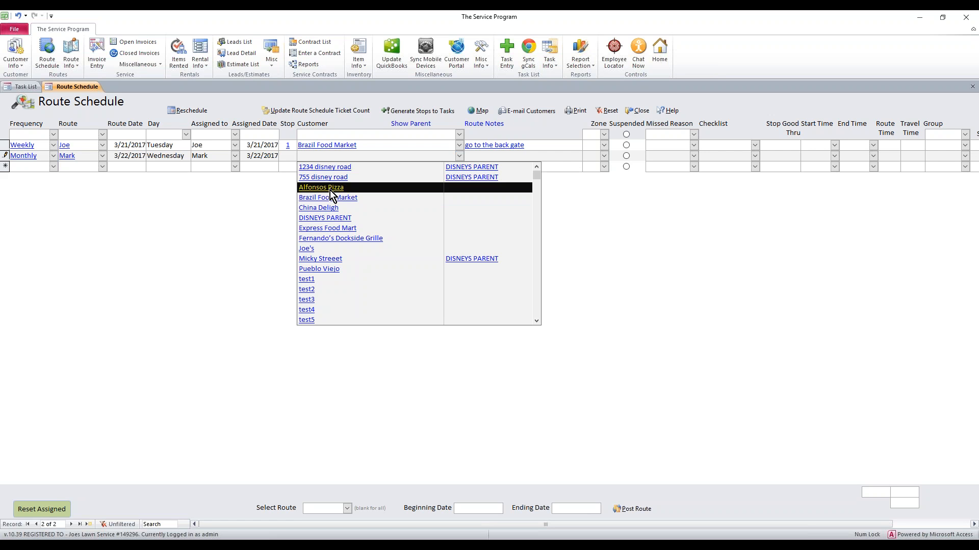
click(320, 187)
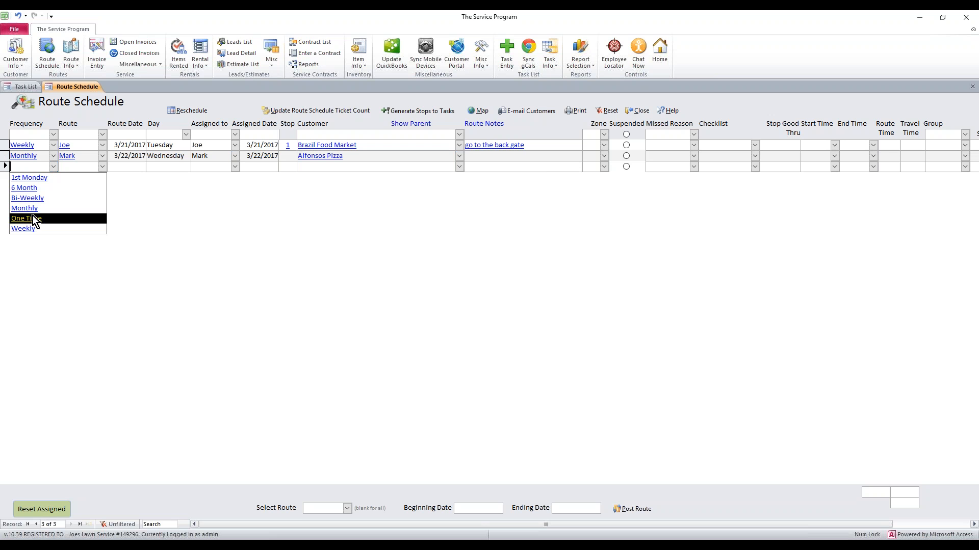
- Make the third stop Weekly on the Mark route dated Tuesday 3/21/2017
click(23, 228)
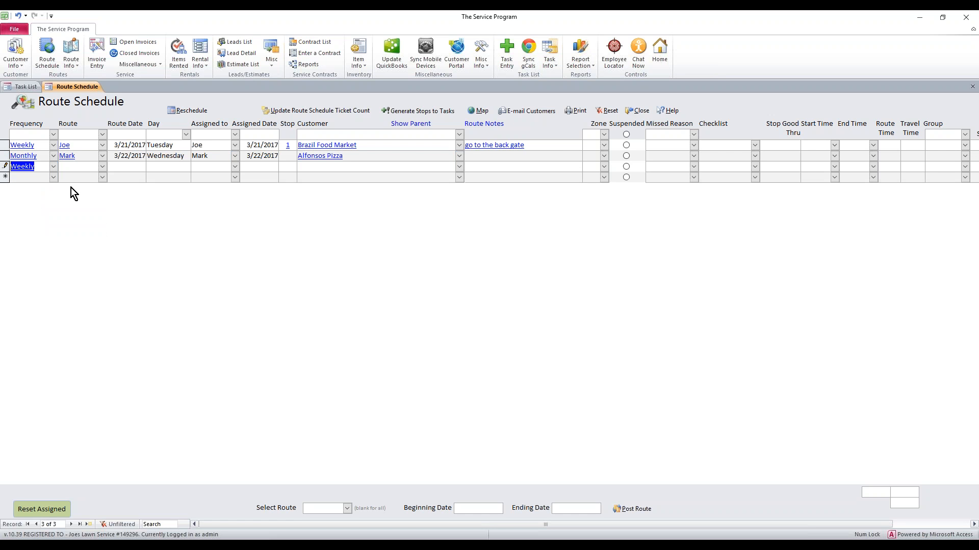
click(101, 166)
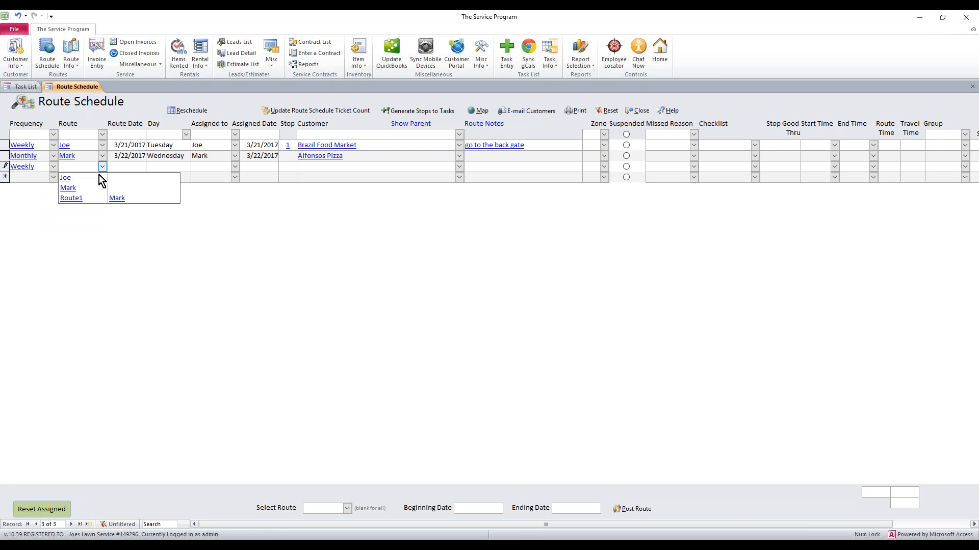
click(68, 188)
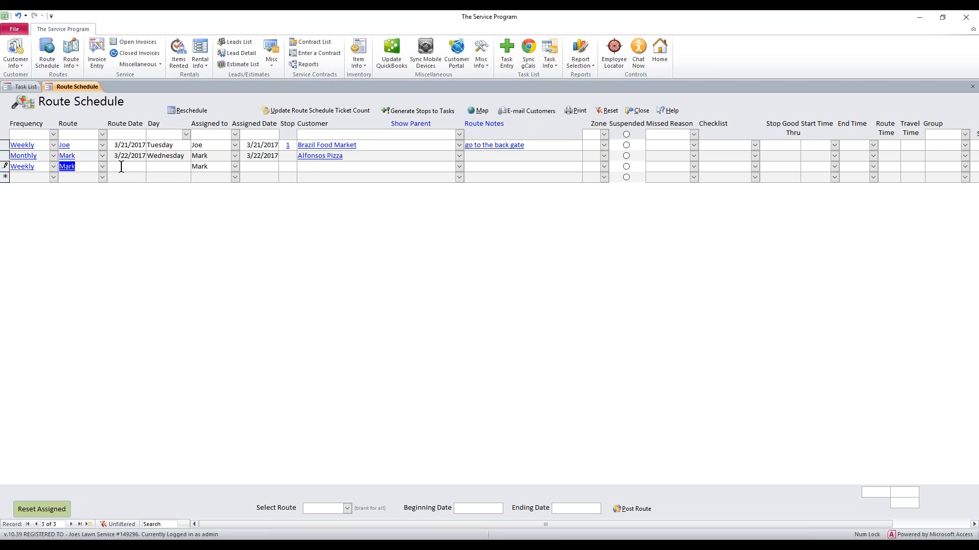
click(151, 167)
text(2)
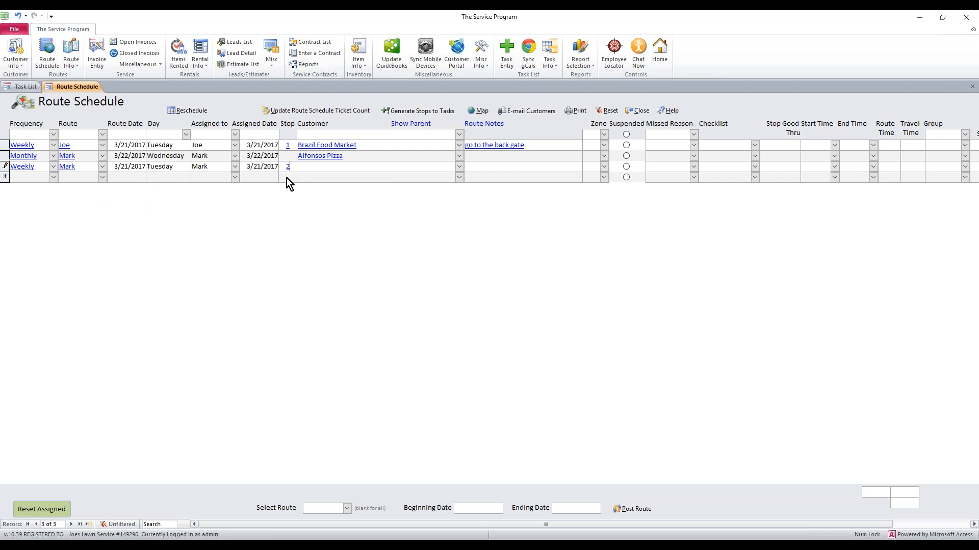
mouse_move(287, 147)
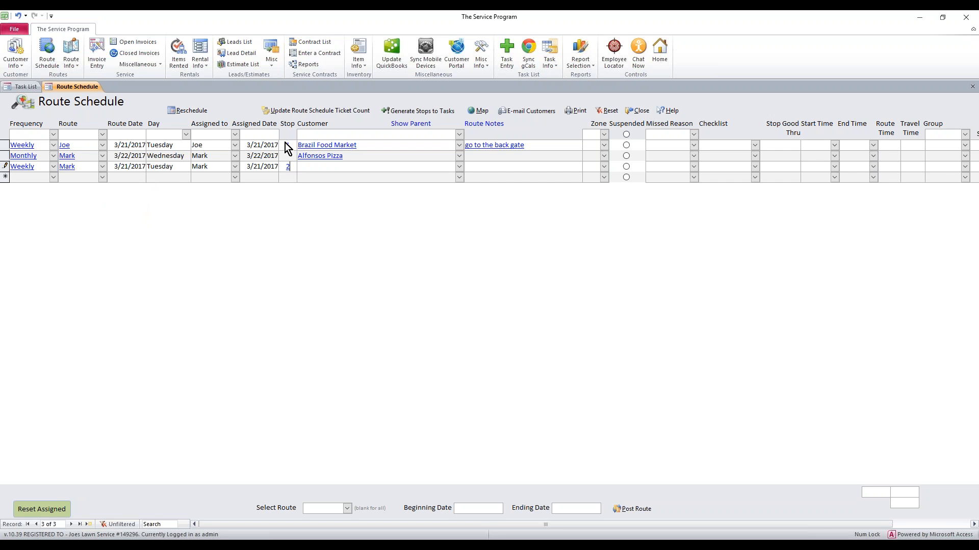
- Set the row to stop 2 with customer 1234 disney road
click(288, 144)
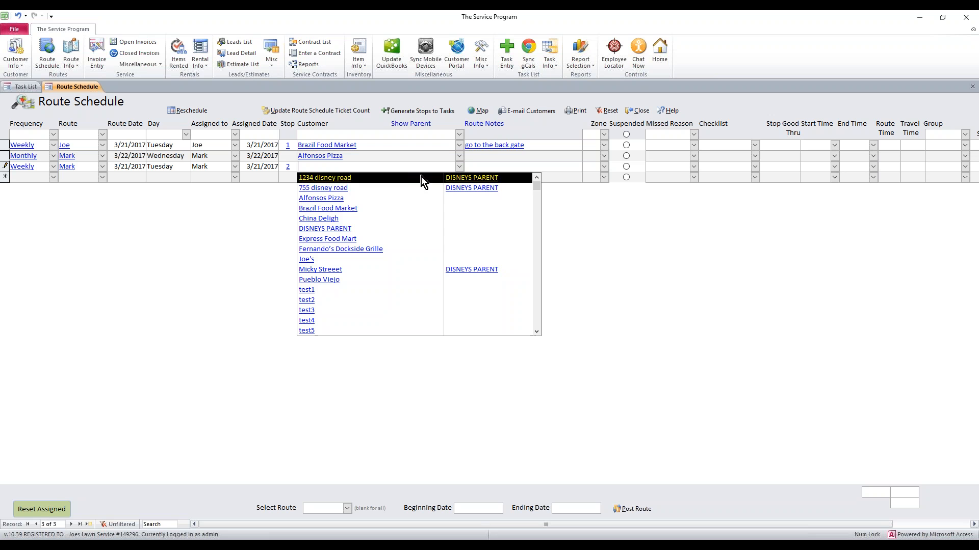
click(324, 178)
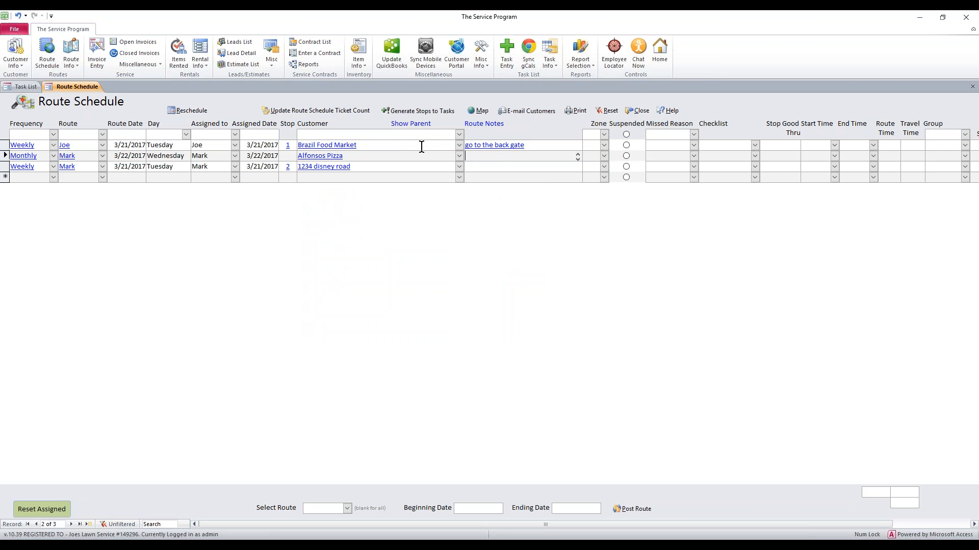
mouse_move(40, 139)
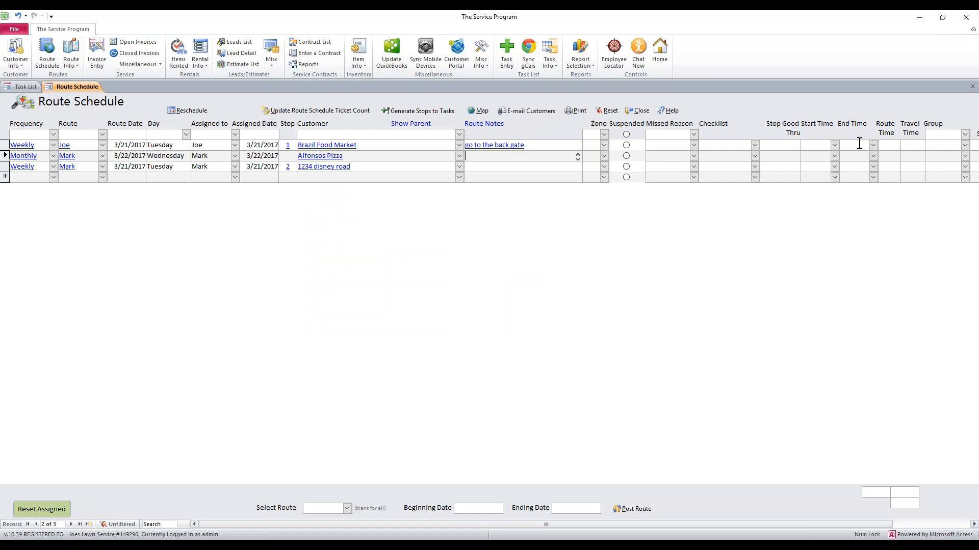
mouse_move(25, 449)
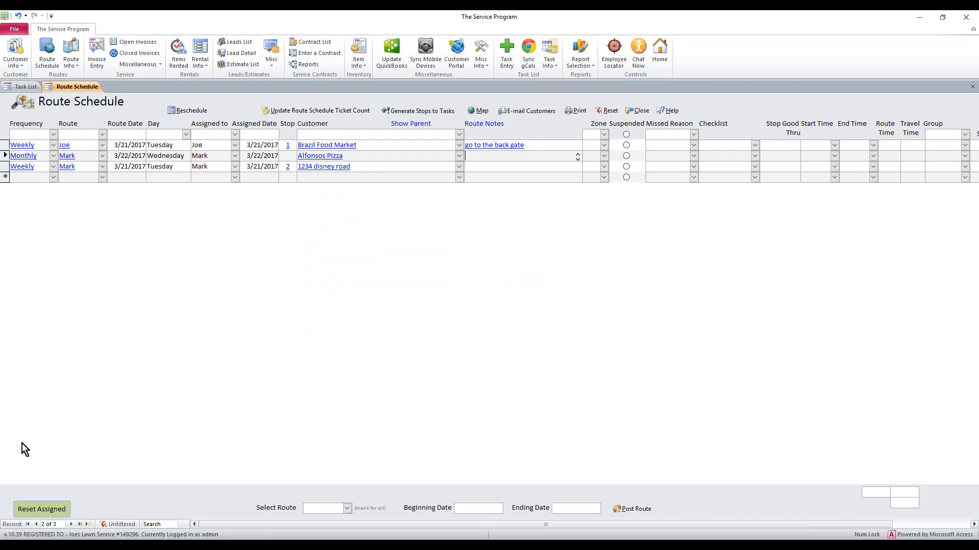
mouse_move(63, 452)
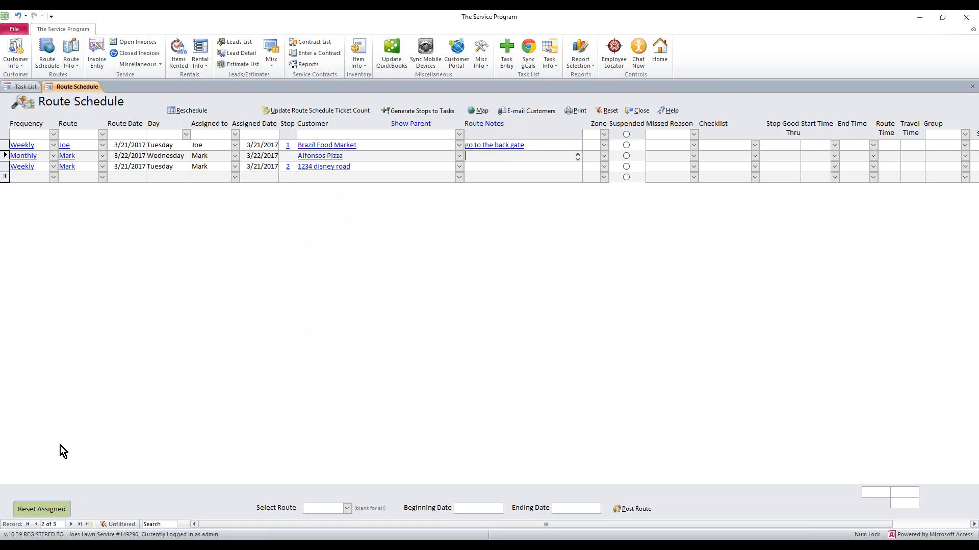
mouse_move(88, 445)
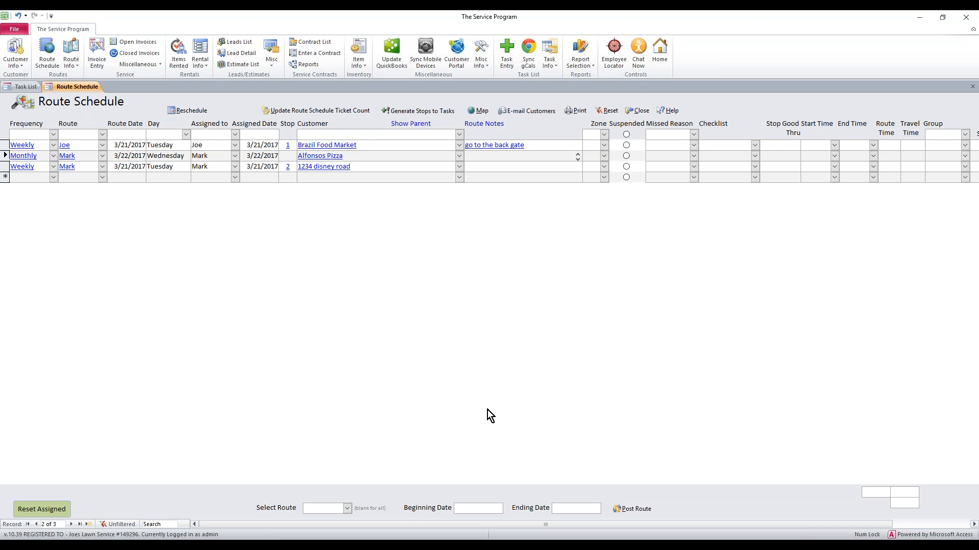
mouse_move(667, 450)
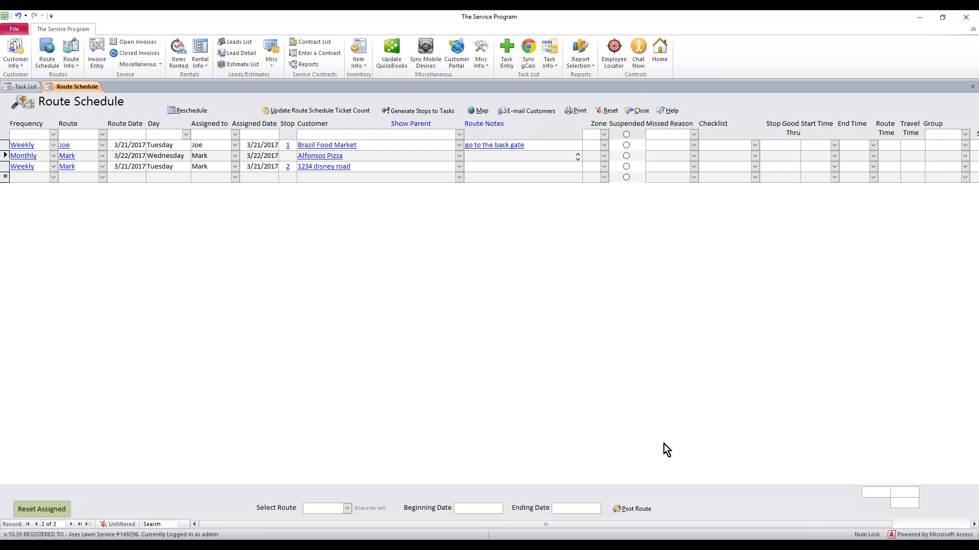
click(518, 154)
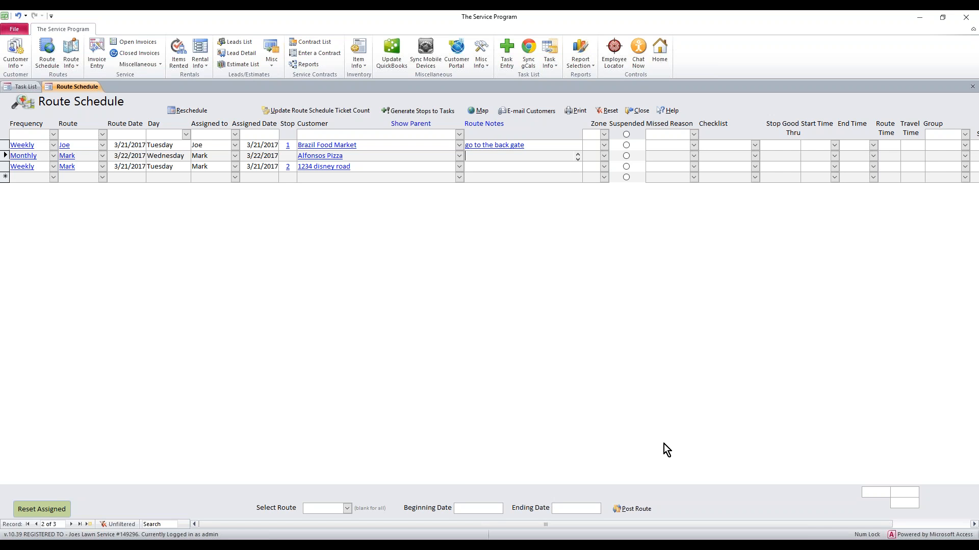
click(512, 166)
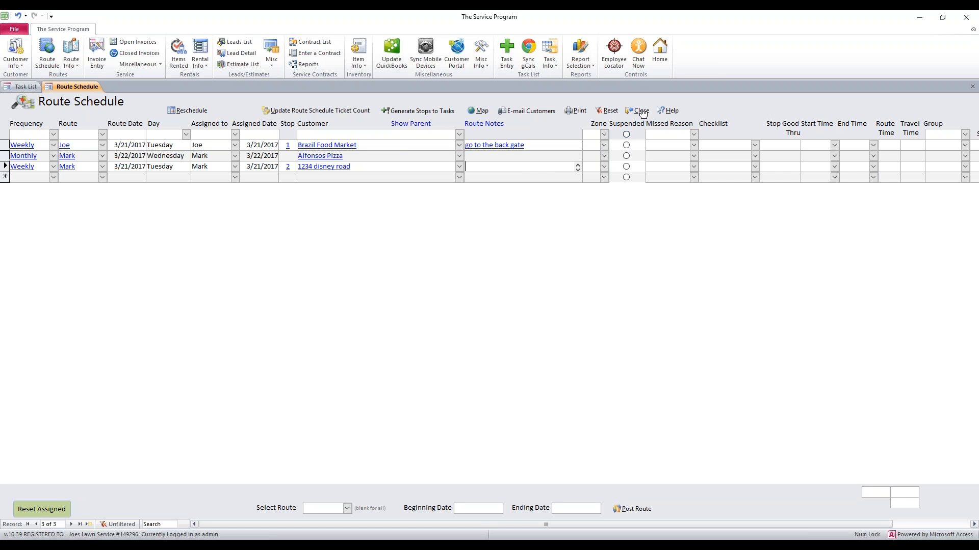
- Close and reopen the Route Schedule, declining the Import Open Tasks prompt
click(636, 110)
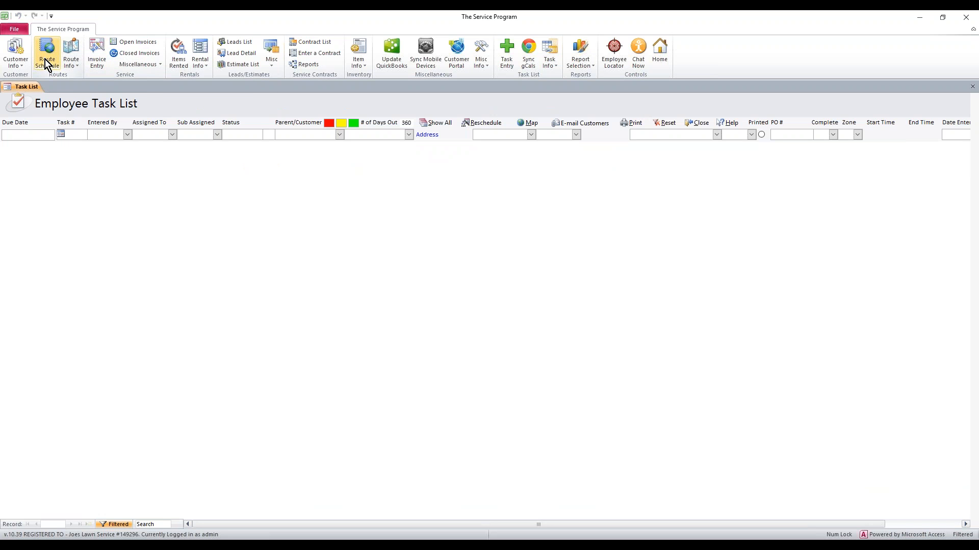
click(46, 53)
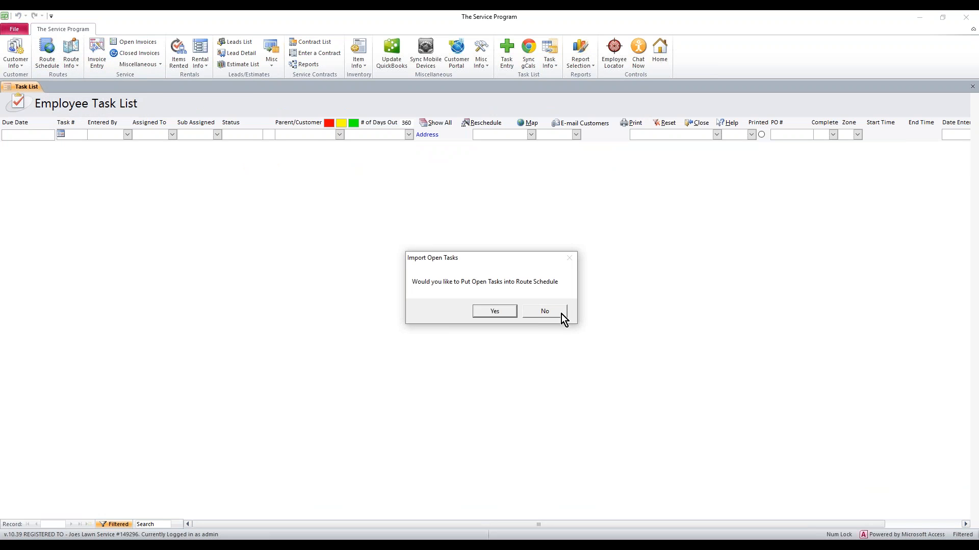
click(544, 311)
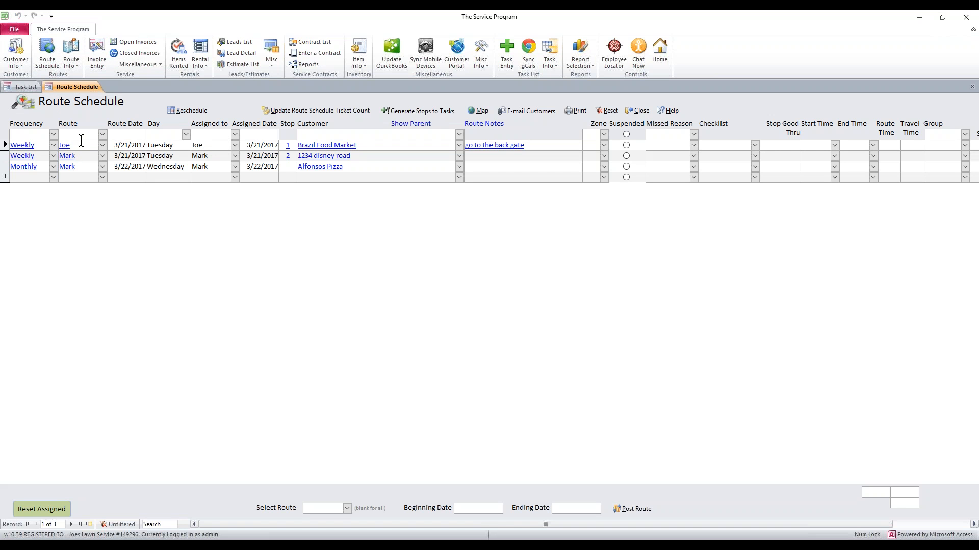
- Reassign the Brazil Food Market stop from Joe to Mark and close the Route Schedule
double_click(64, 145)
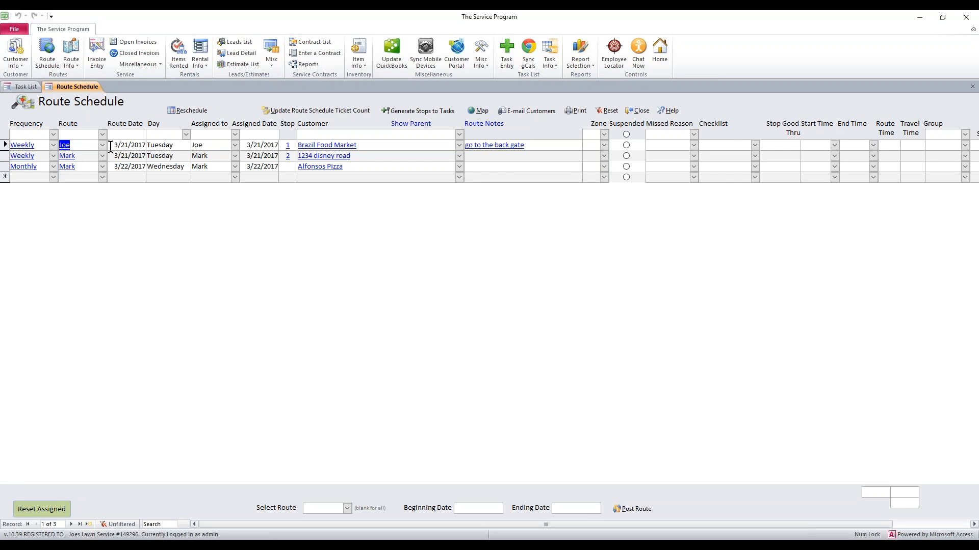
click(129, 145)
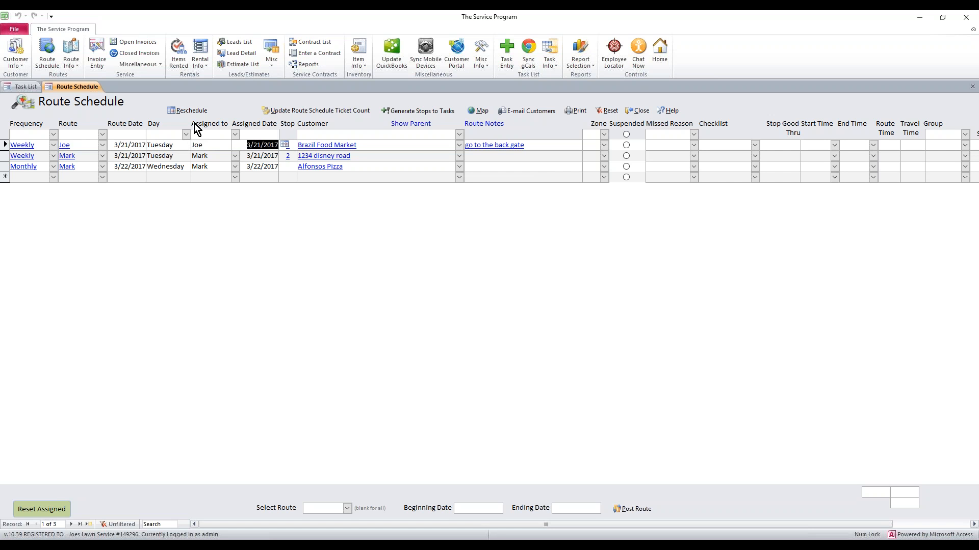
mouse_move(224, 126)
text(Mark)
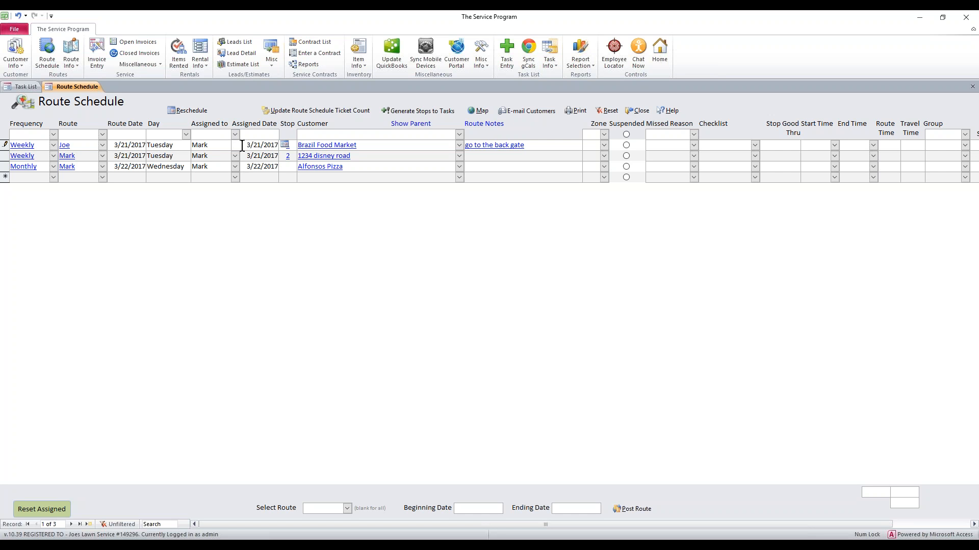
click(236, 134)
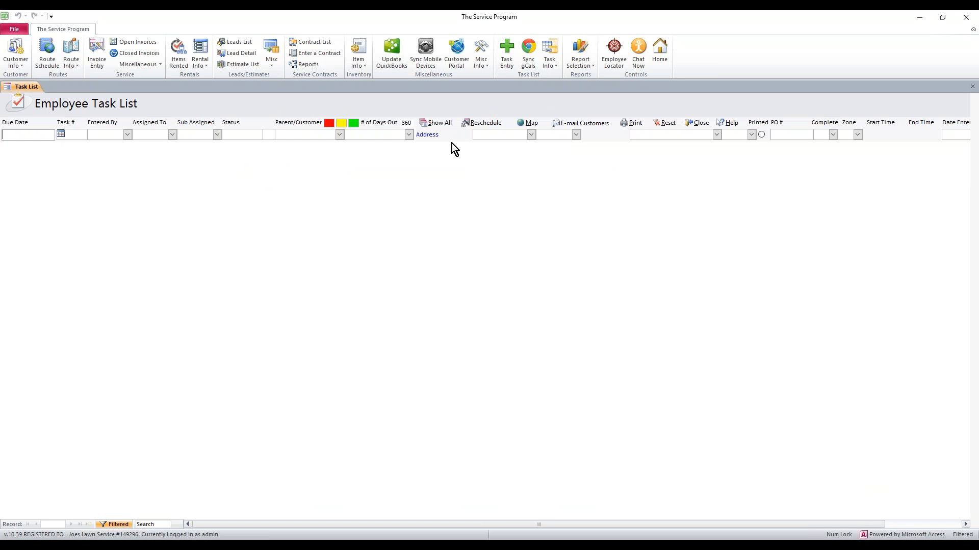
mouse_move(425, 52)
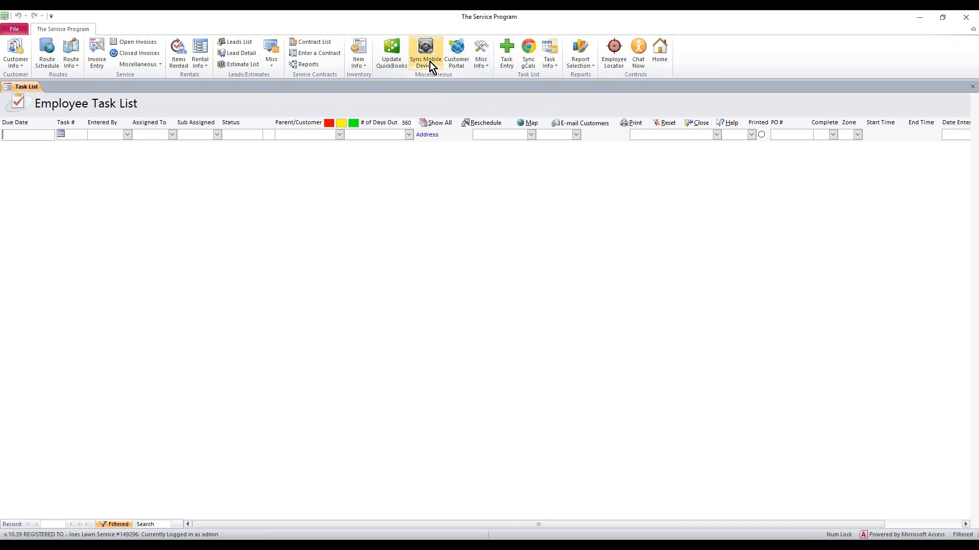
- Bring up the MyCustomerConnect Sync page from the Sync Mobile Devices ribbon button
click(424, 53)
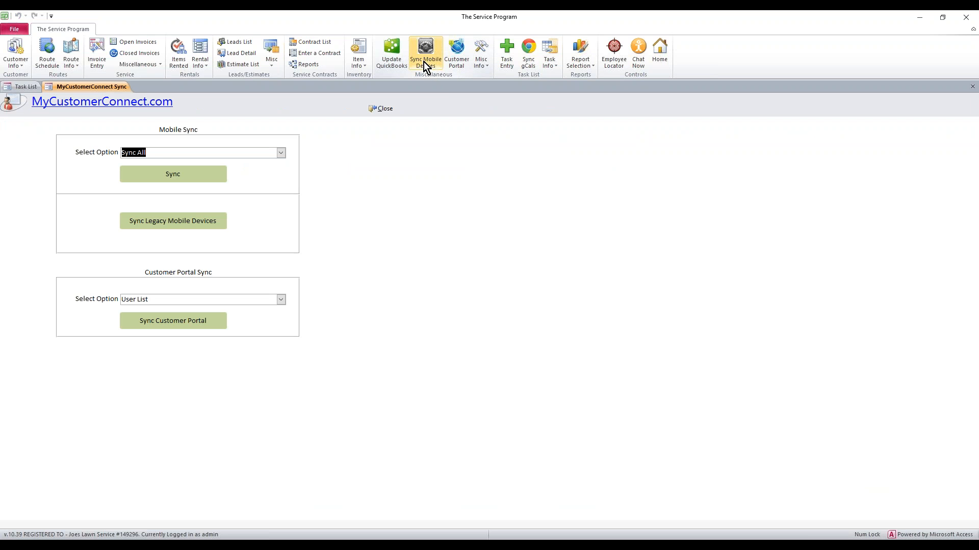
mouse_move(302, 147)
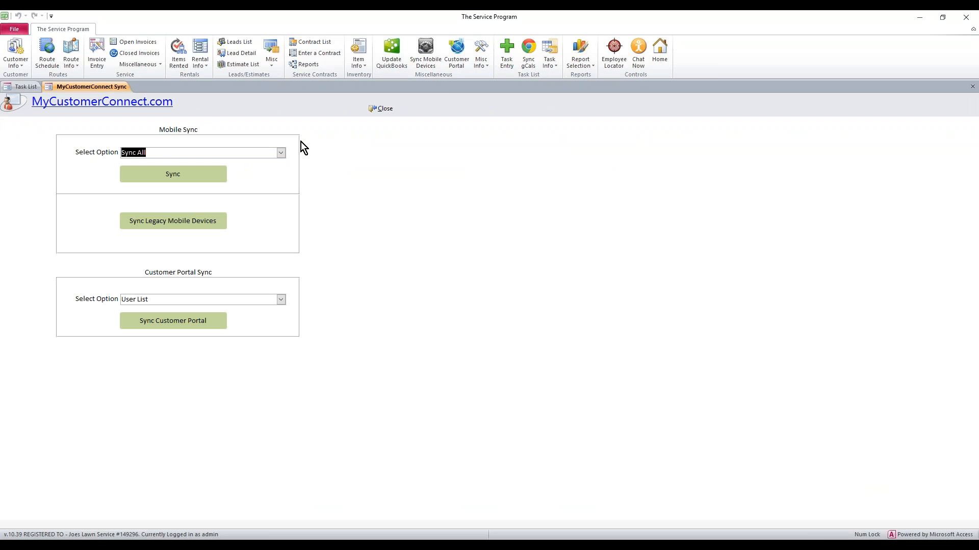
mouse_move(101, 153)
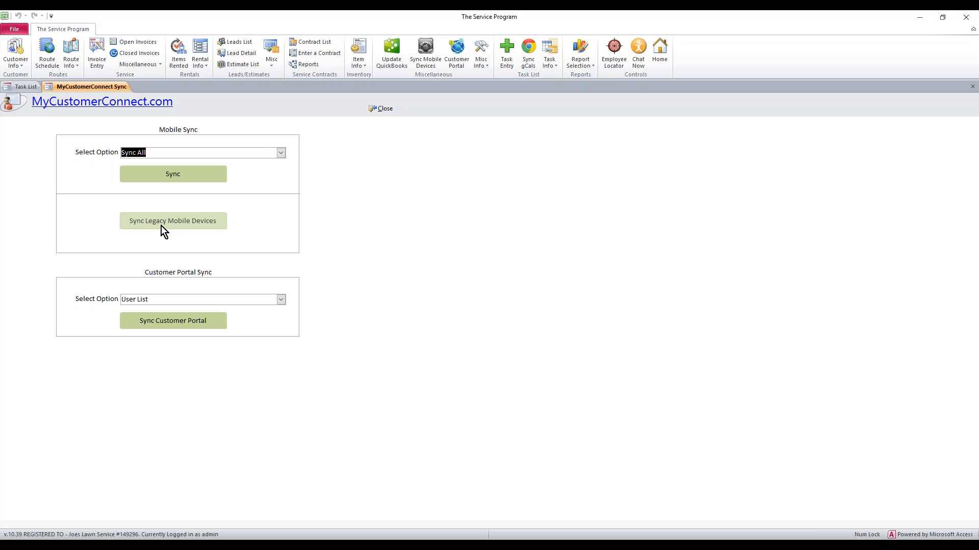
mouse_move(175, 236)
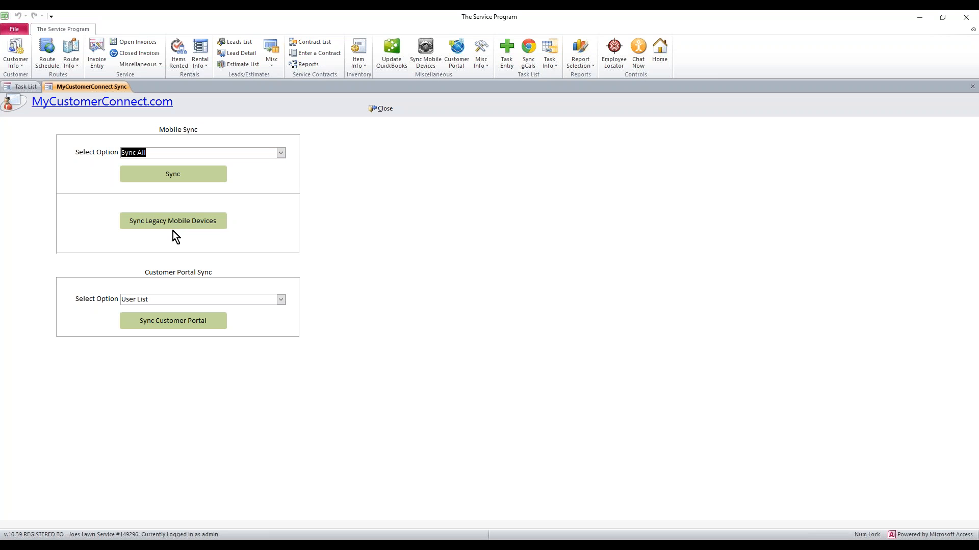
mouse_move(225, 288)
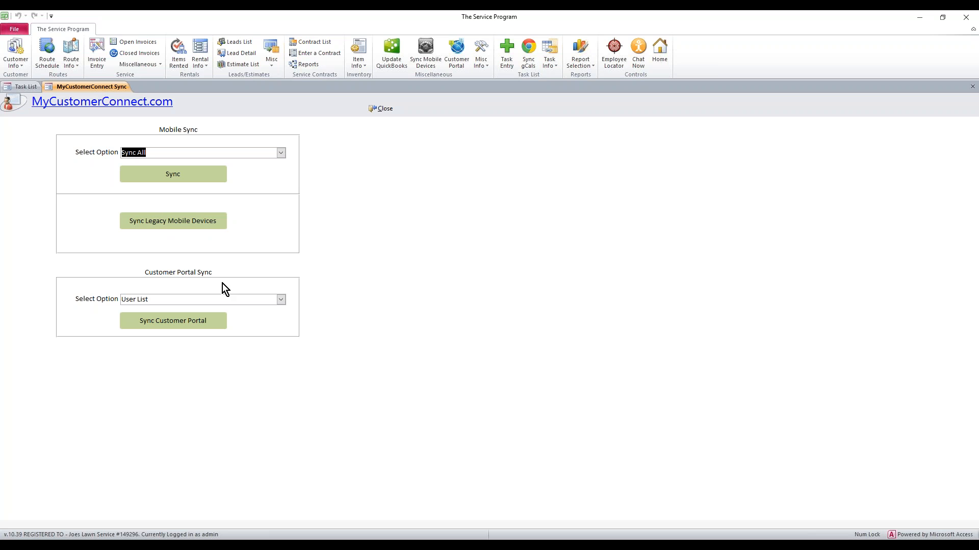
mouse_move(344, 188)
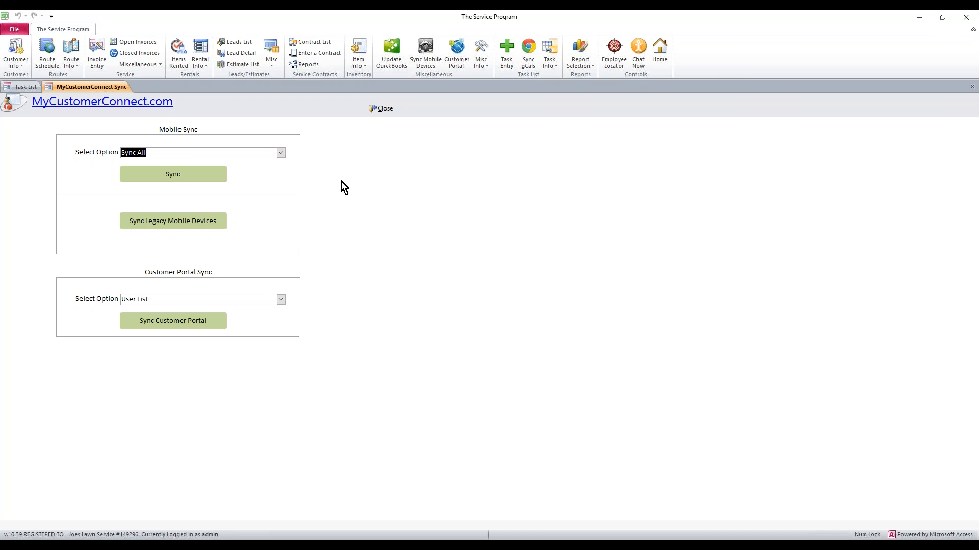
mouse_move(228, 211)
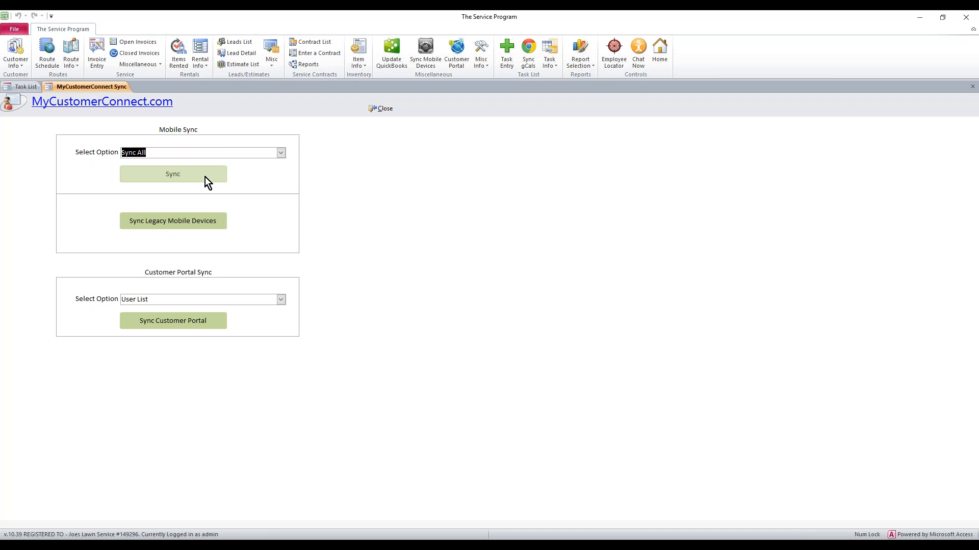
mouse_move(316, 159)
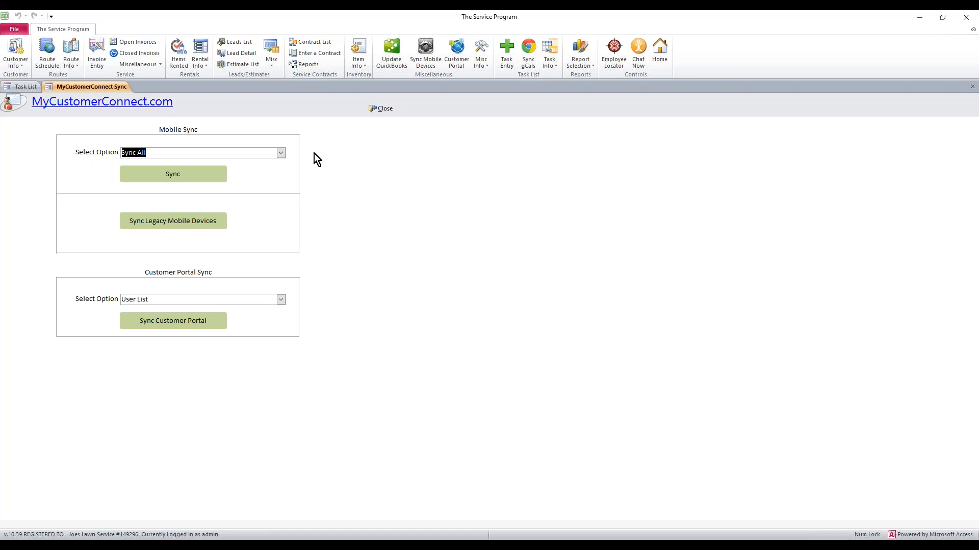
mouse_move(312, 167)
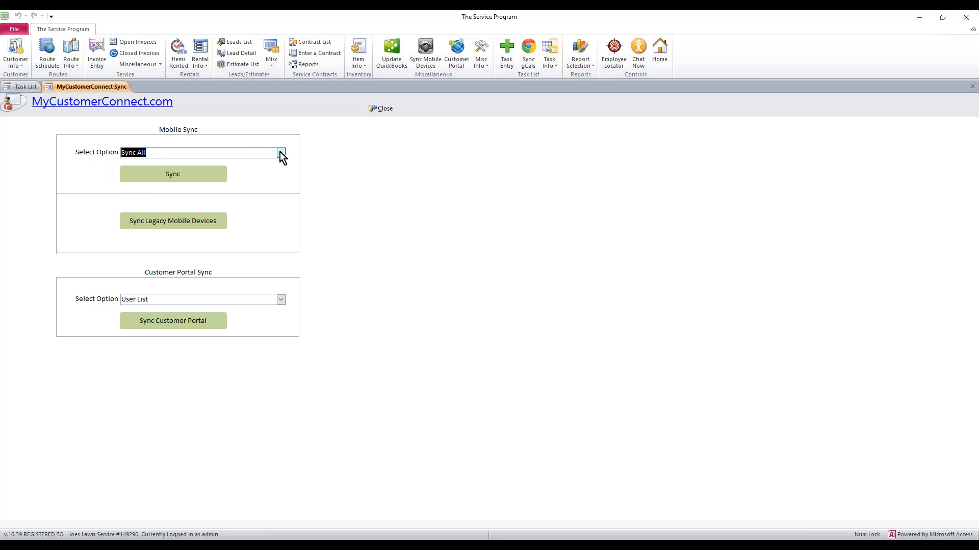
- Change the Mobile Sync Select Option from Sync All to Routes
click(281, 152)
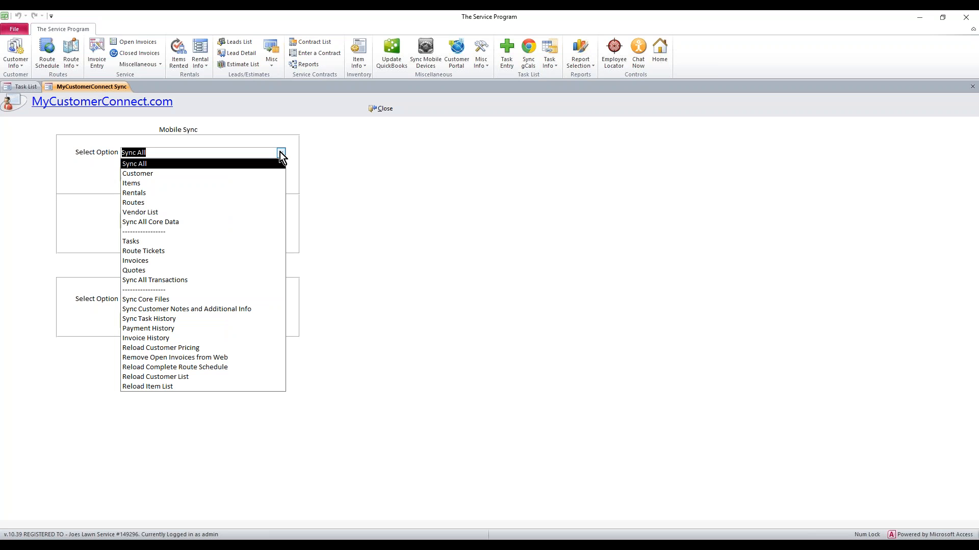
mouse_move(170, 180)
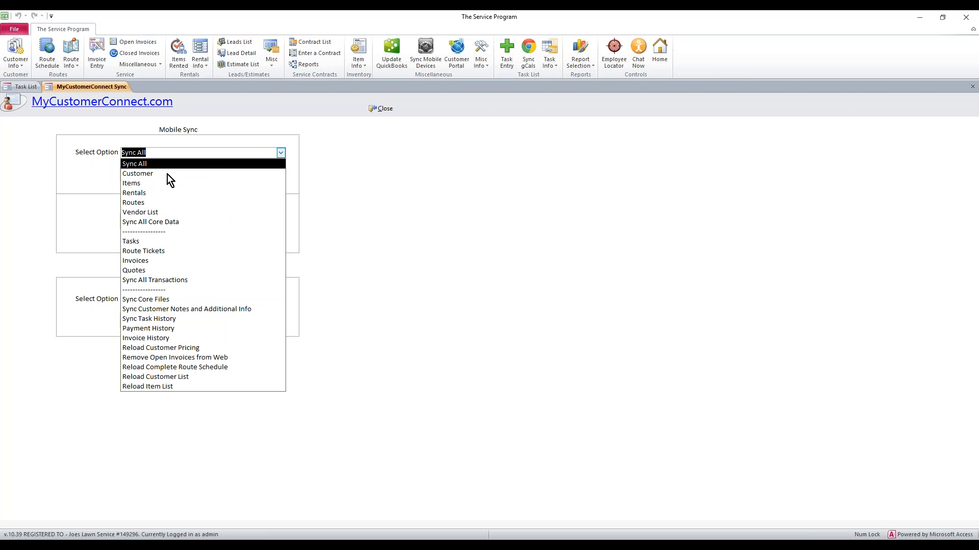
mouse_move(150, 202)
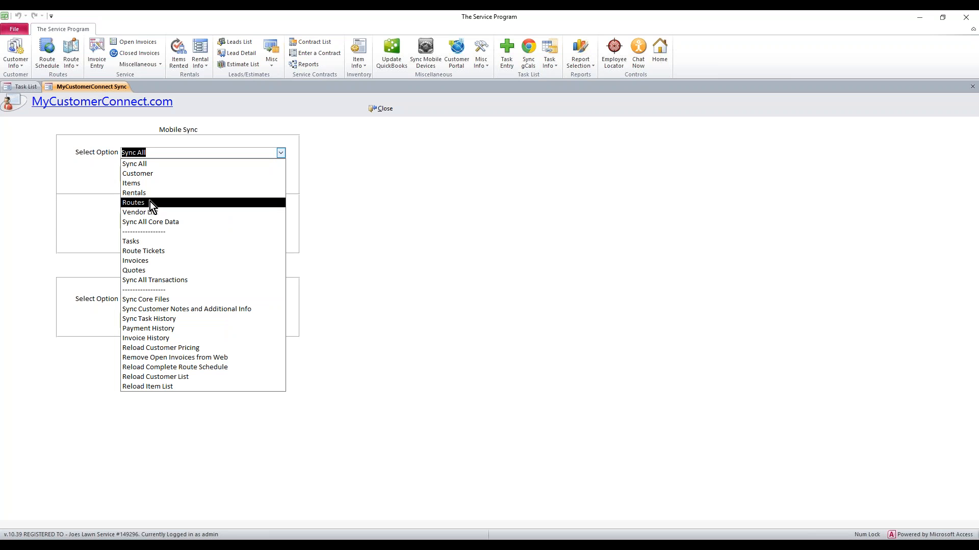
mouse_move(143, 274)
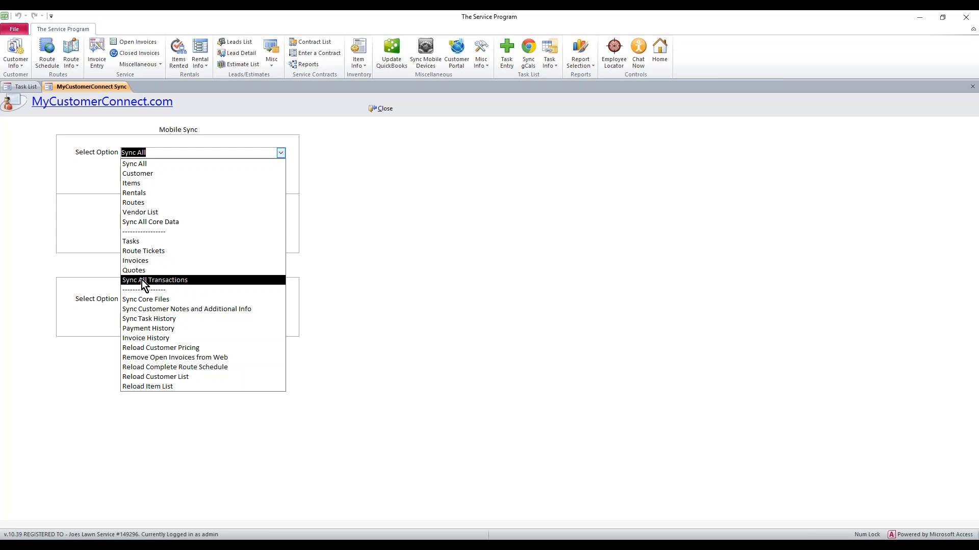
mouse_move(141, 259)
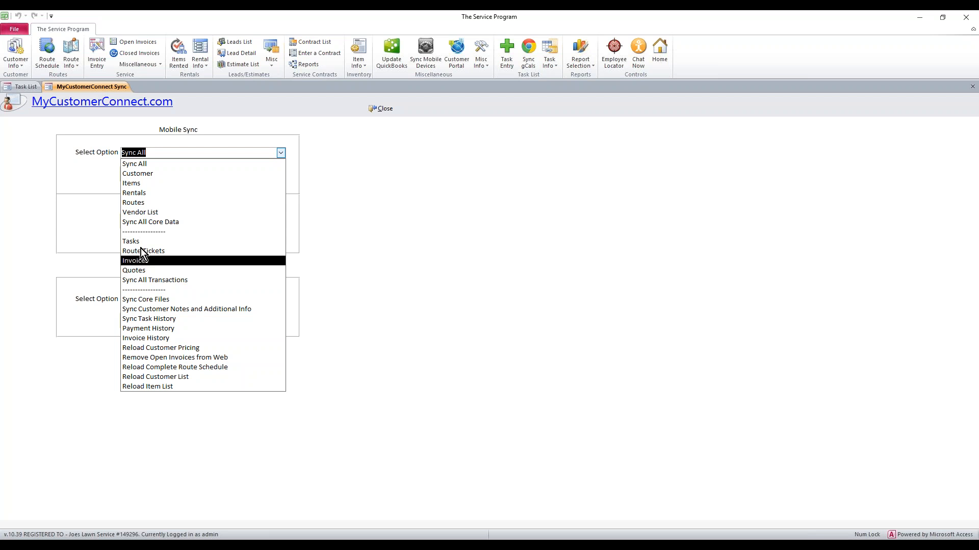
mouse_move(145, 212)
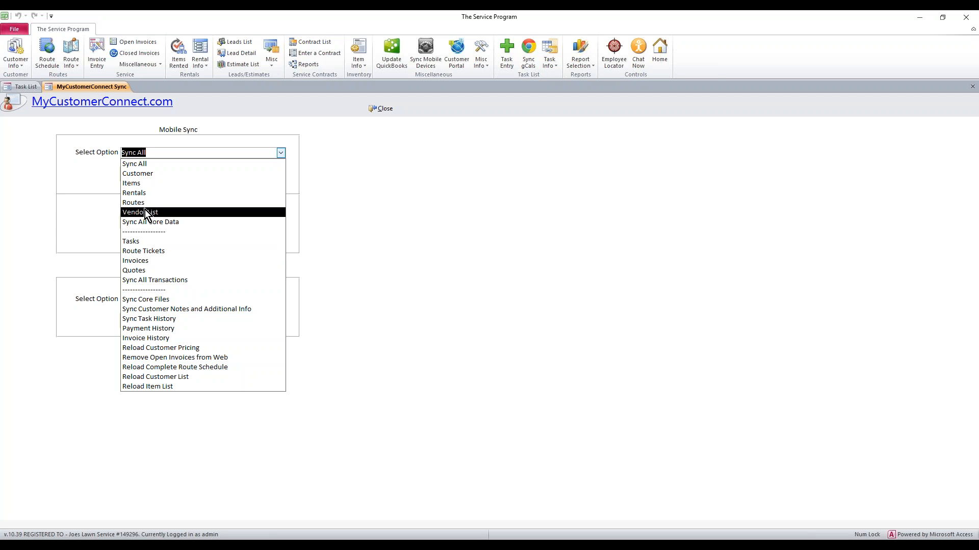
mouse_move(145, 178)
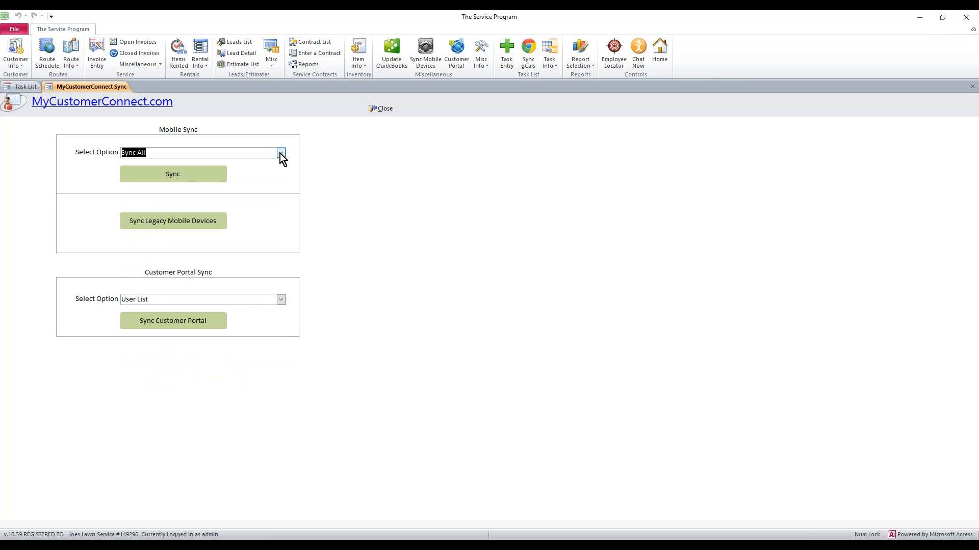
click(280, 154)
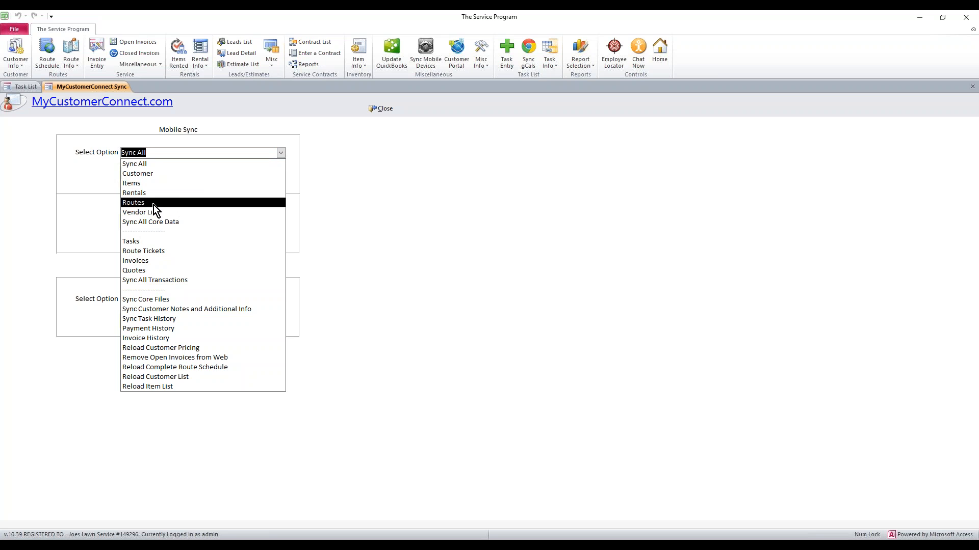
click(133, 202)
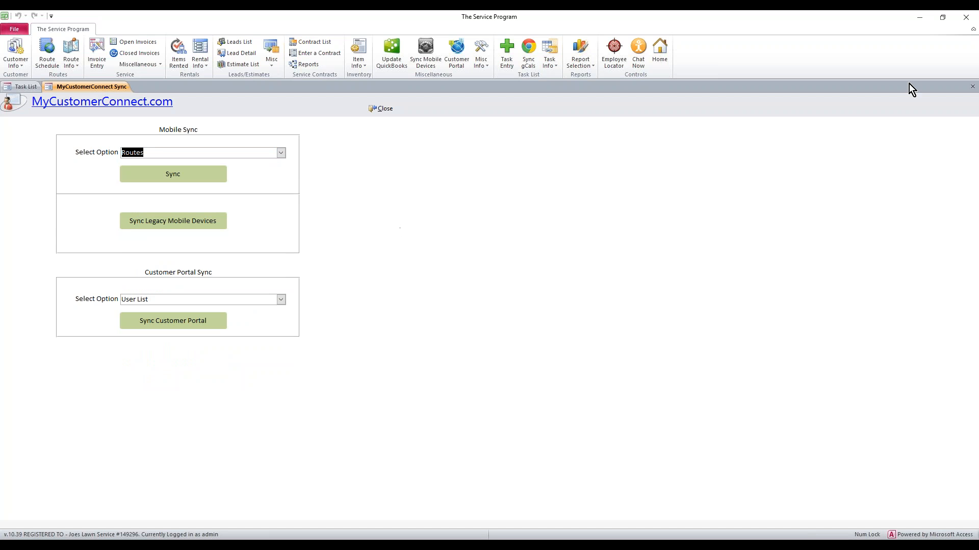
mouse_move(719, 50)
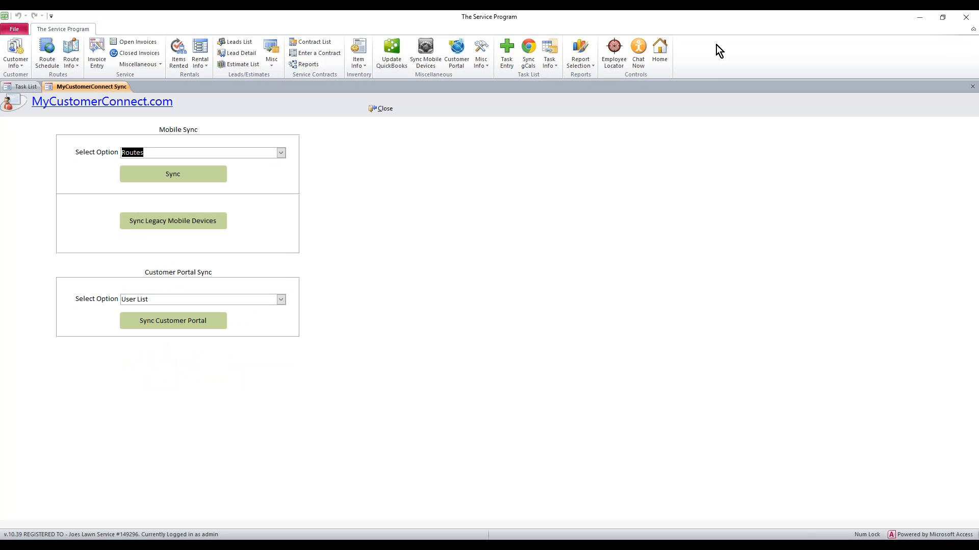
- Run the Routes sync and answer the Import Open Tasks prompt, returning to the Route Schedule
click(173, 174)
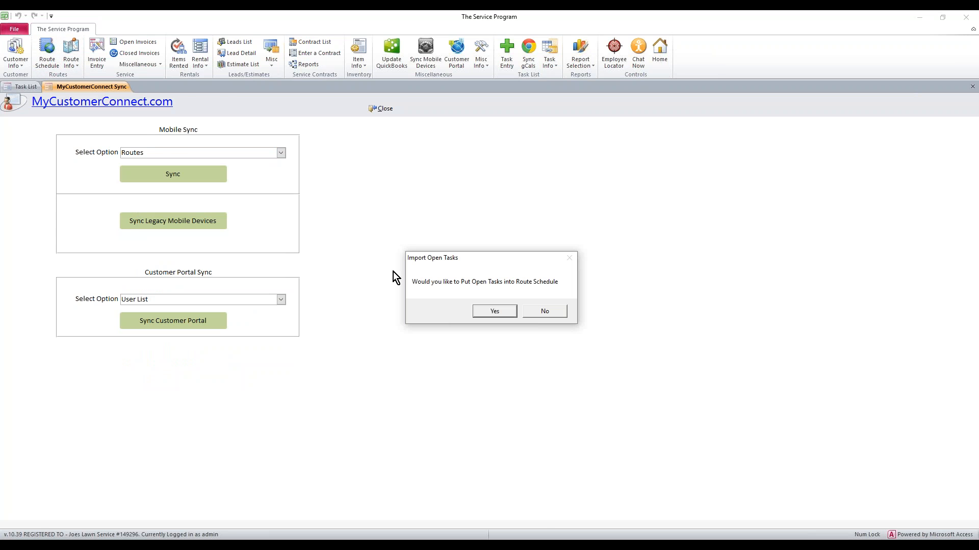
click(494, 311)
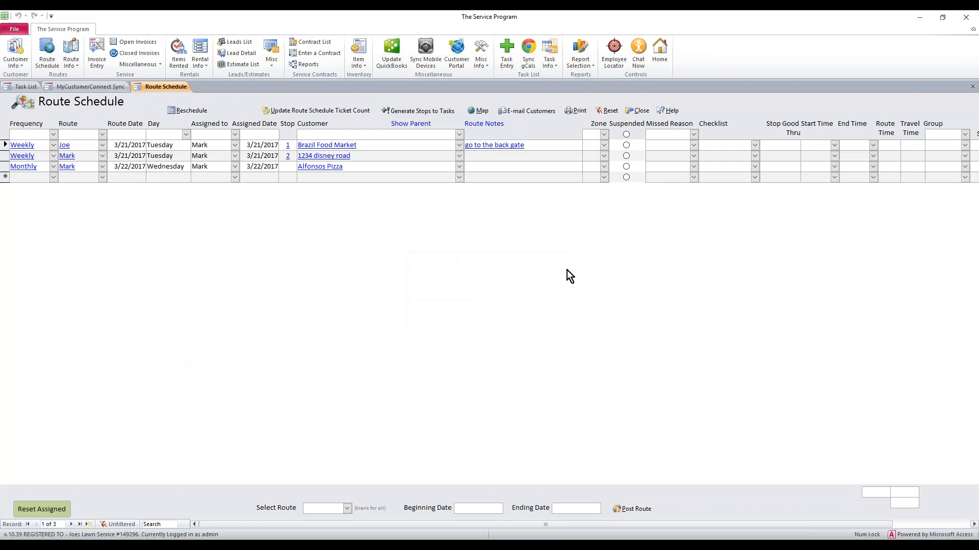
mouse_move(861, 80)
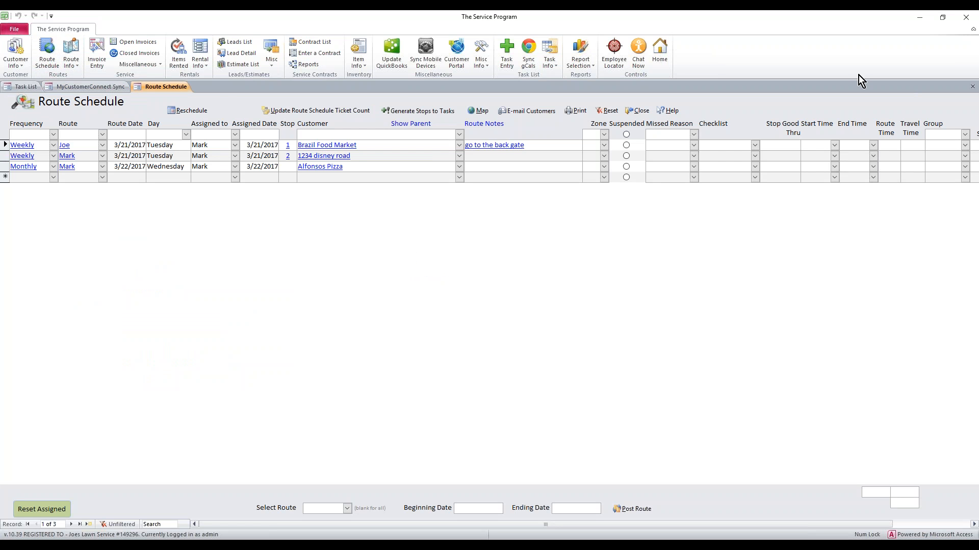
mouse_move(632, 100)
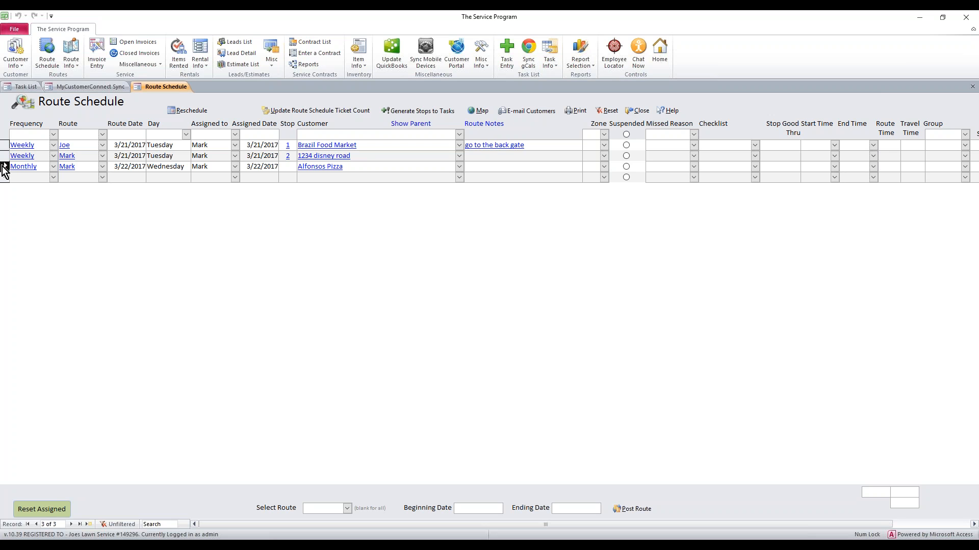
- Delete the Alfonsos Pizza and 1234 disney road stops, confirming the deletion
click(5, 155)
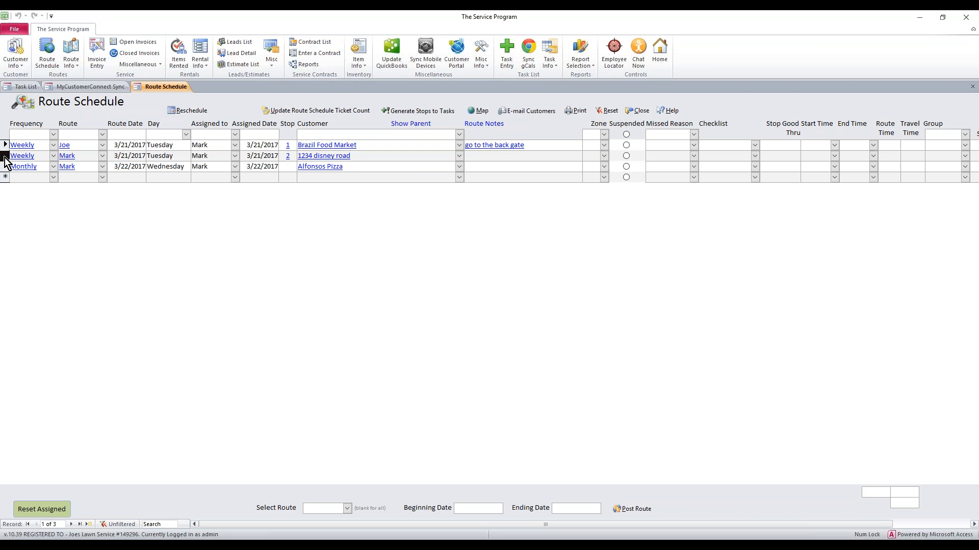
click(21, 155)
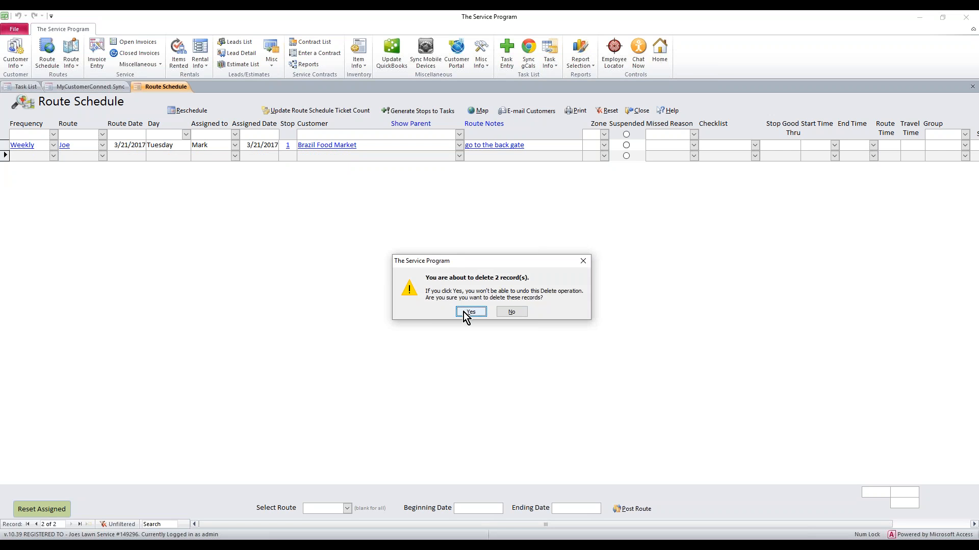
click(469, 312)
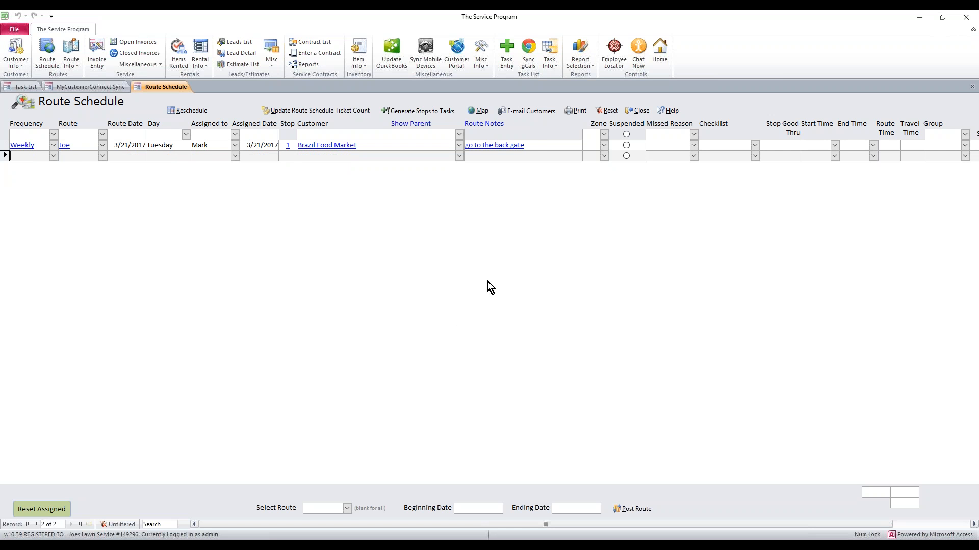
mouse_move(954, 57)
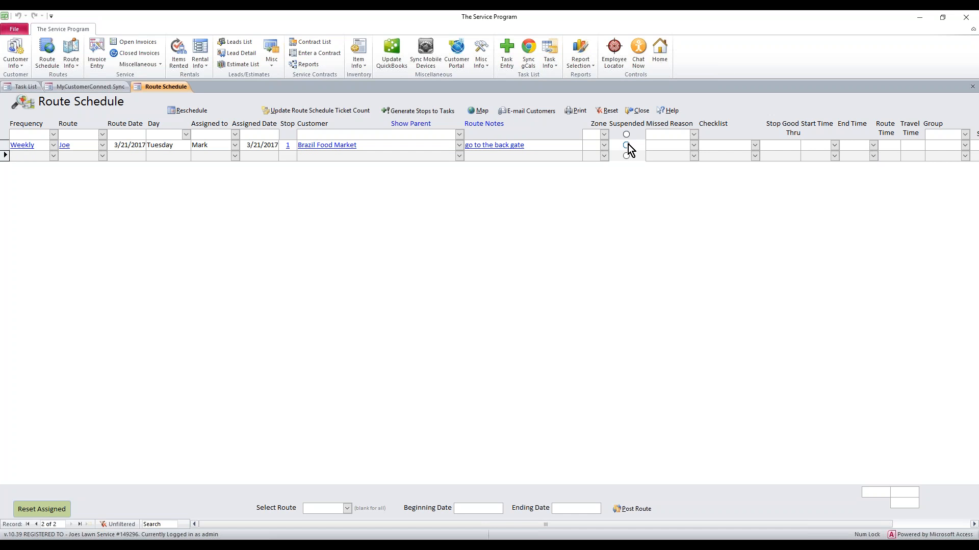
- Set the Suspended option on the remaining Brazil Food Market stop
click(625, 144)
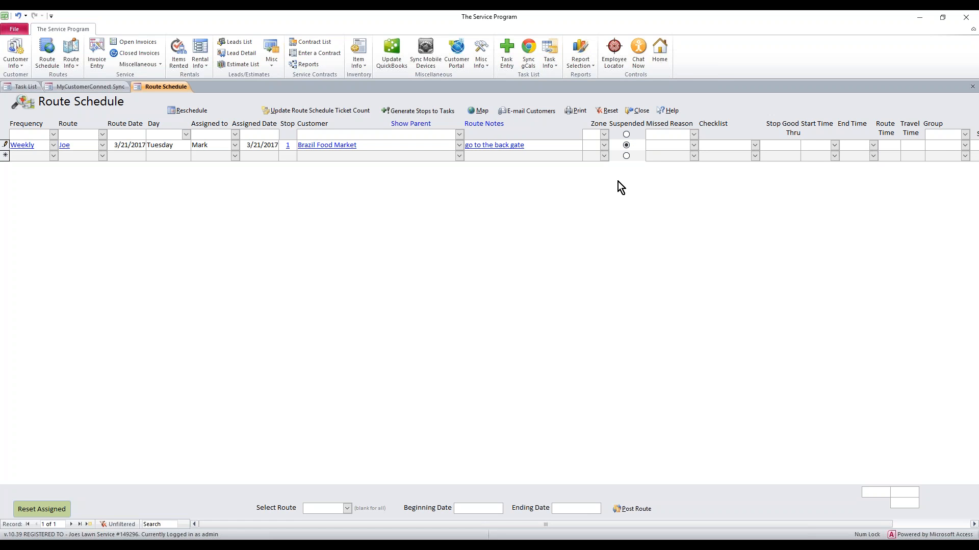
mouse_move(621, 184)
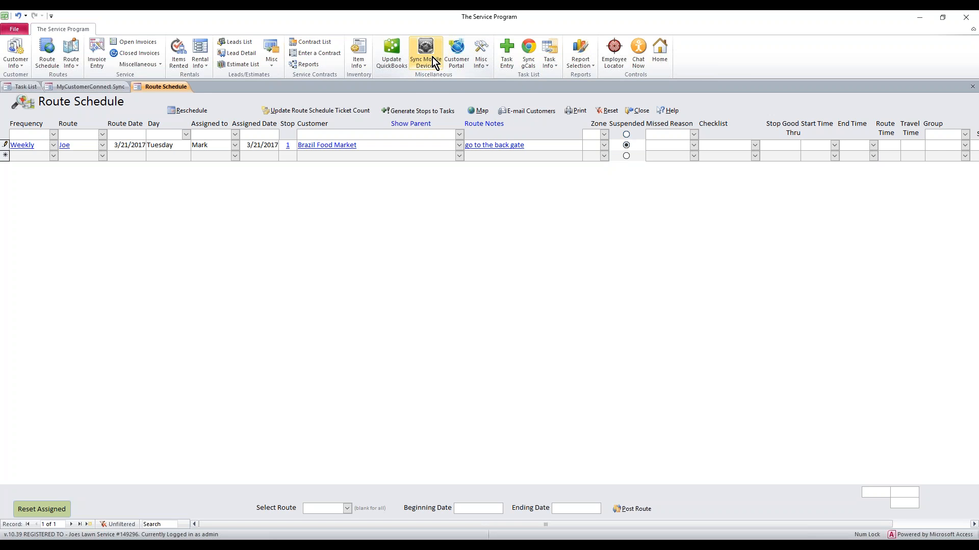
click(425, 53)
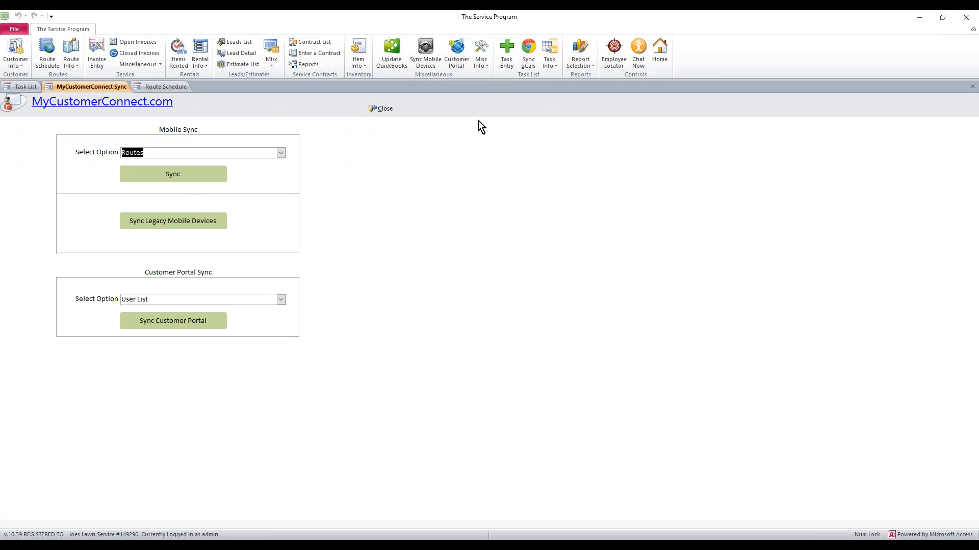
click(166, 86)
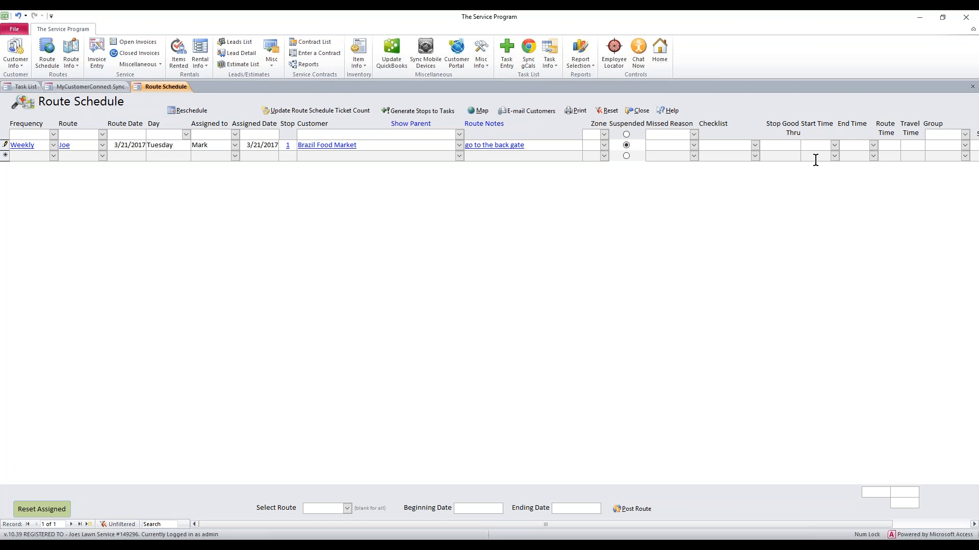
mouse_move(972, 39)
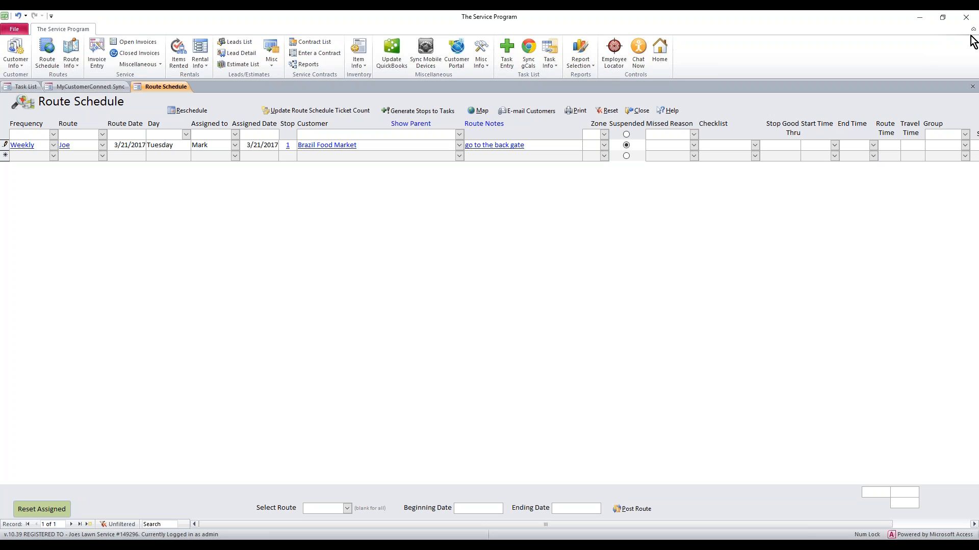
mouse_move(877, 126)
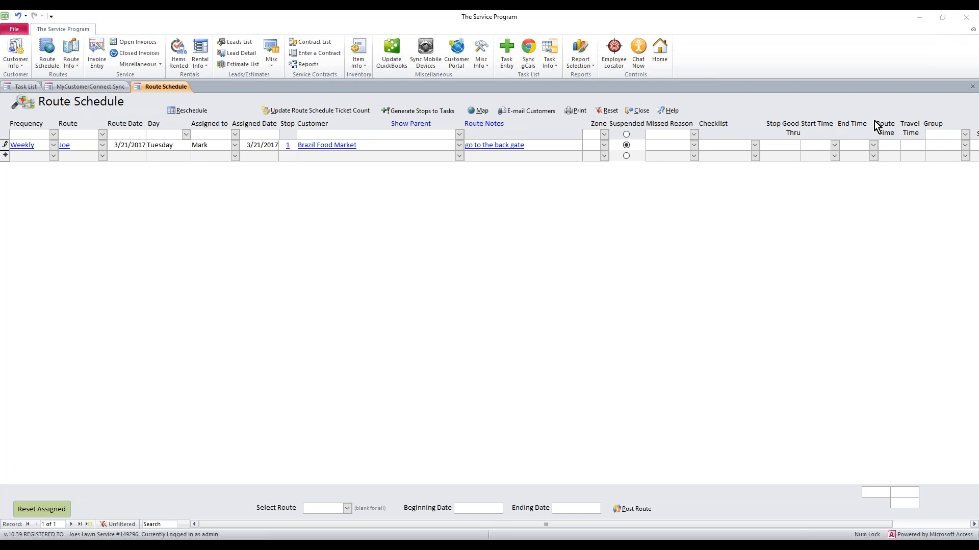
mouse_move(867, 121)
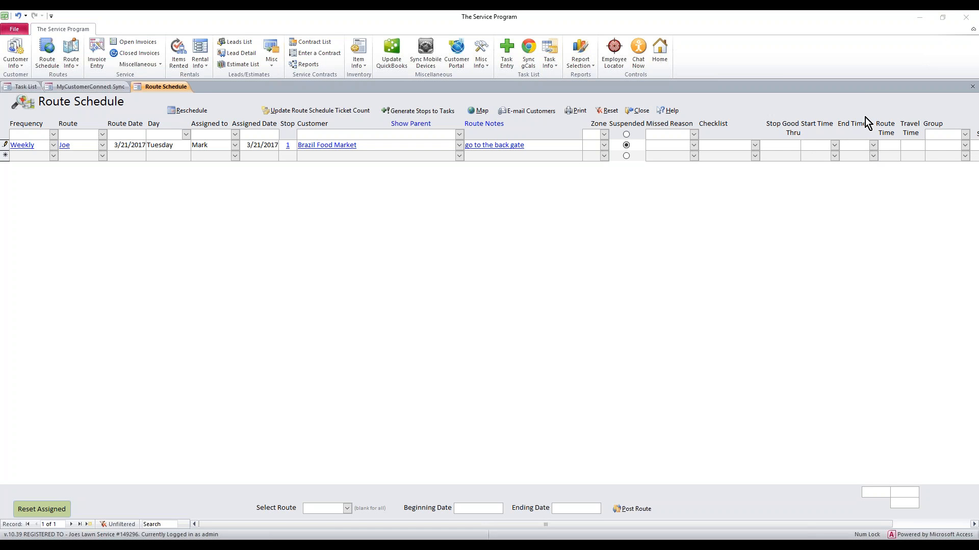